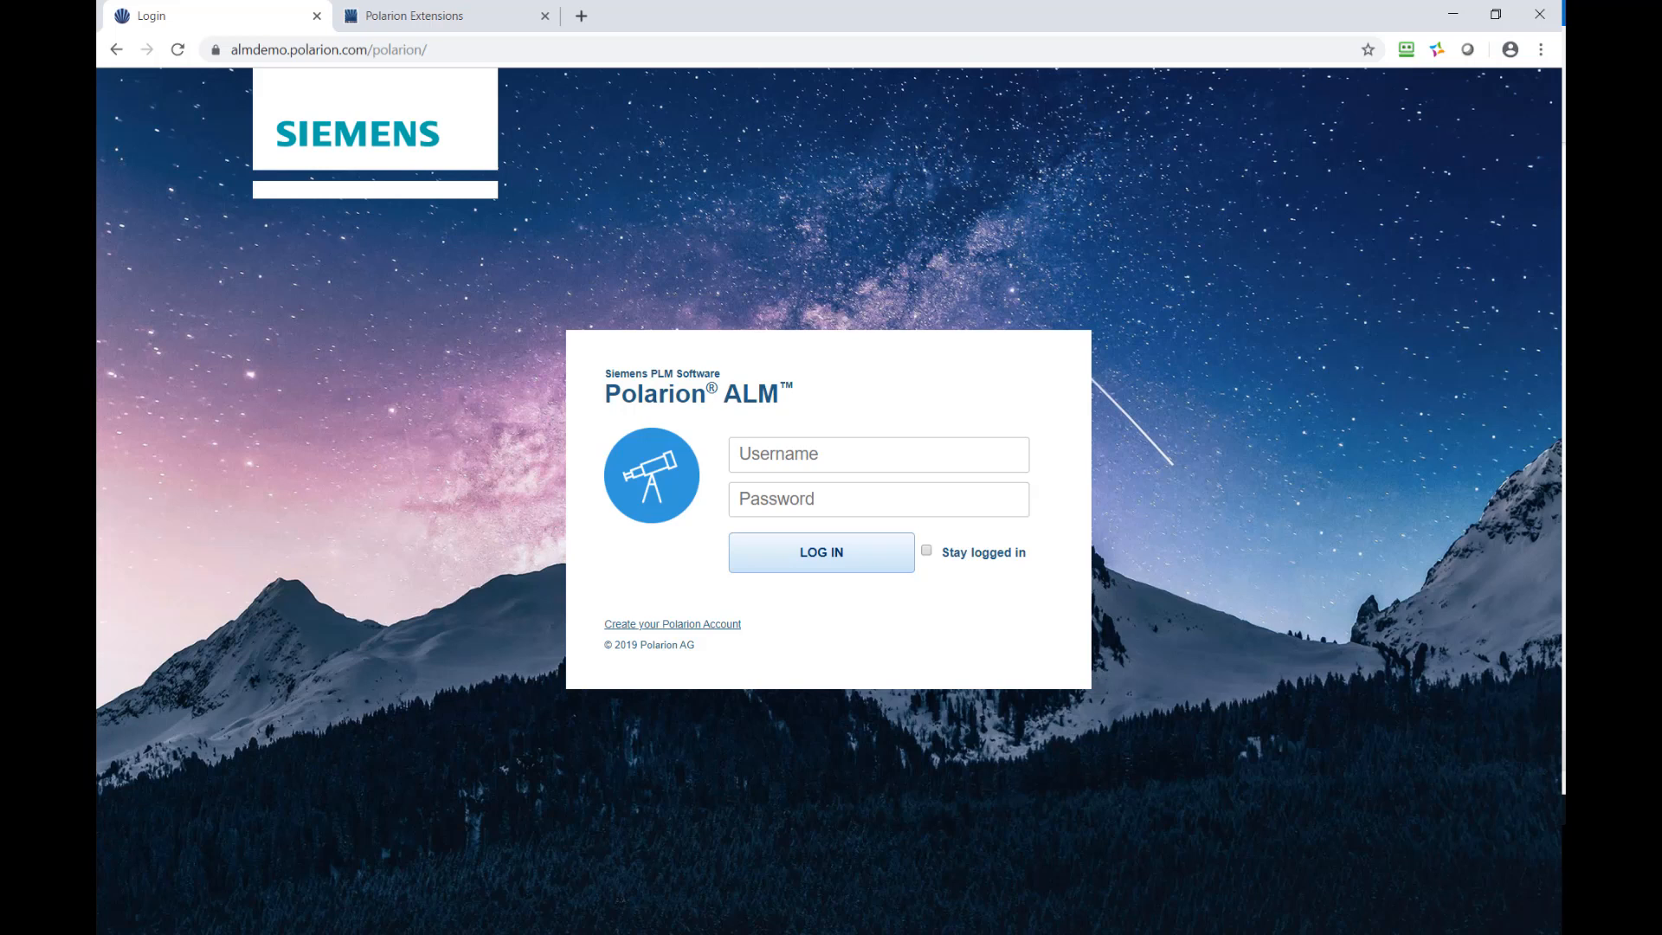
- Add 'sdk' to the demo server address to open the SDK directory listing
left_click(646, 49)
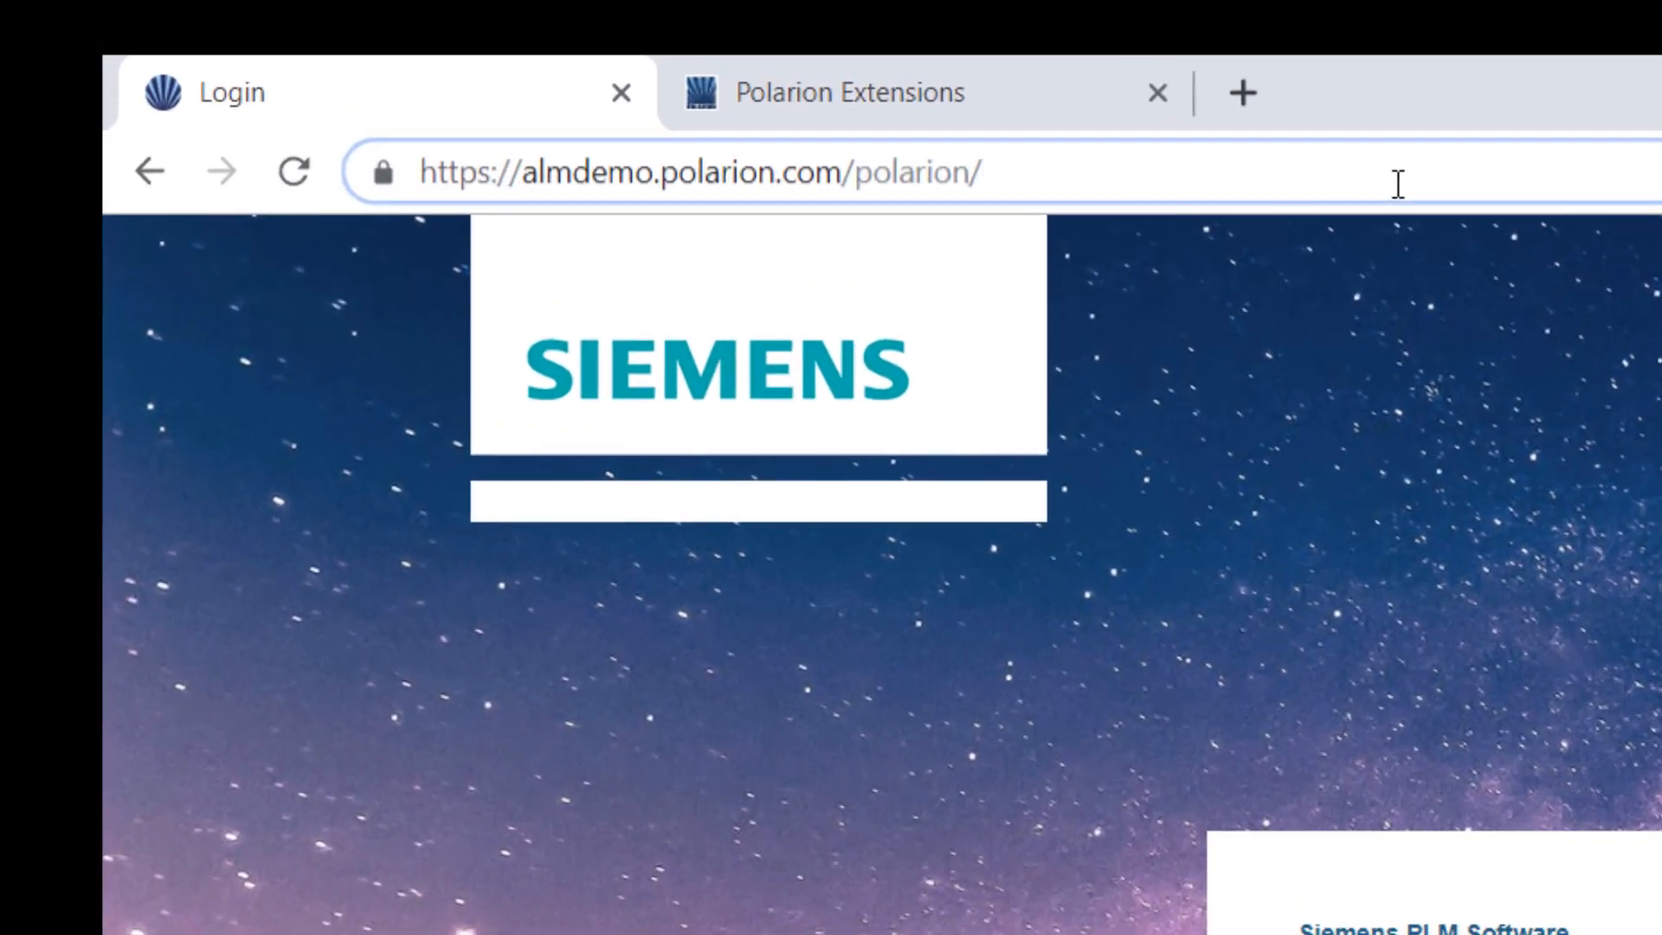
type("sdk/")
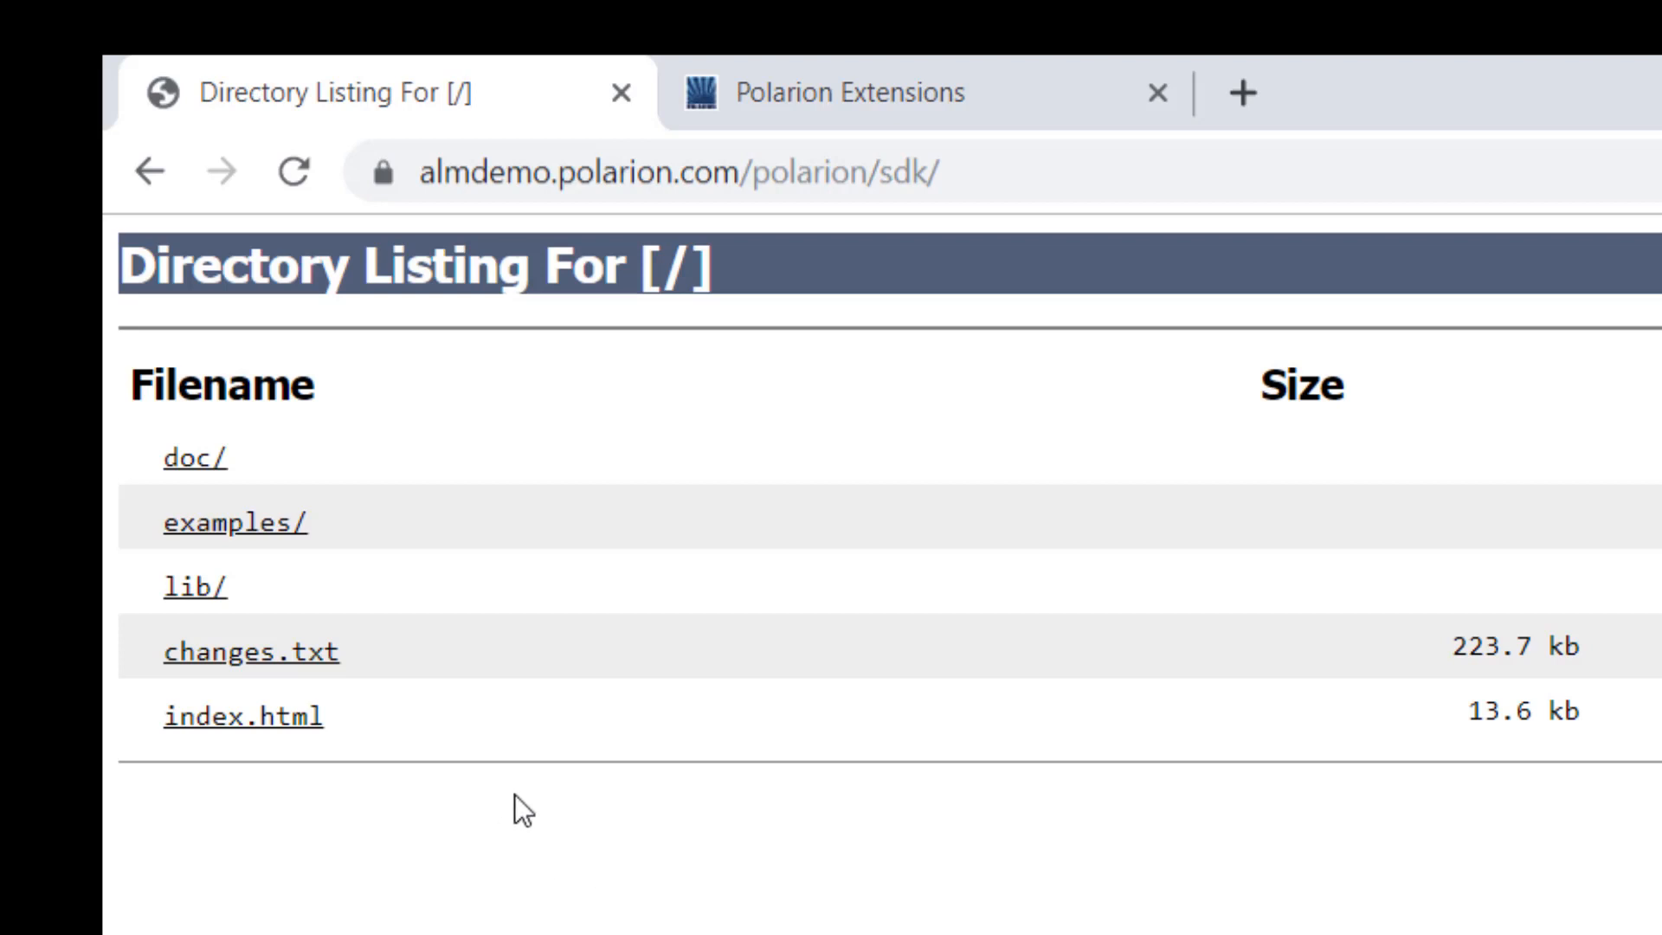
mouse_move(197, 521)
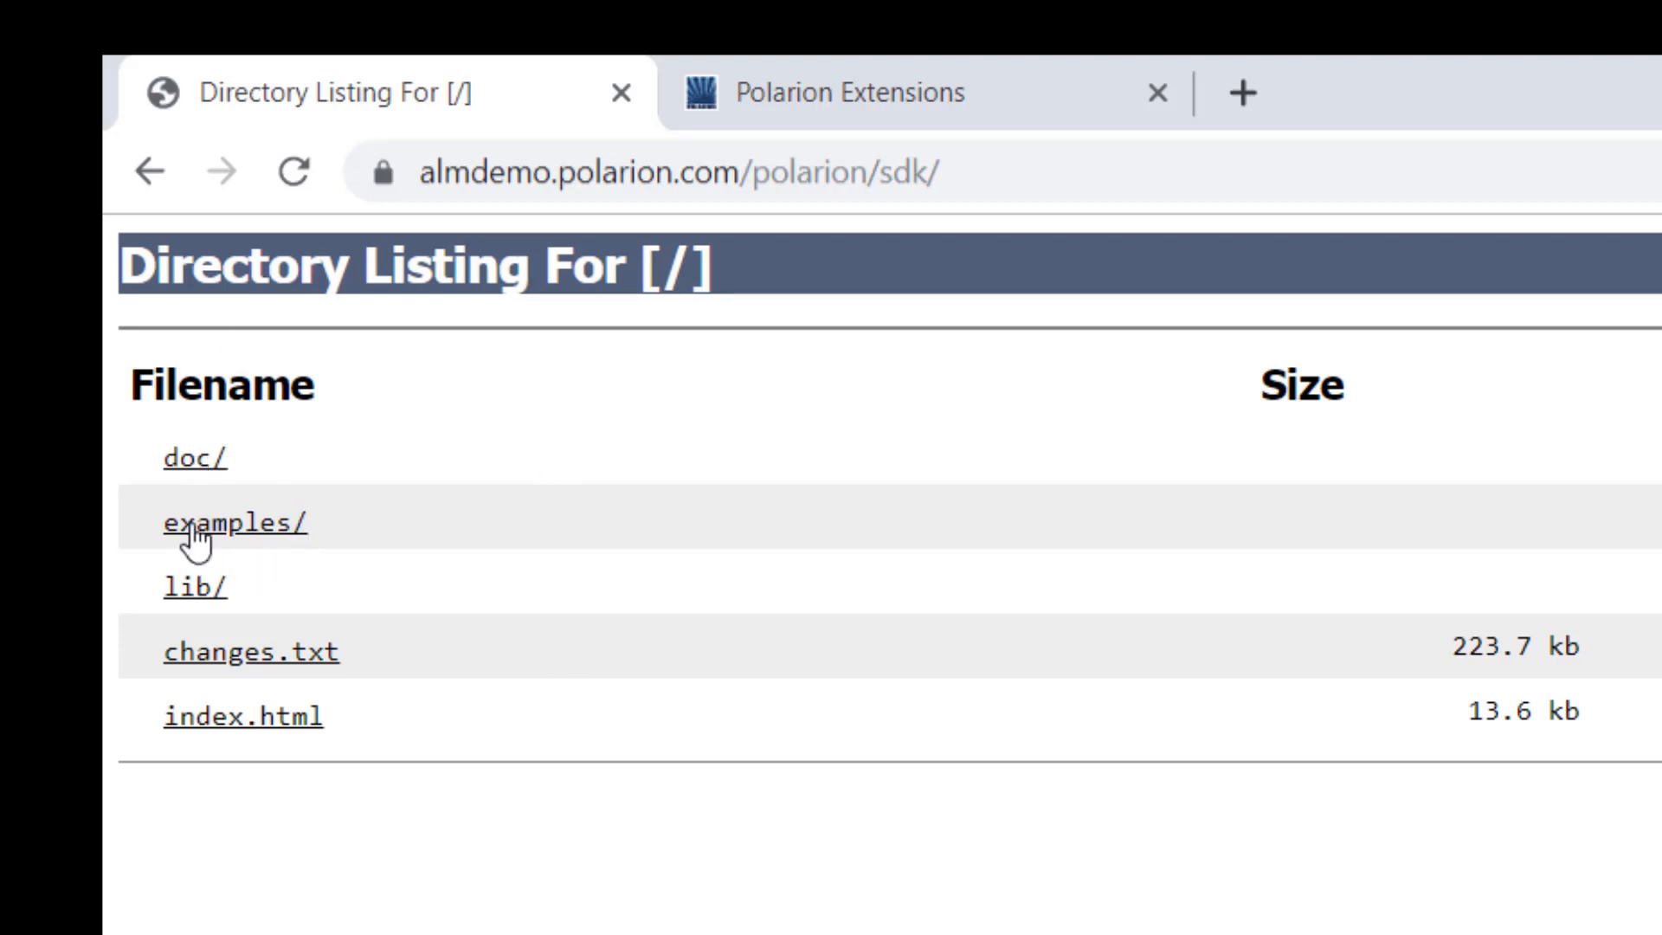
mouse_move(297, 577)
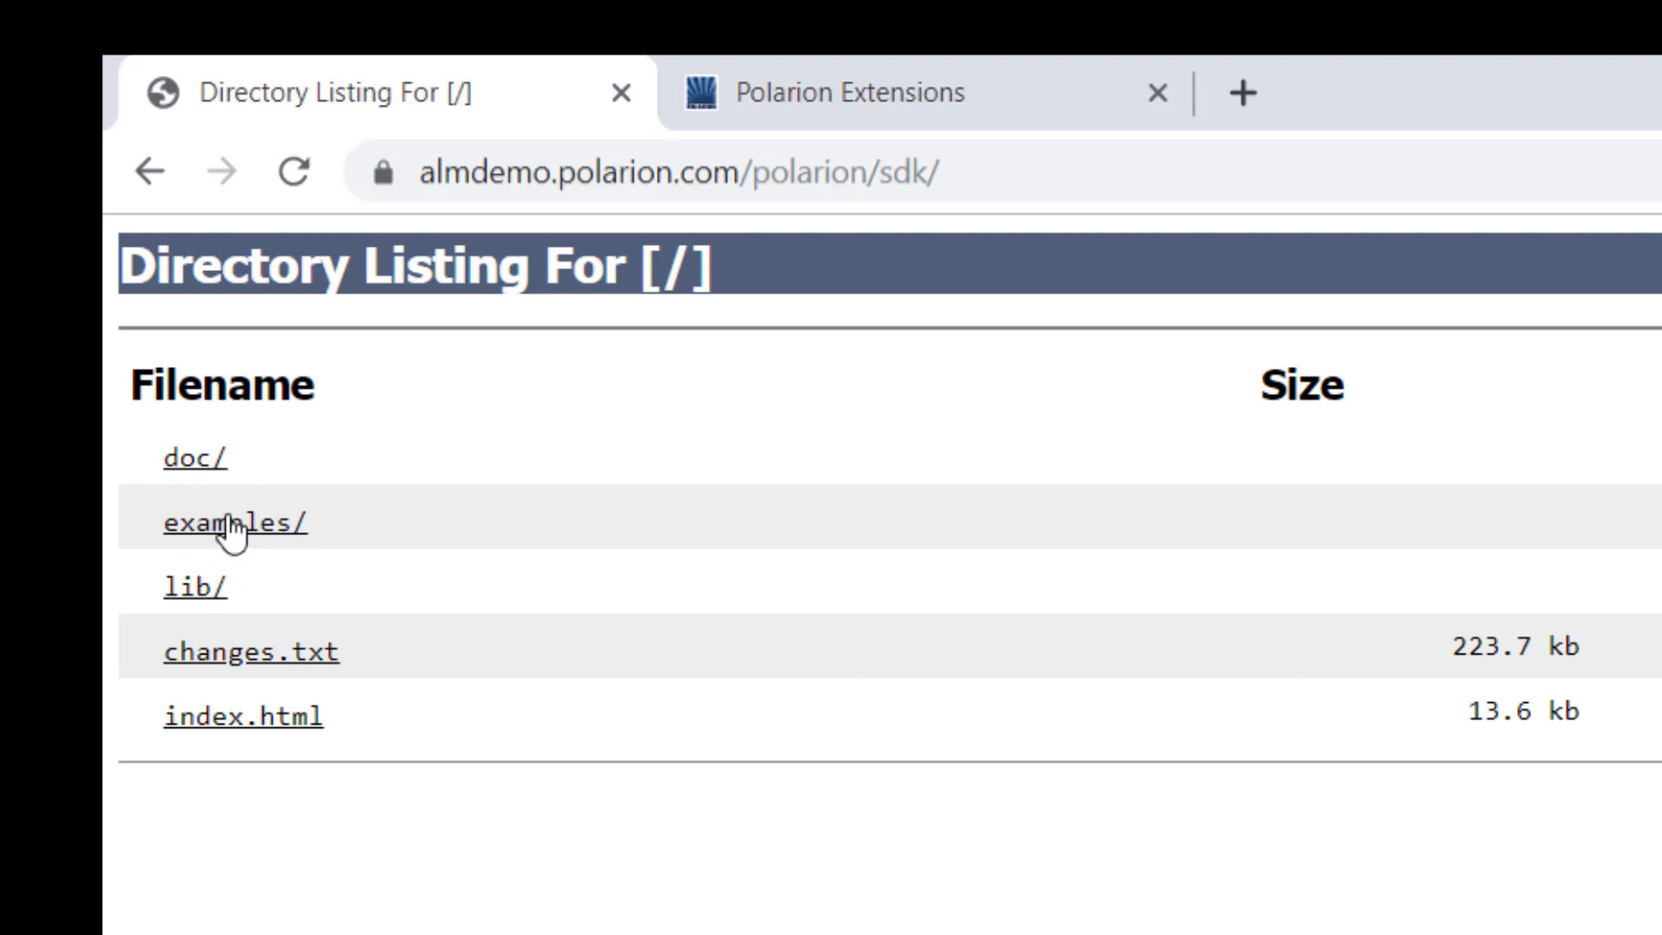
- Browse into examples and com.polarion.example.workflow, then go back to the examples listing
left_click(237, 520)
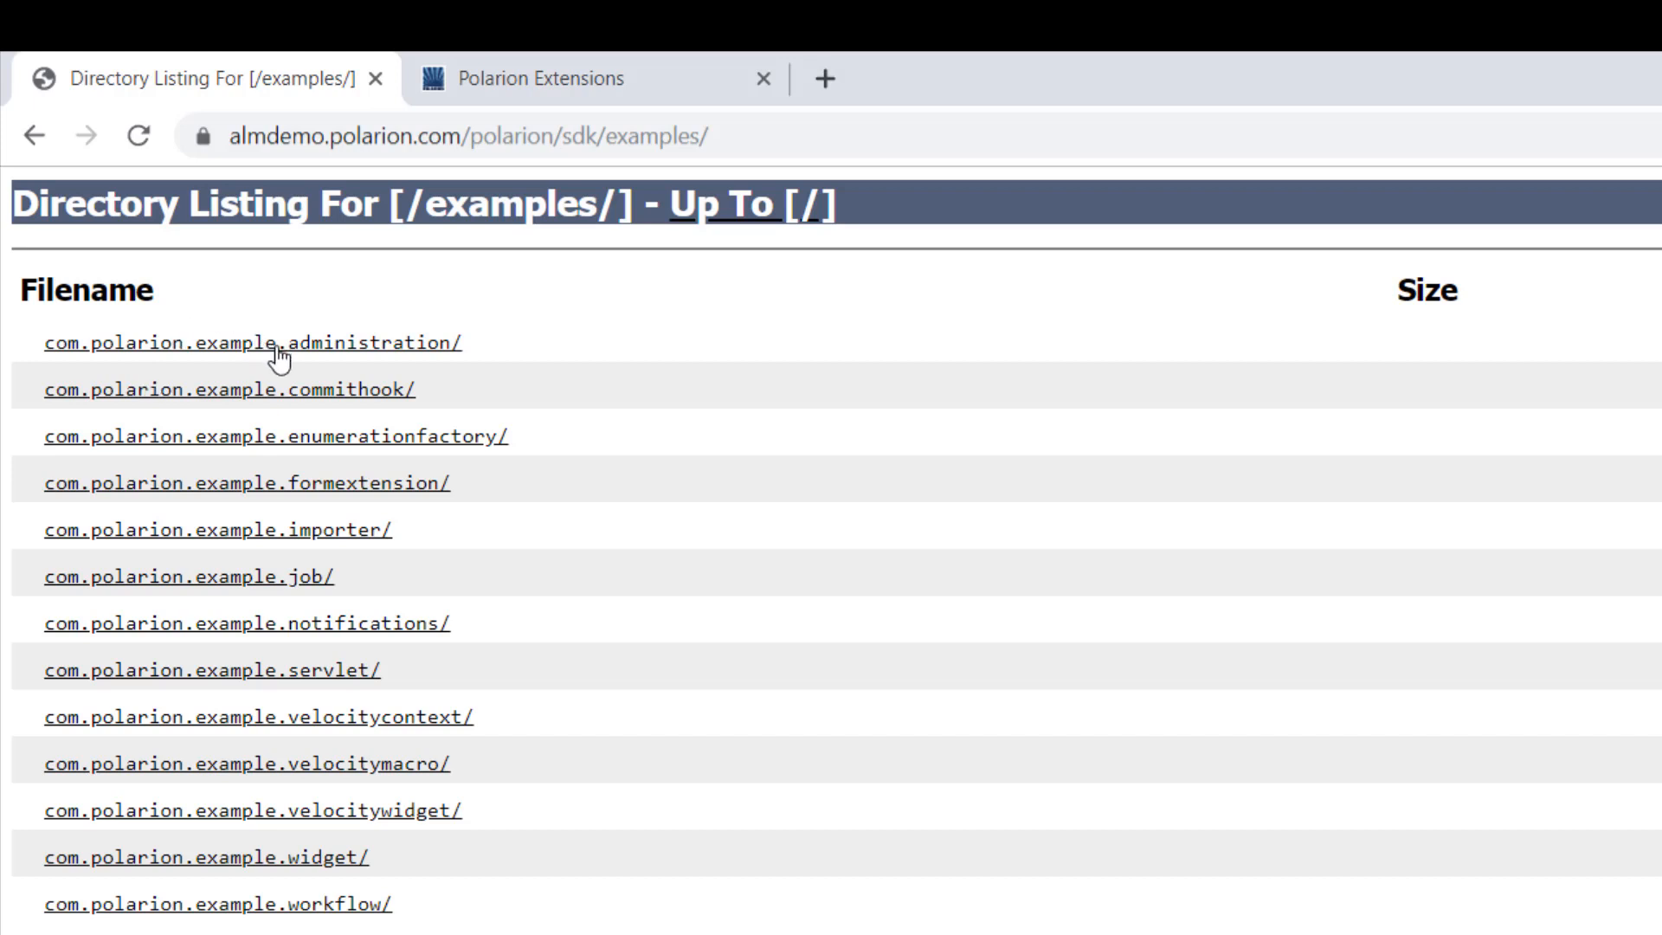
mouse_move(300, 917)
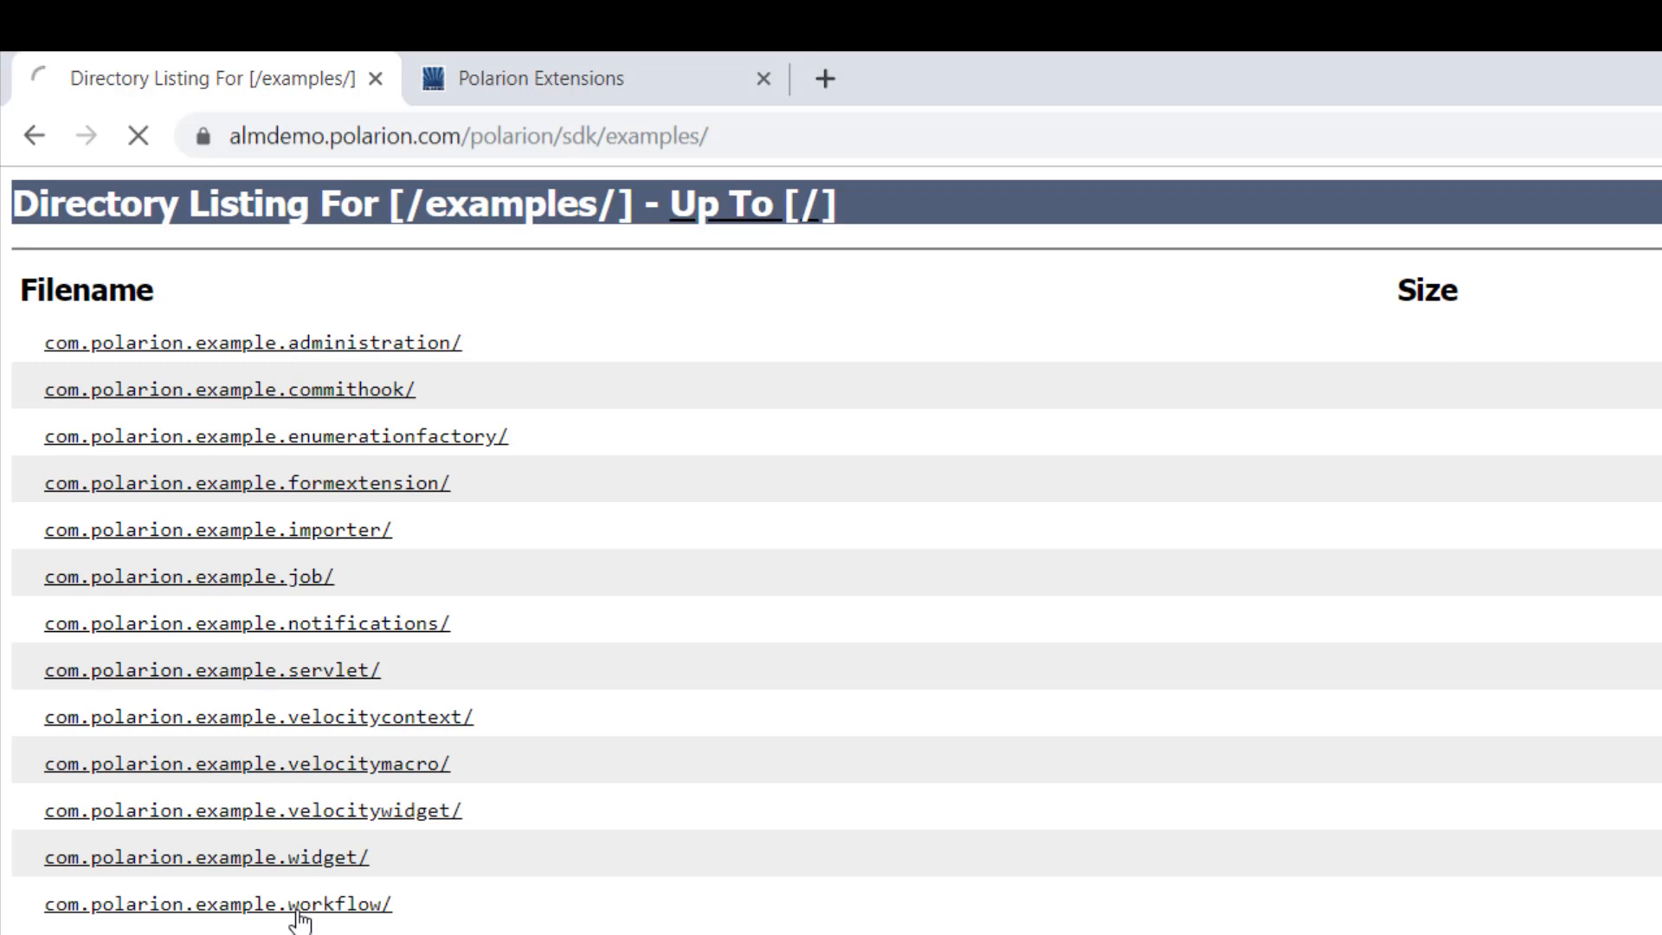
left_click(218, 904)
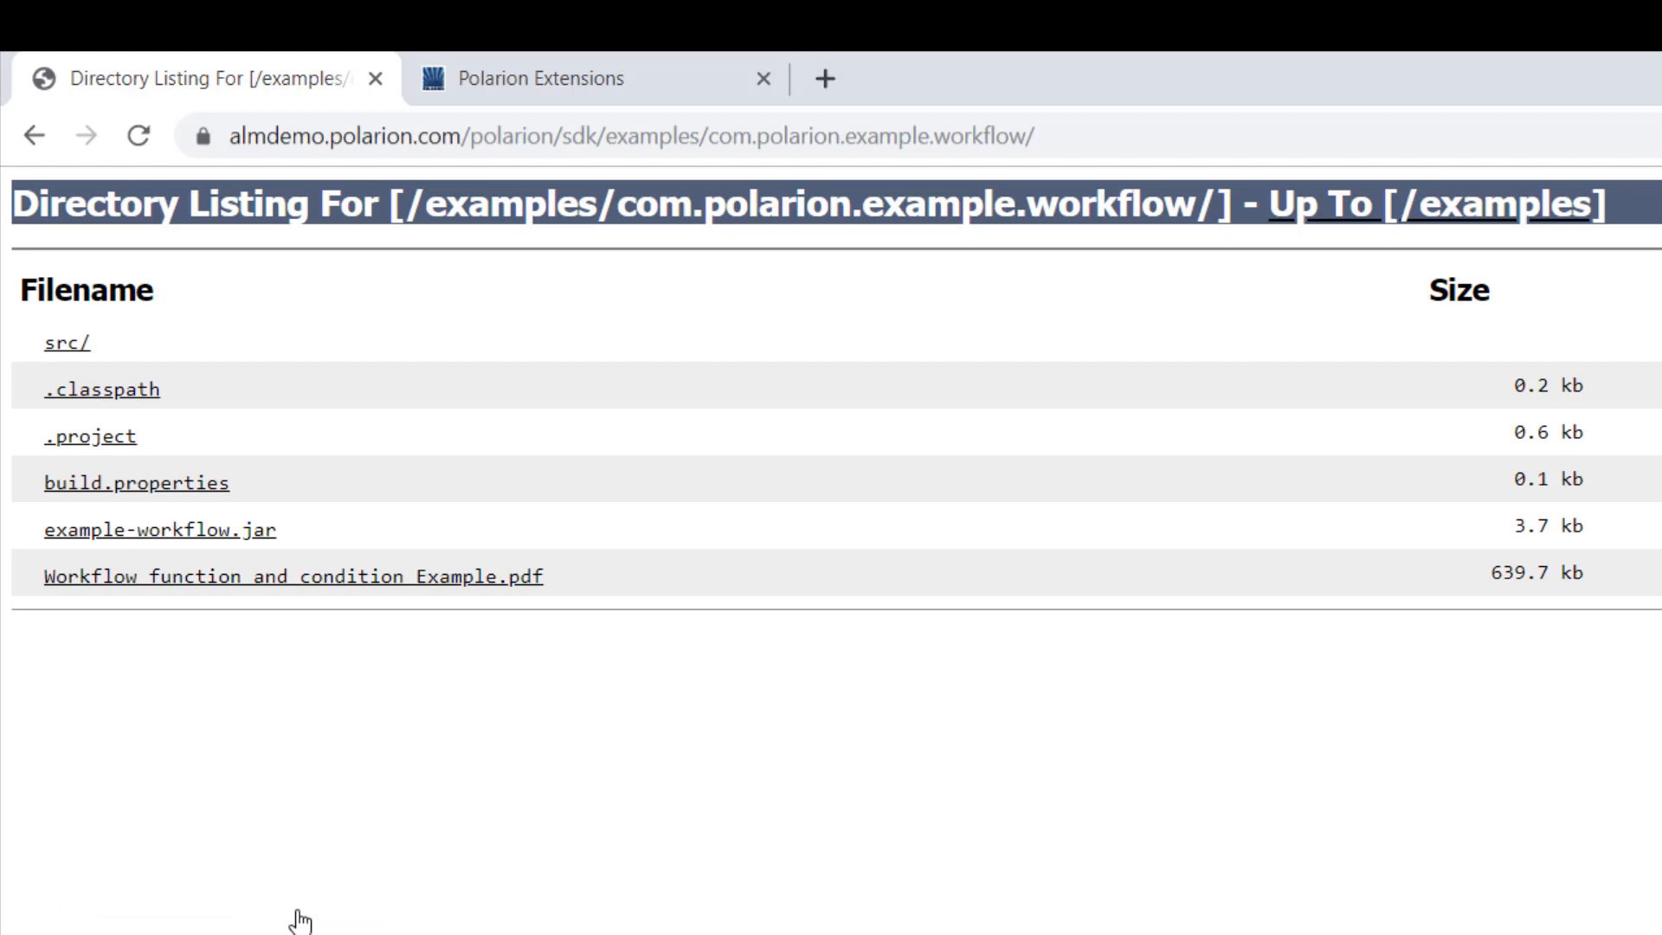
mouse_move(129, 551)
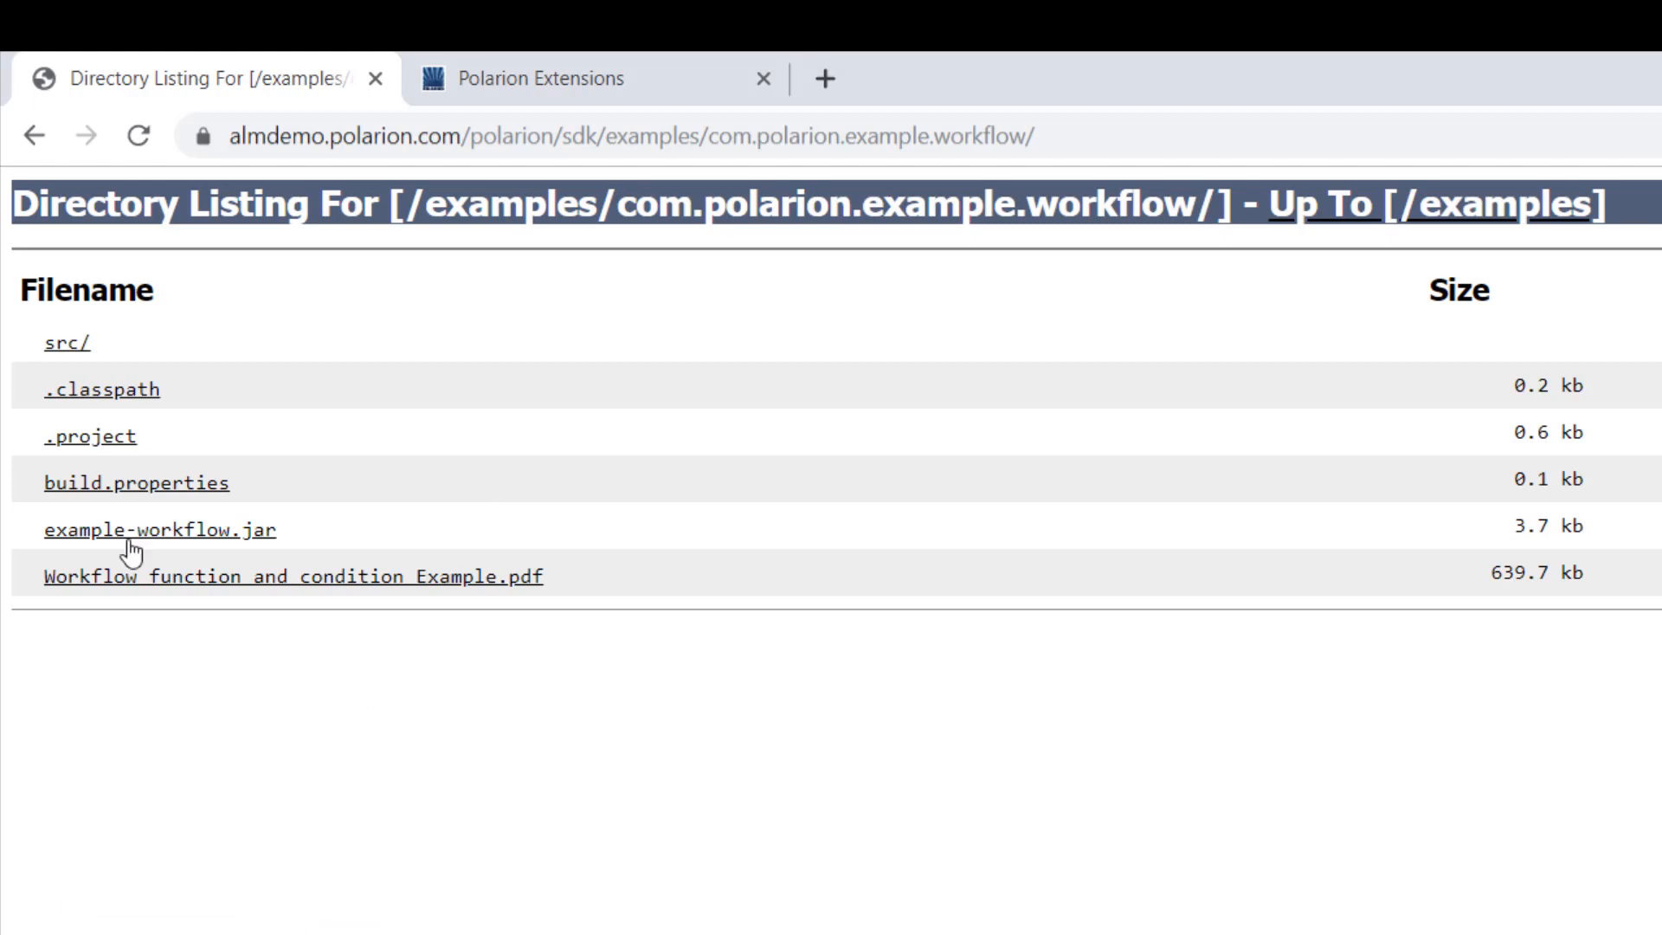
mouse_move(360, 599)
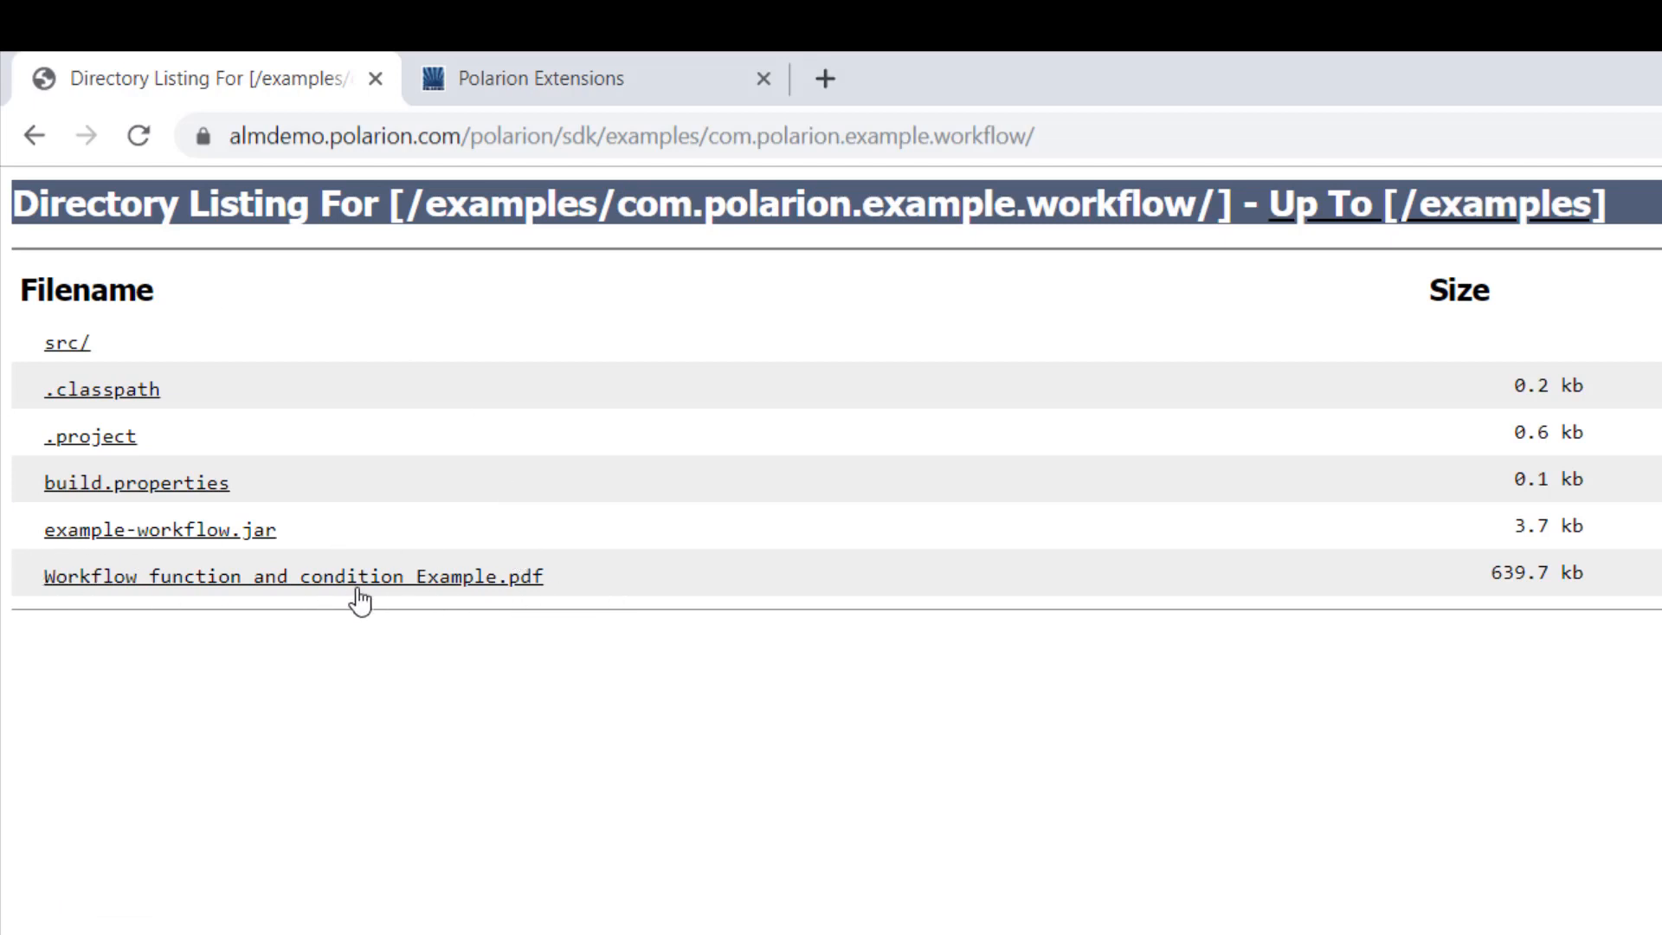
mouse_move(66, 337)
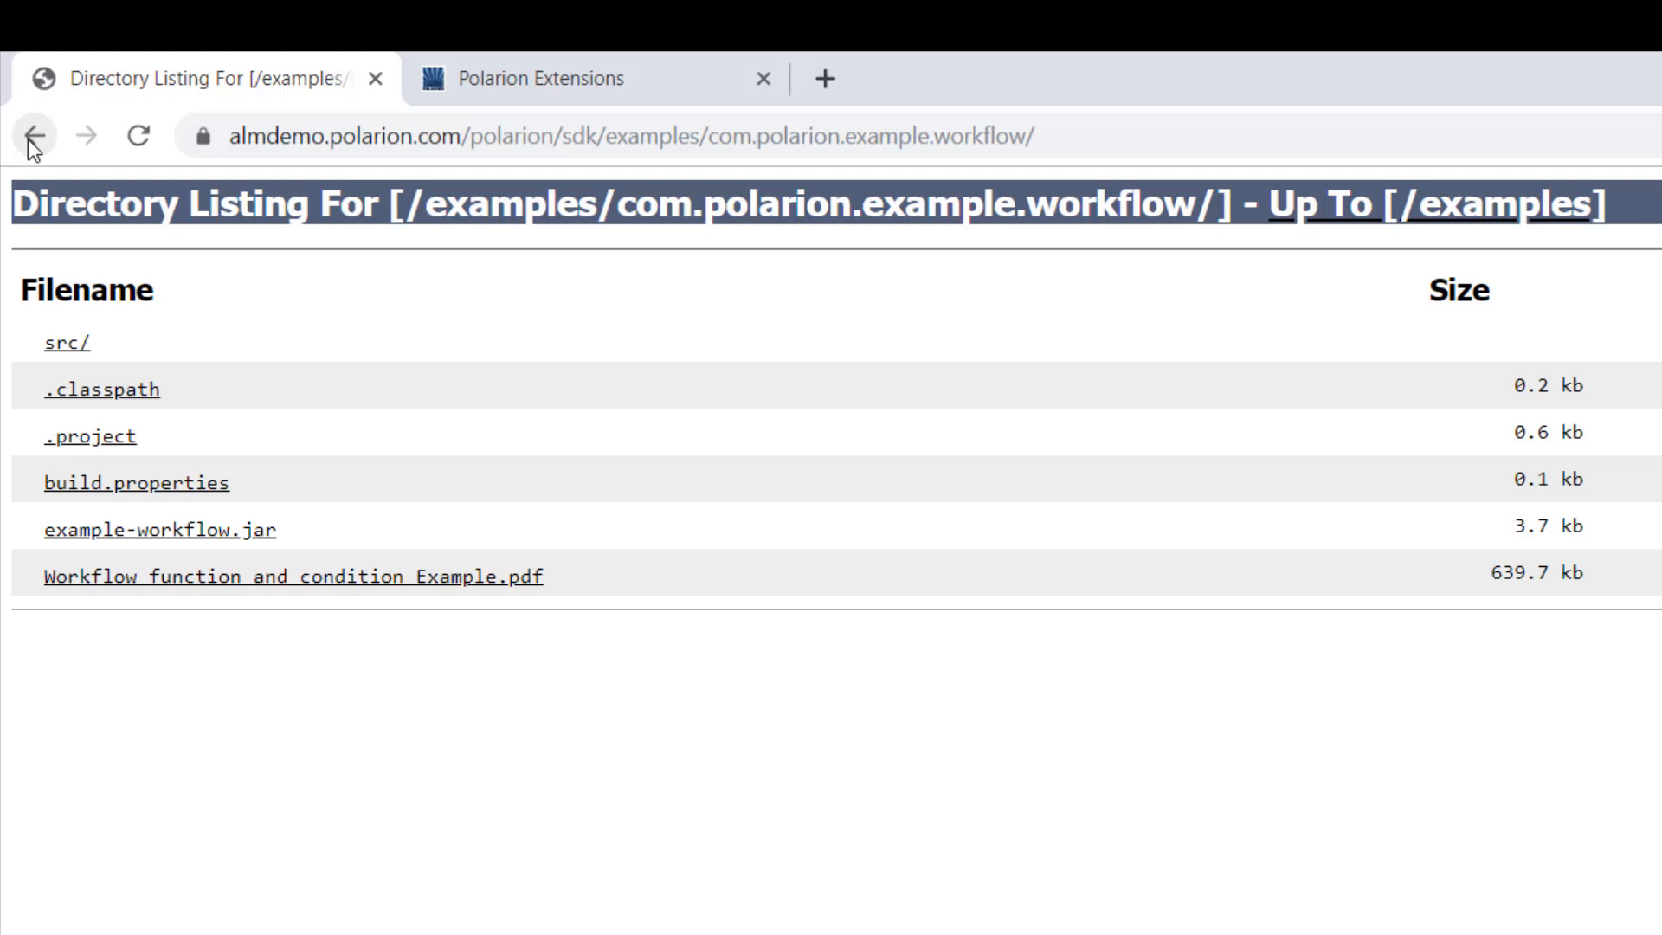
left_click(33, 136)
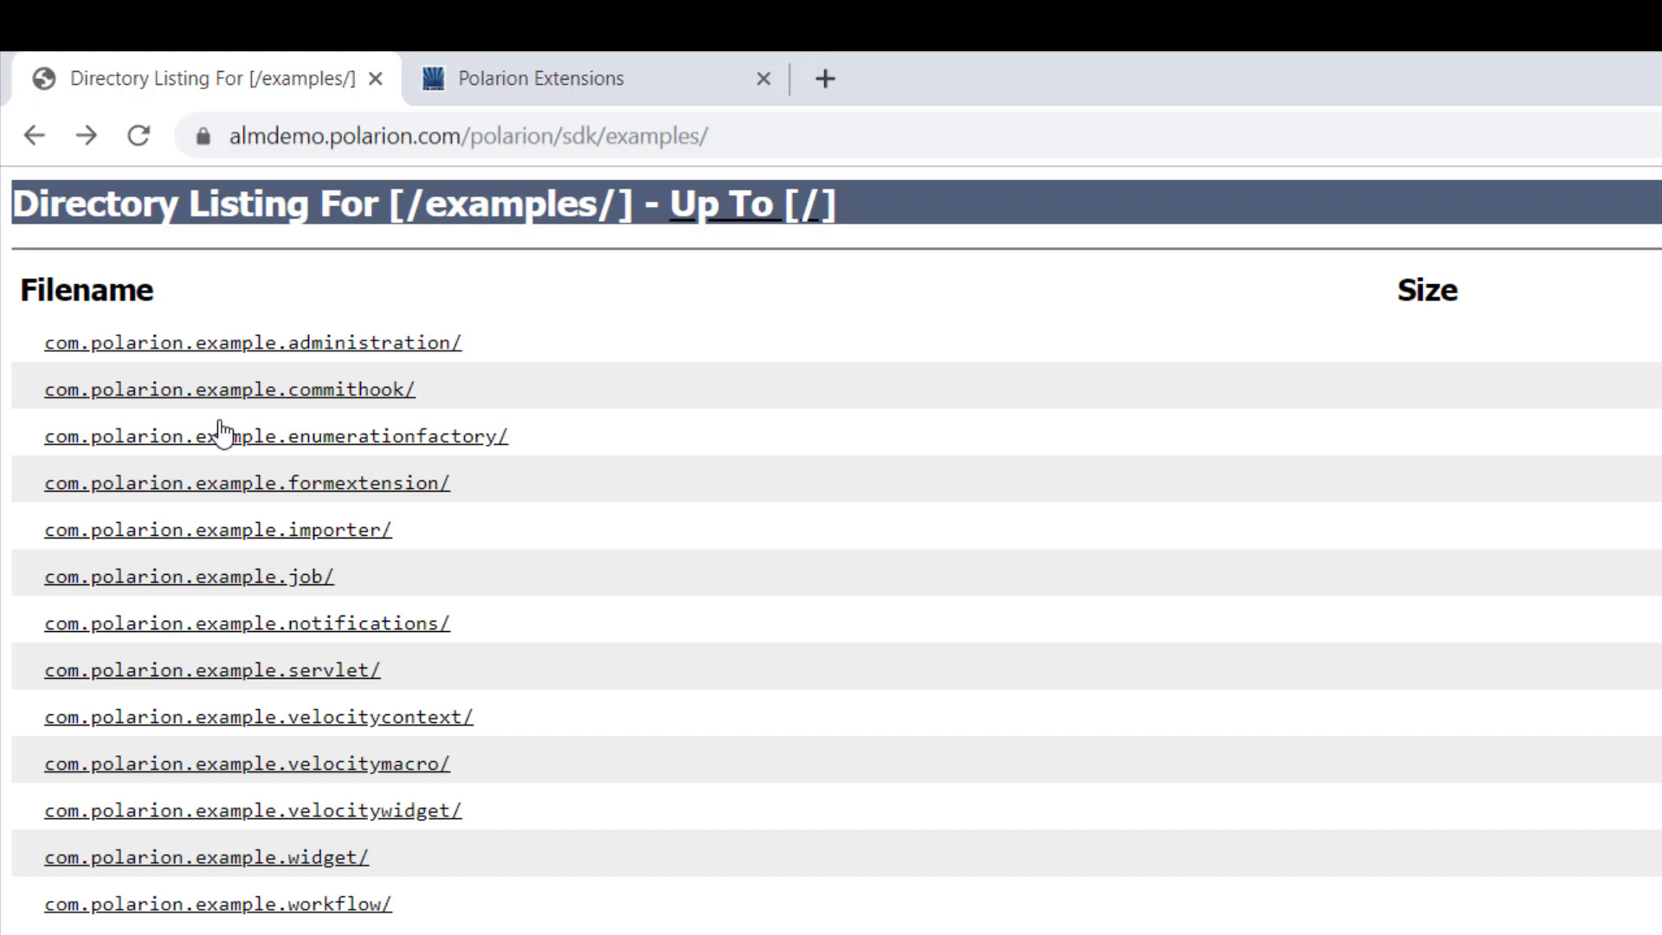
mouse_move(109, 203)
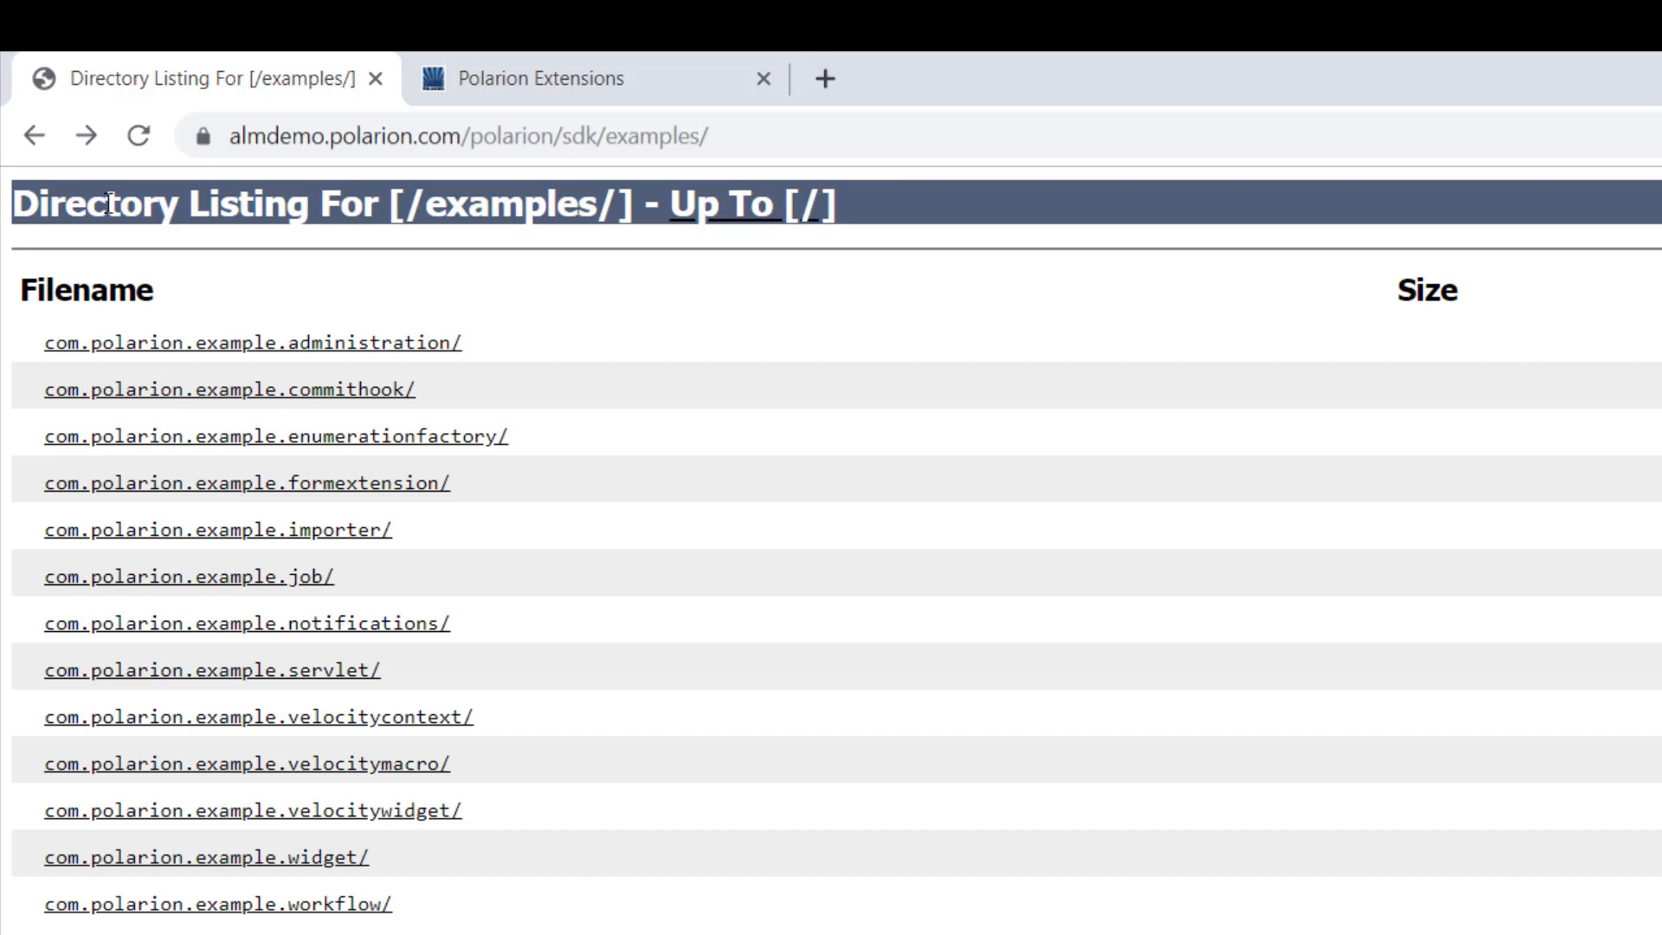
- Go up to the top SDK listing and open index.html
left_click(724, 204)
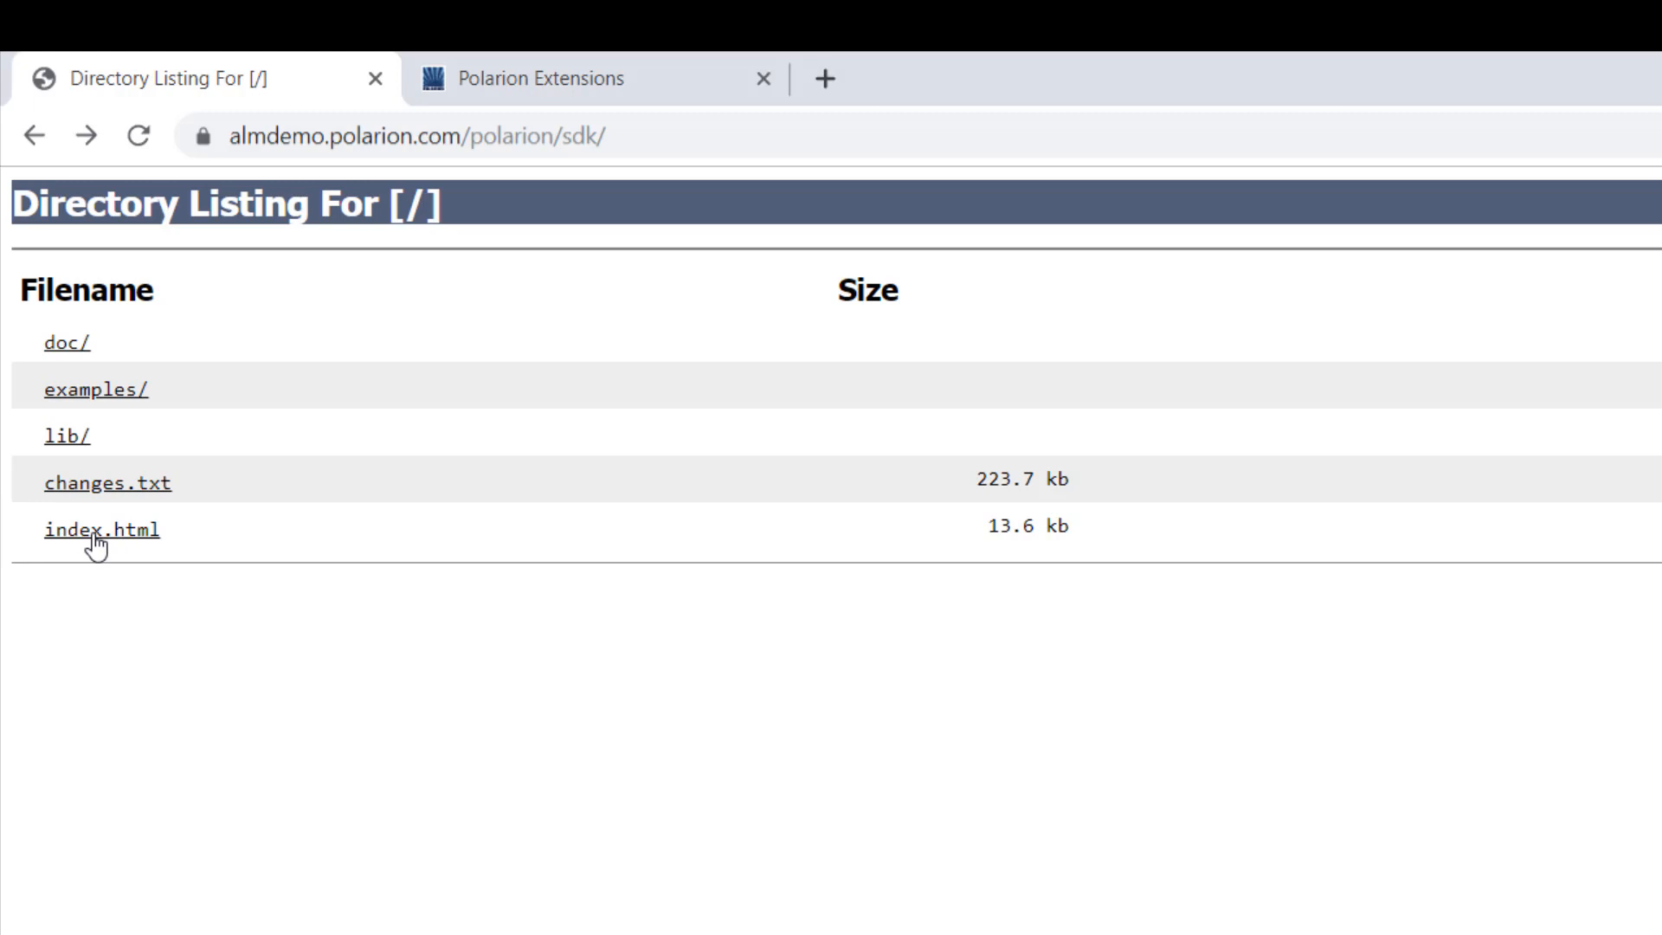
left_click(102, 529)
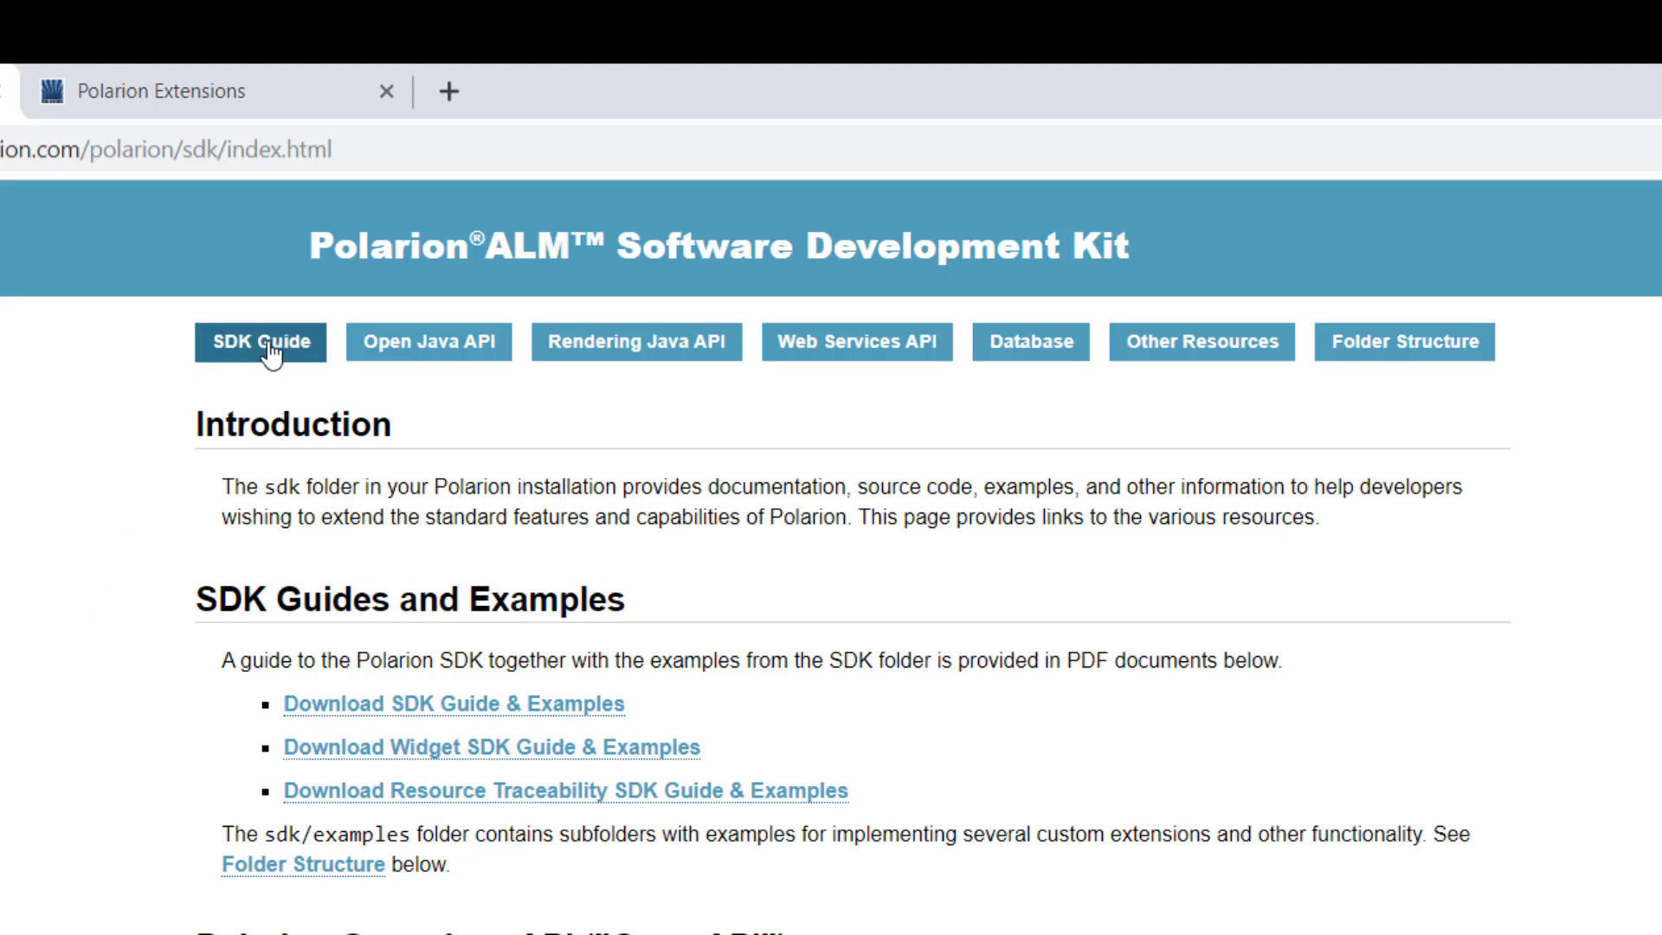
mouse_move(444, 718)
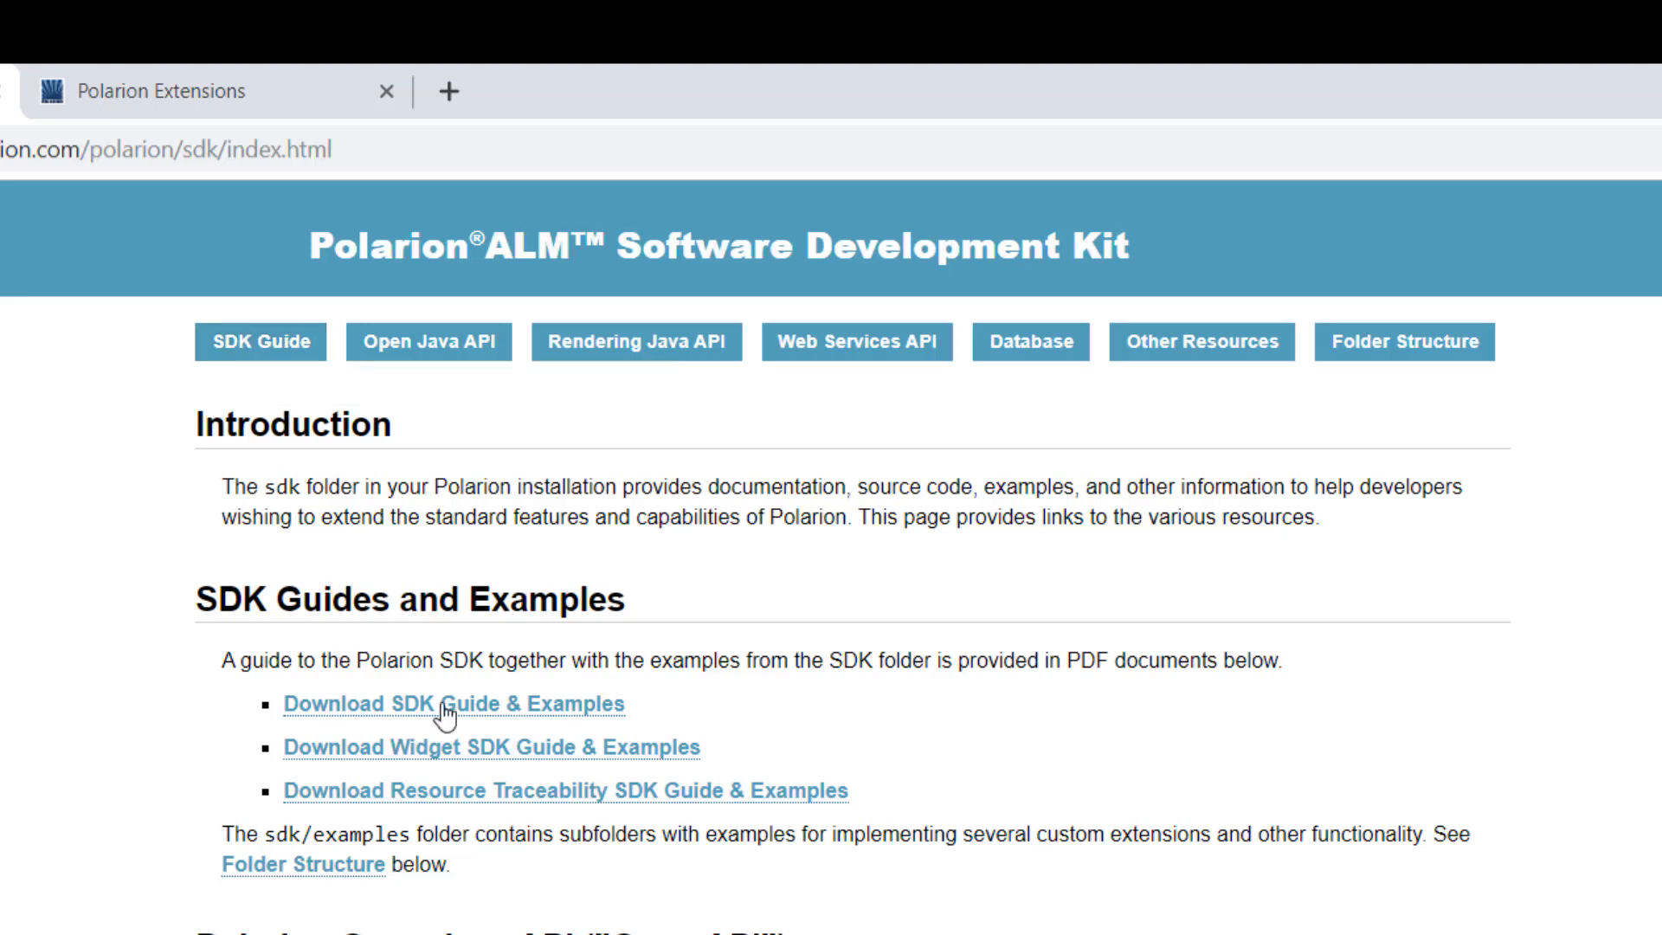
mouse_move(596, 740)
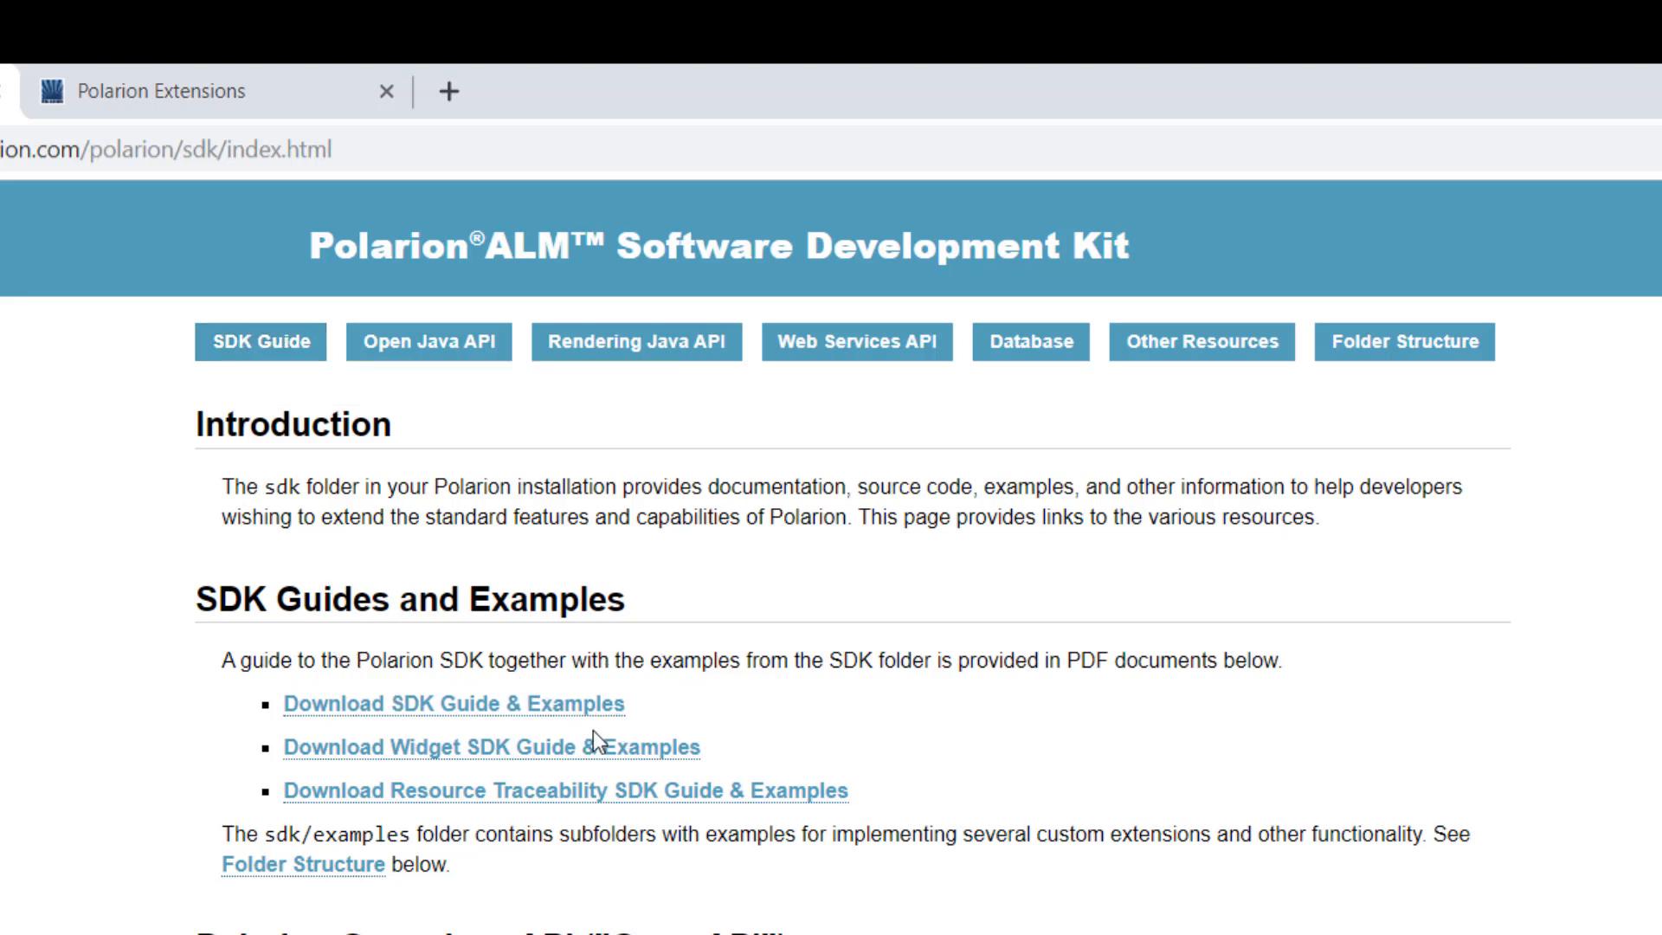
mouse_move(807, 662)
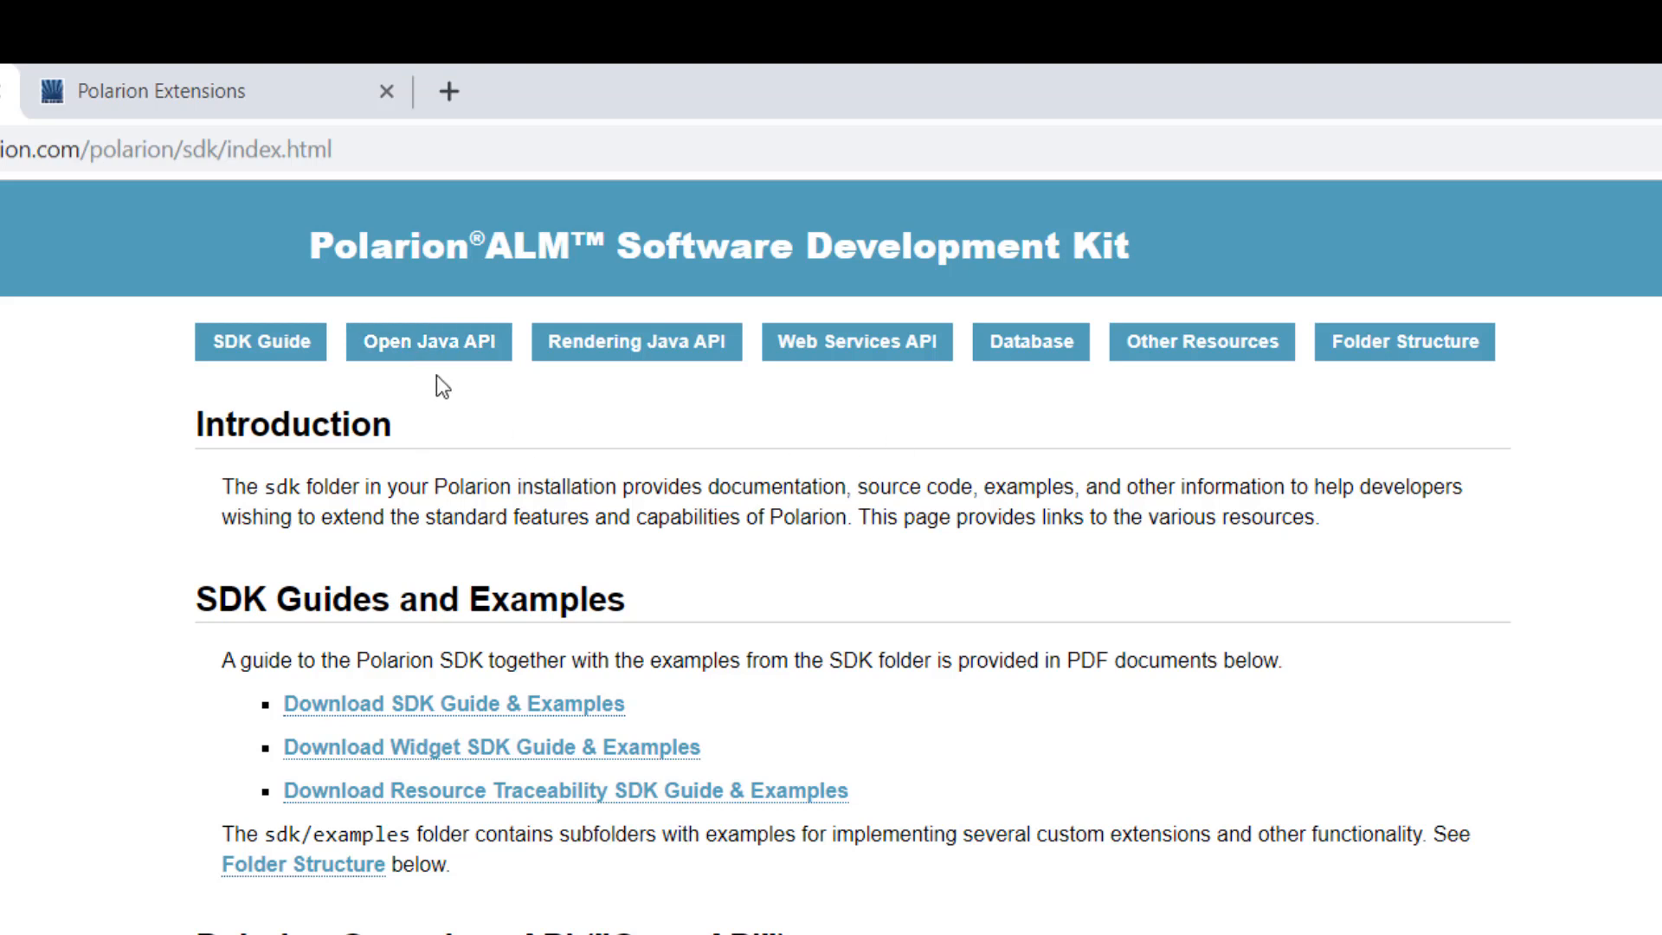
mouse_move(428, 341)
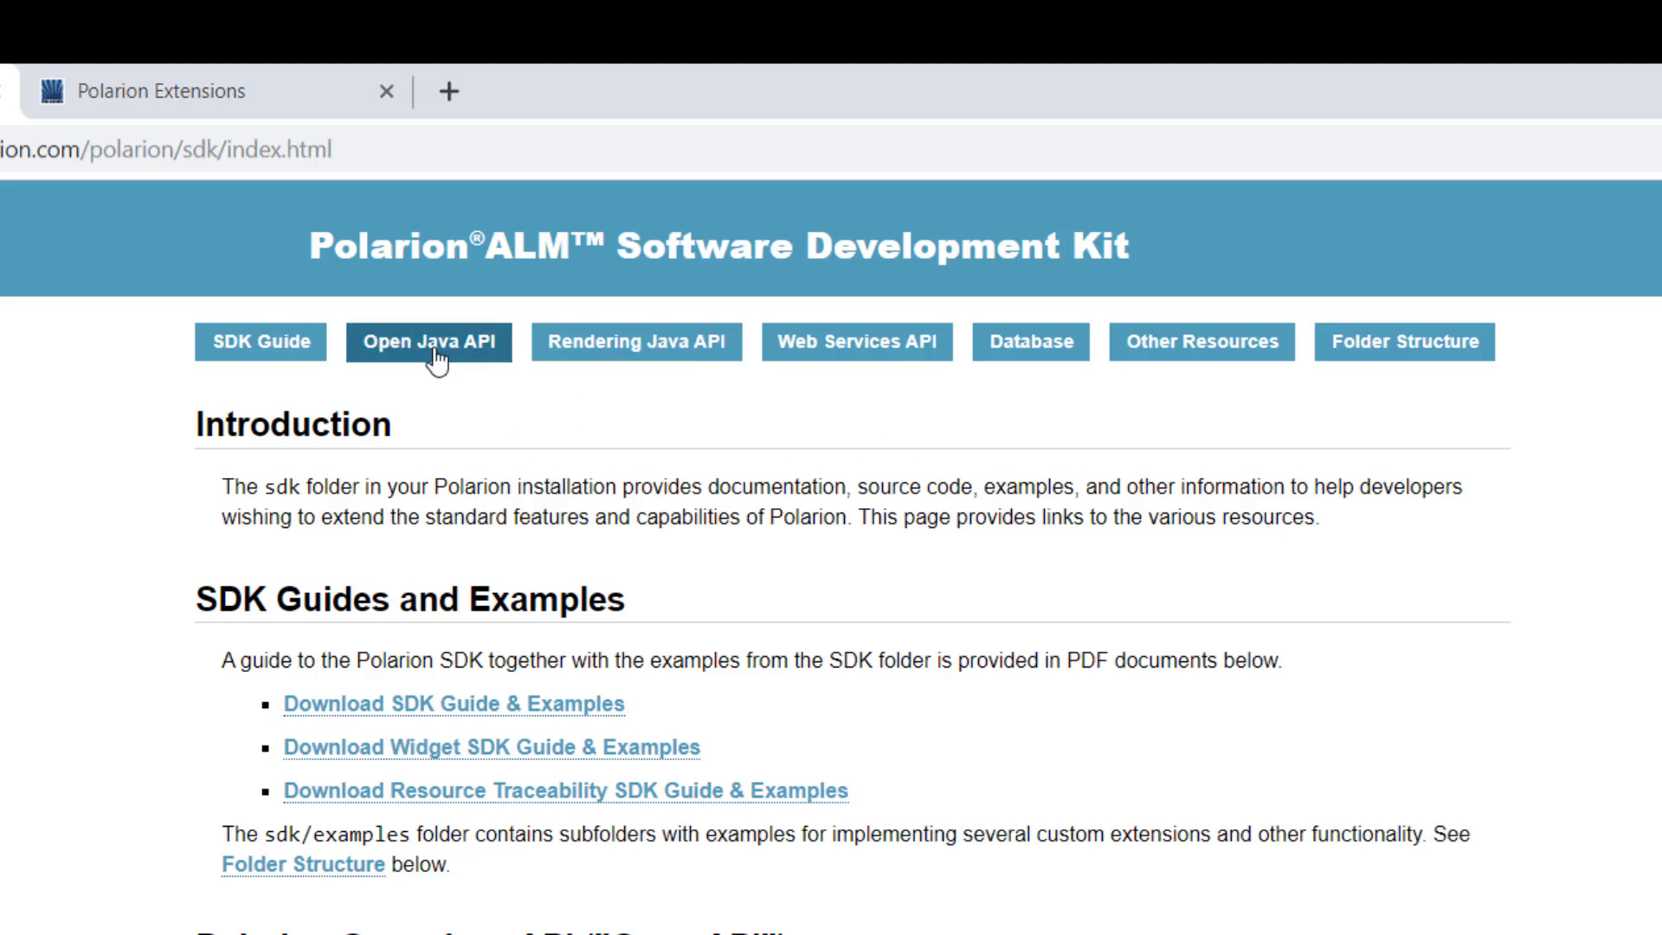
mouse_move(428, 341)
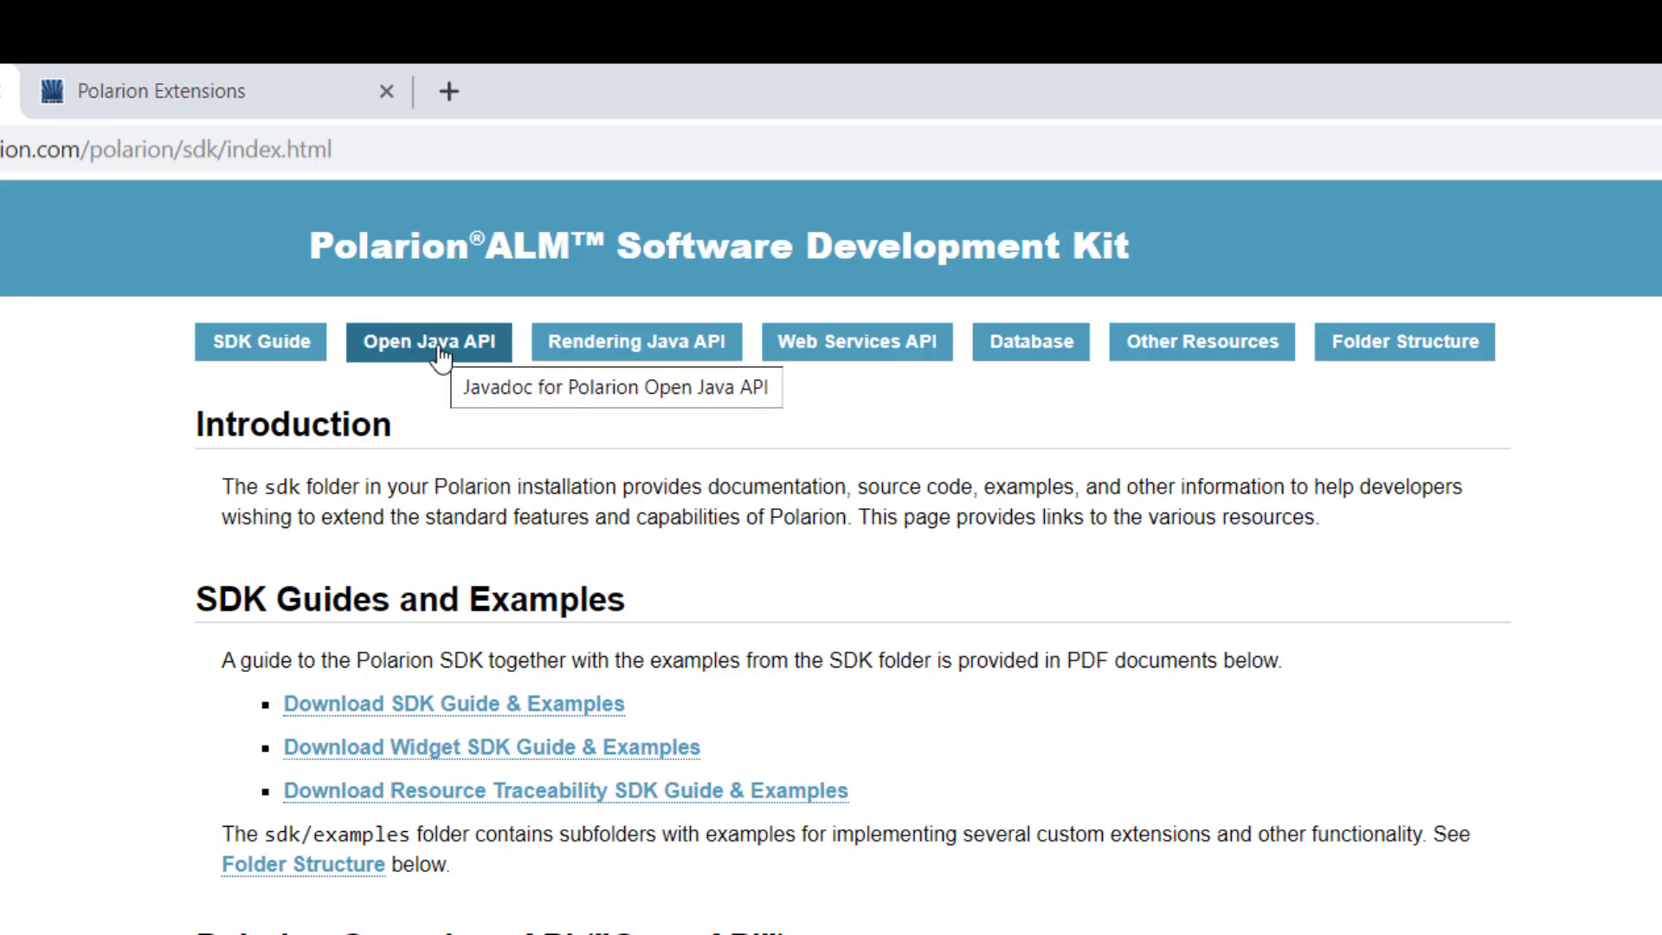
- Open the OpenAPI Javadoc from the Open Java API section and scroll its package overview
left_click(428, 341)
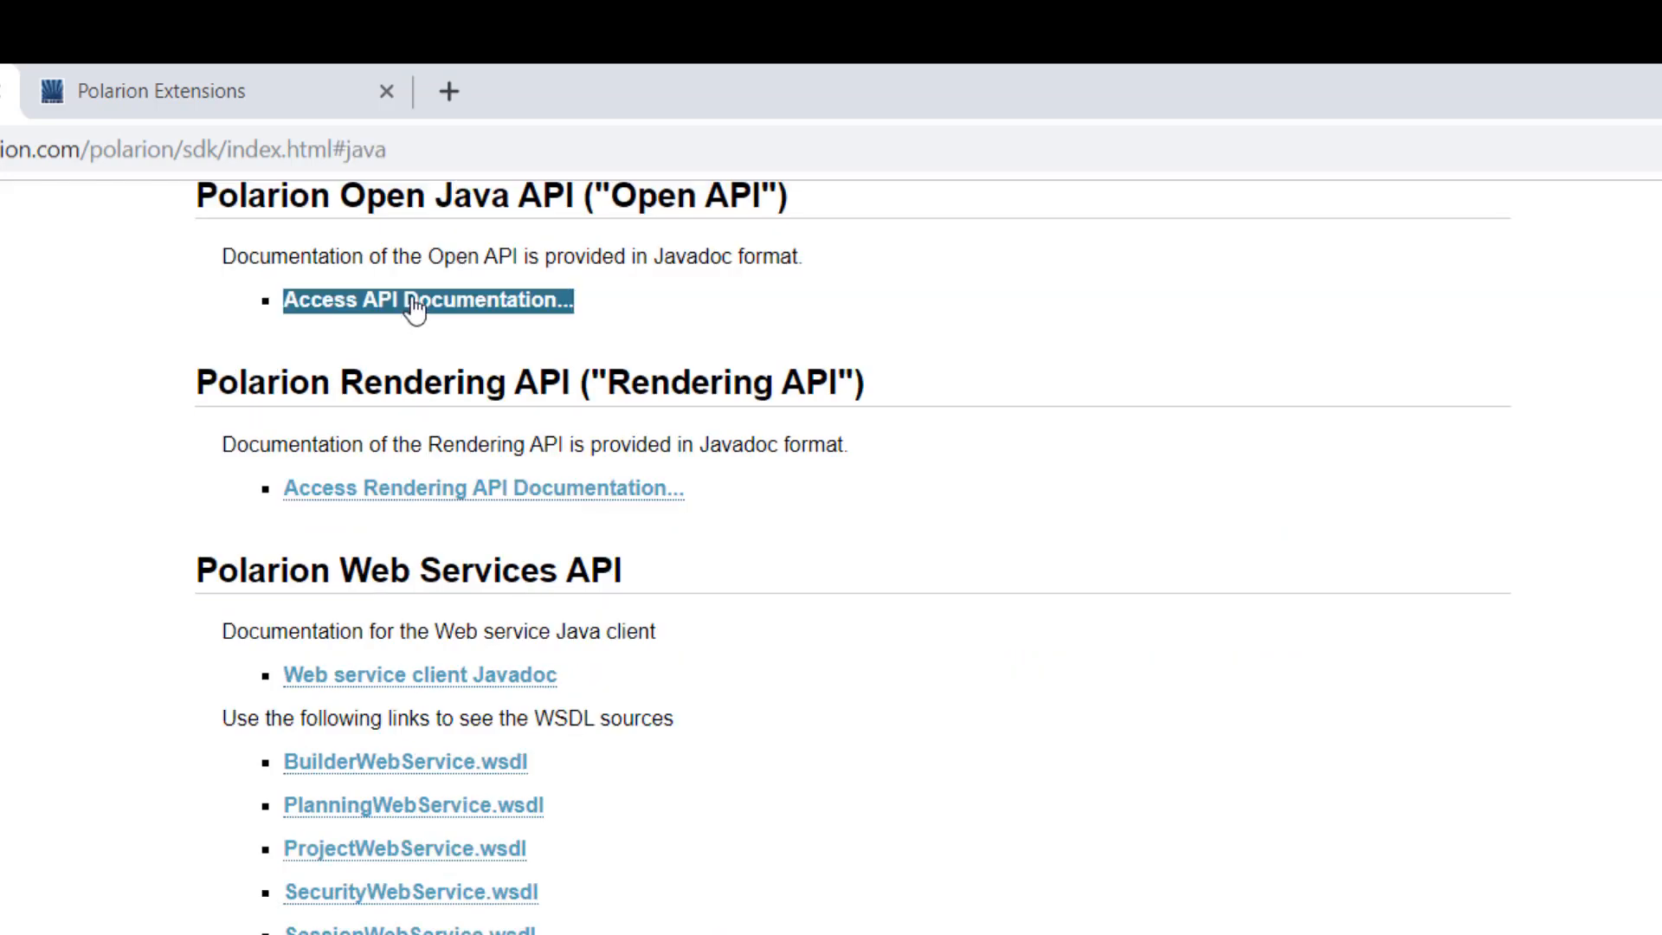
left_click(426, 301)
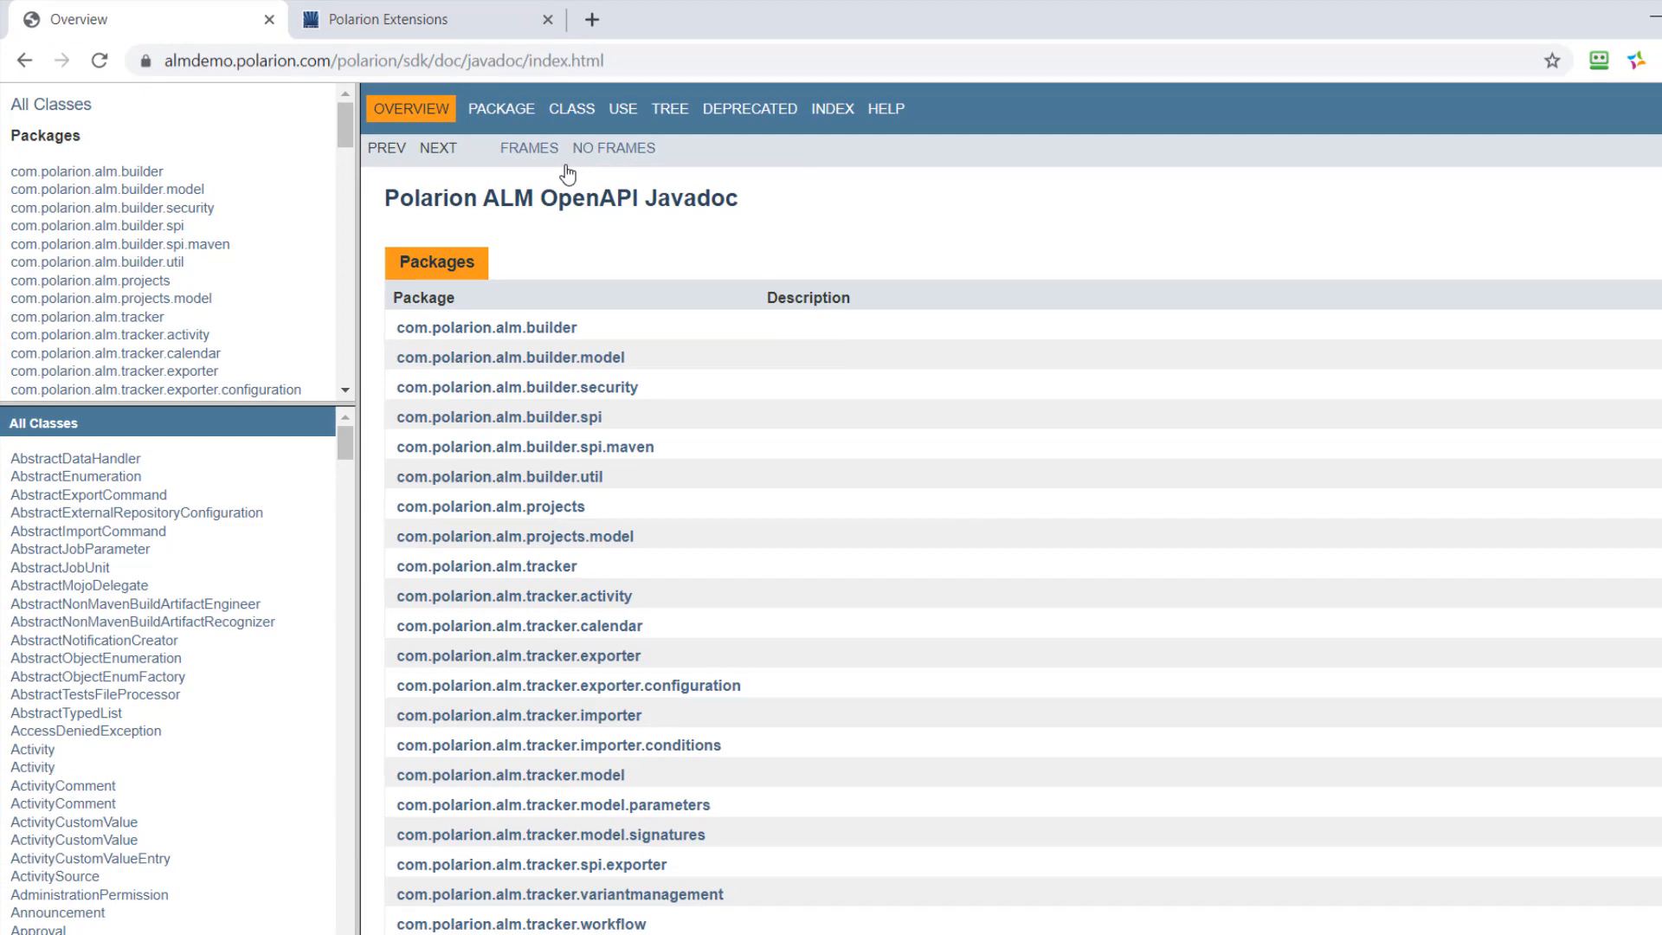
scroll("down", 3)
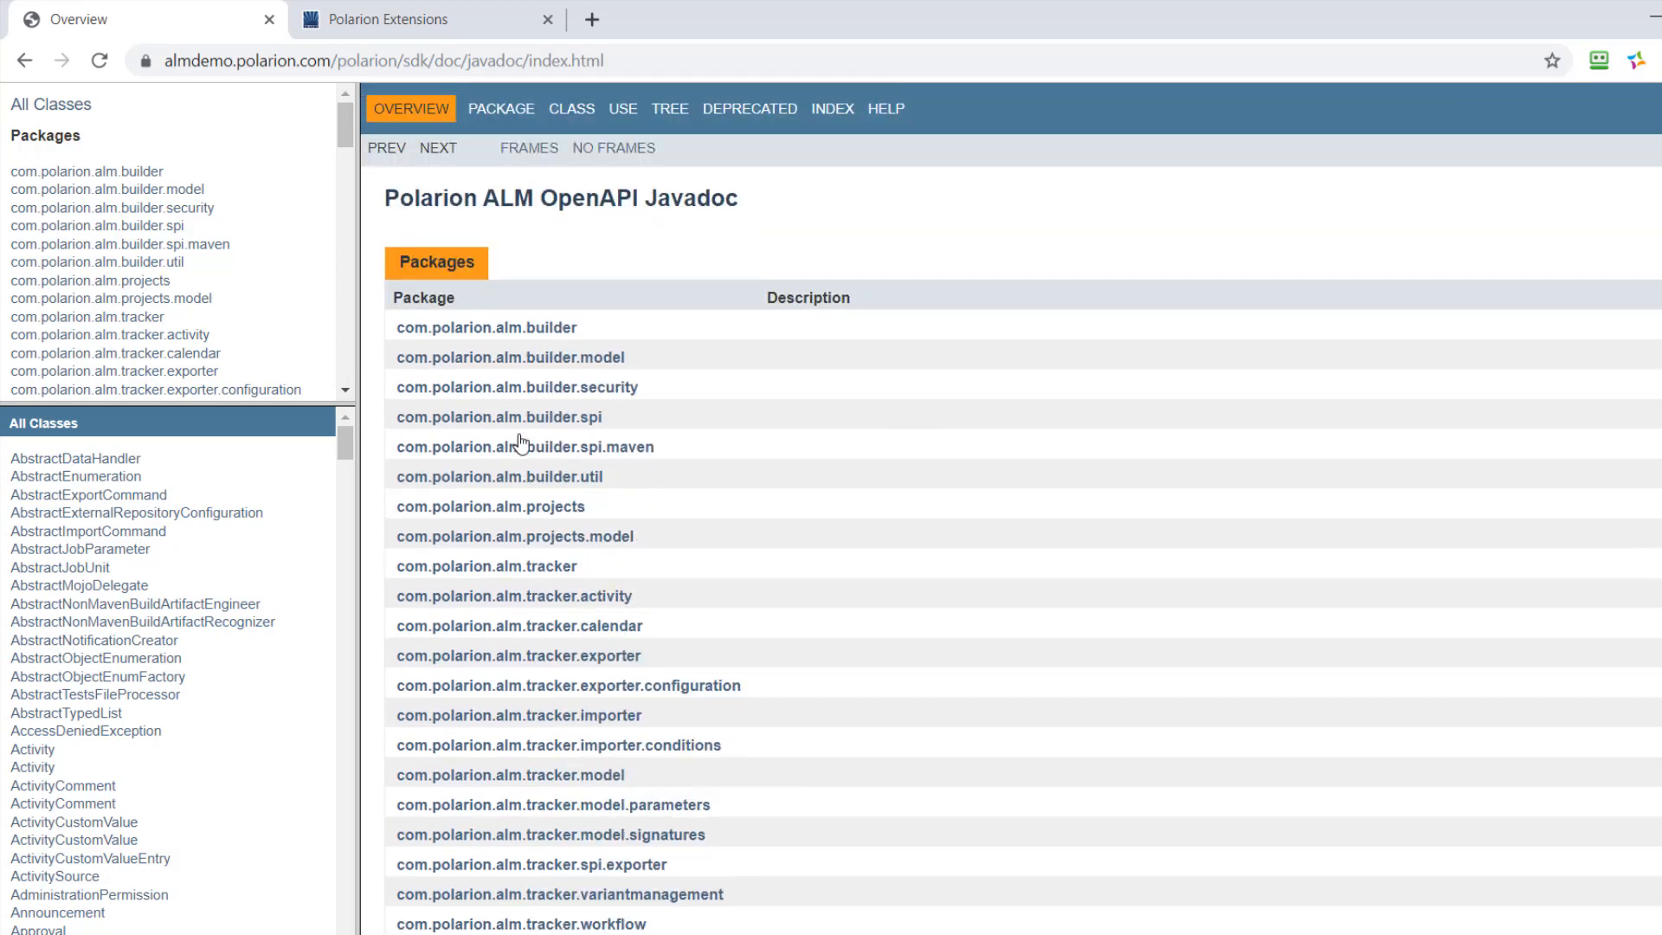
mouse_move(23, 61)
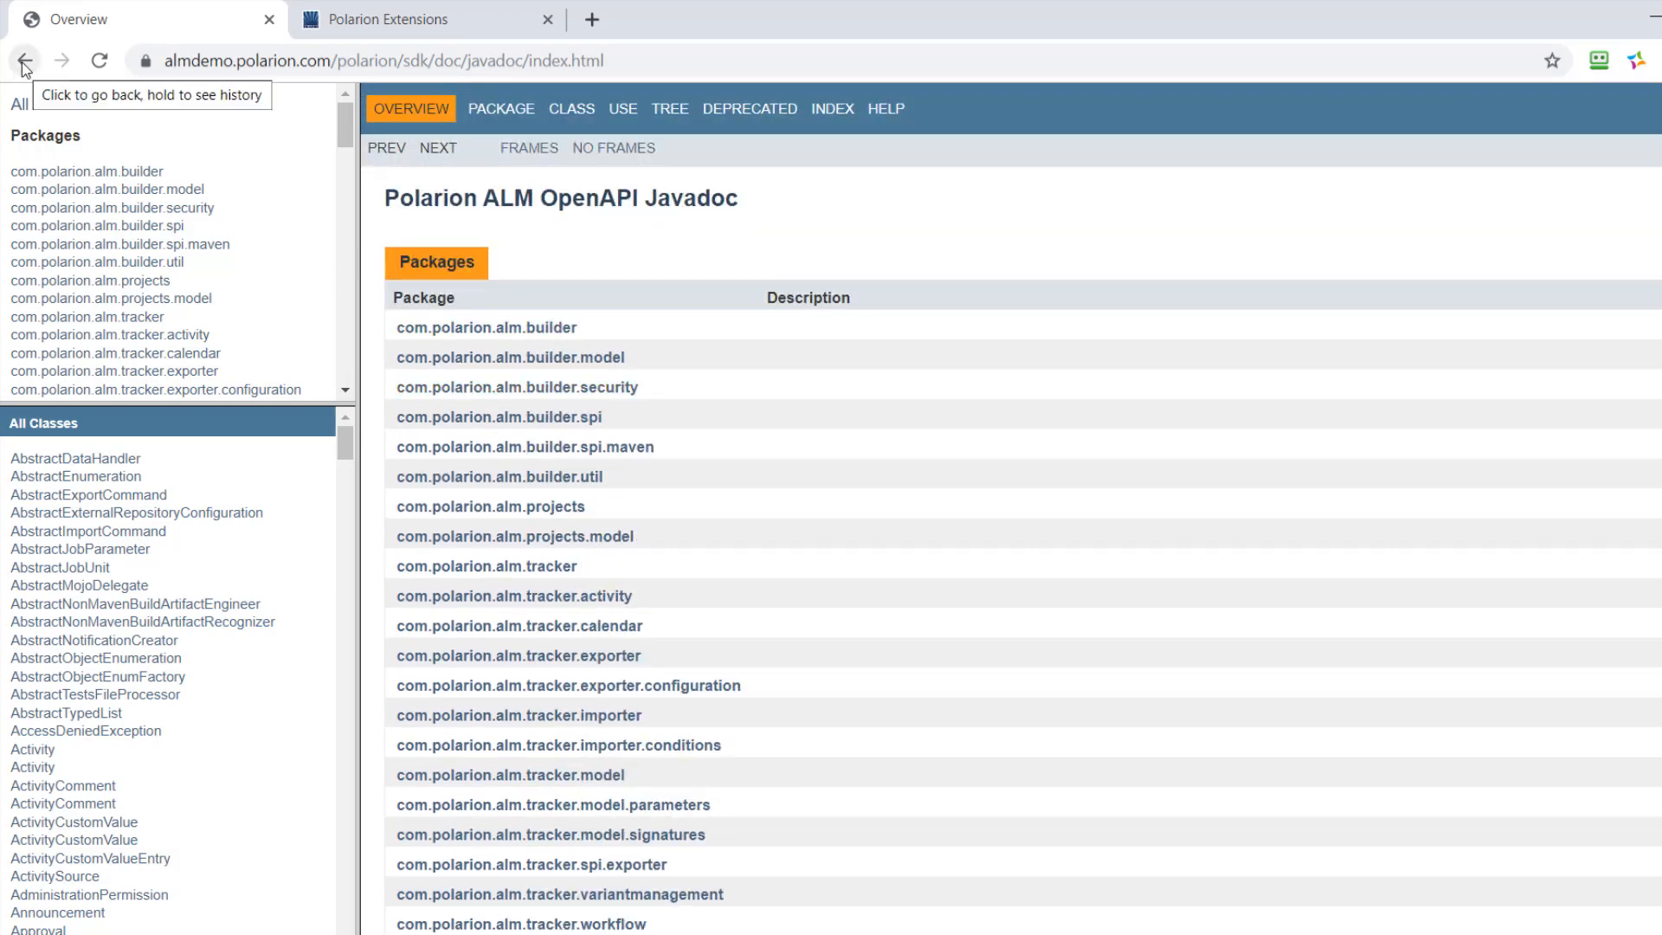
- Go back from the Javadoc to the SDK index page
left_click(23, 60)
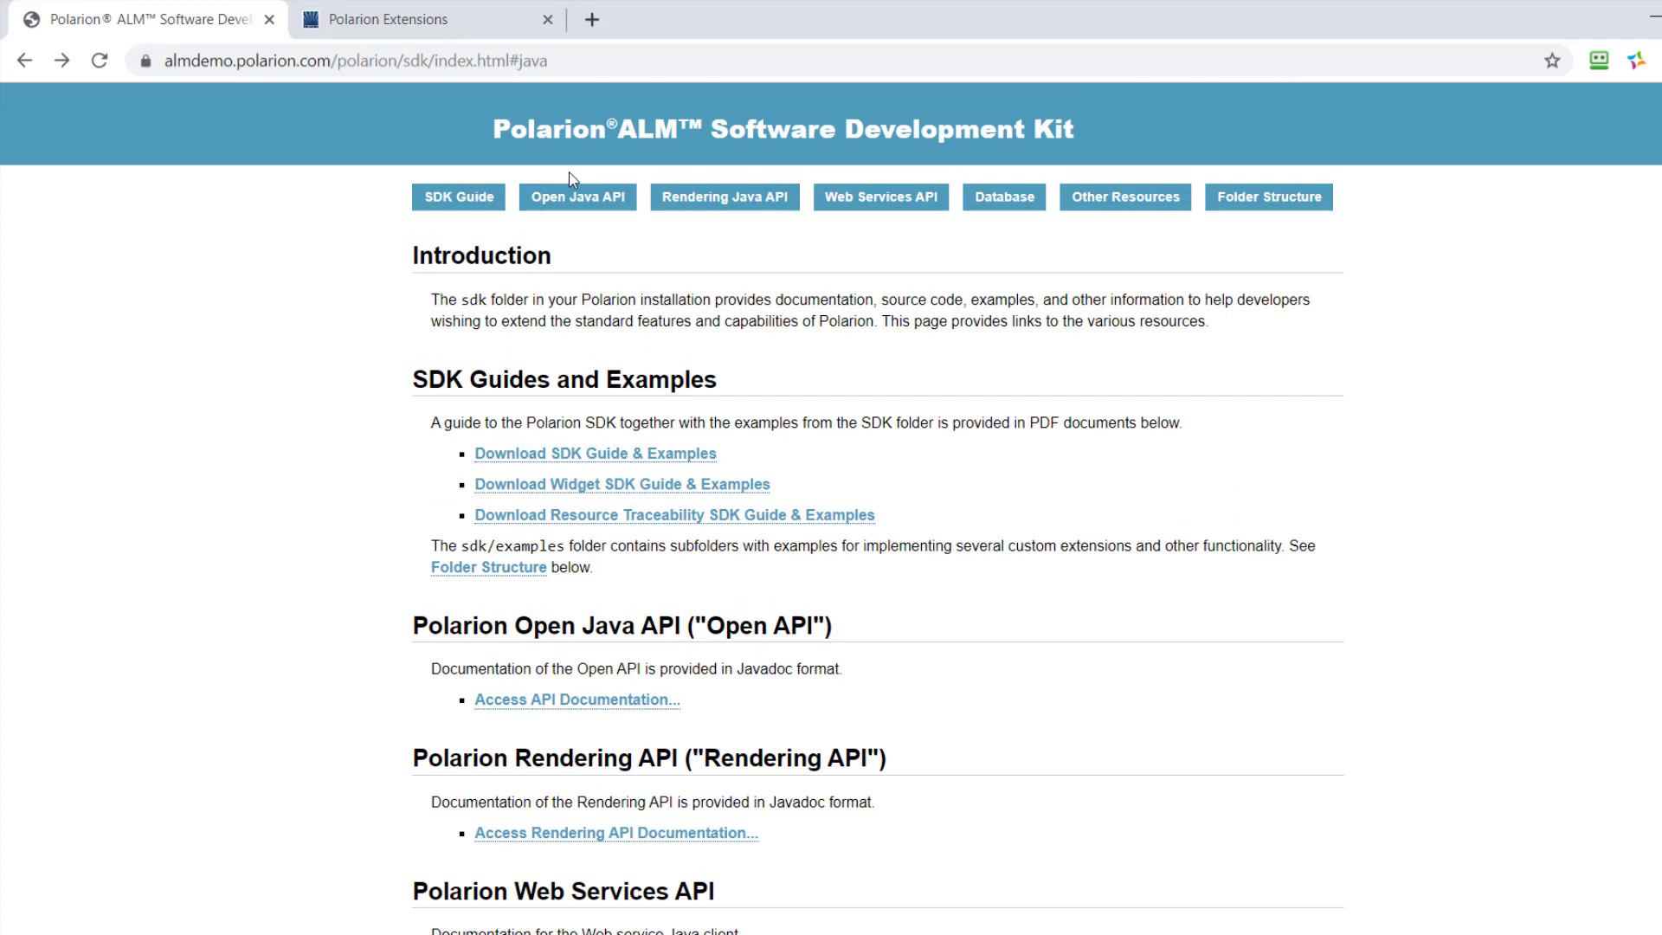
mouse_move(577, 197)
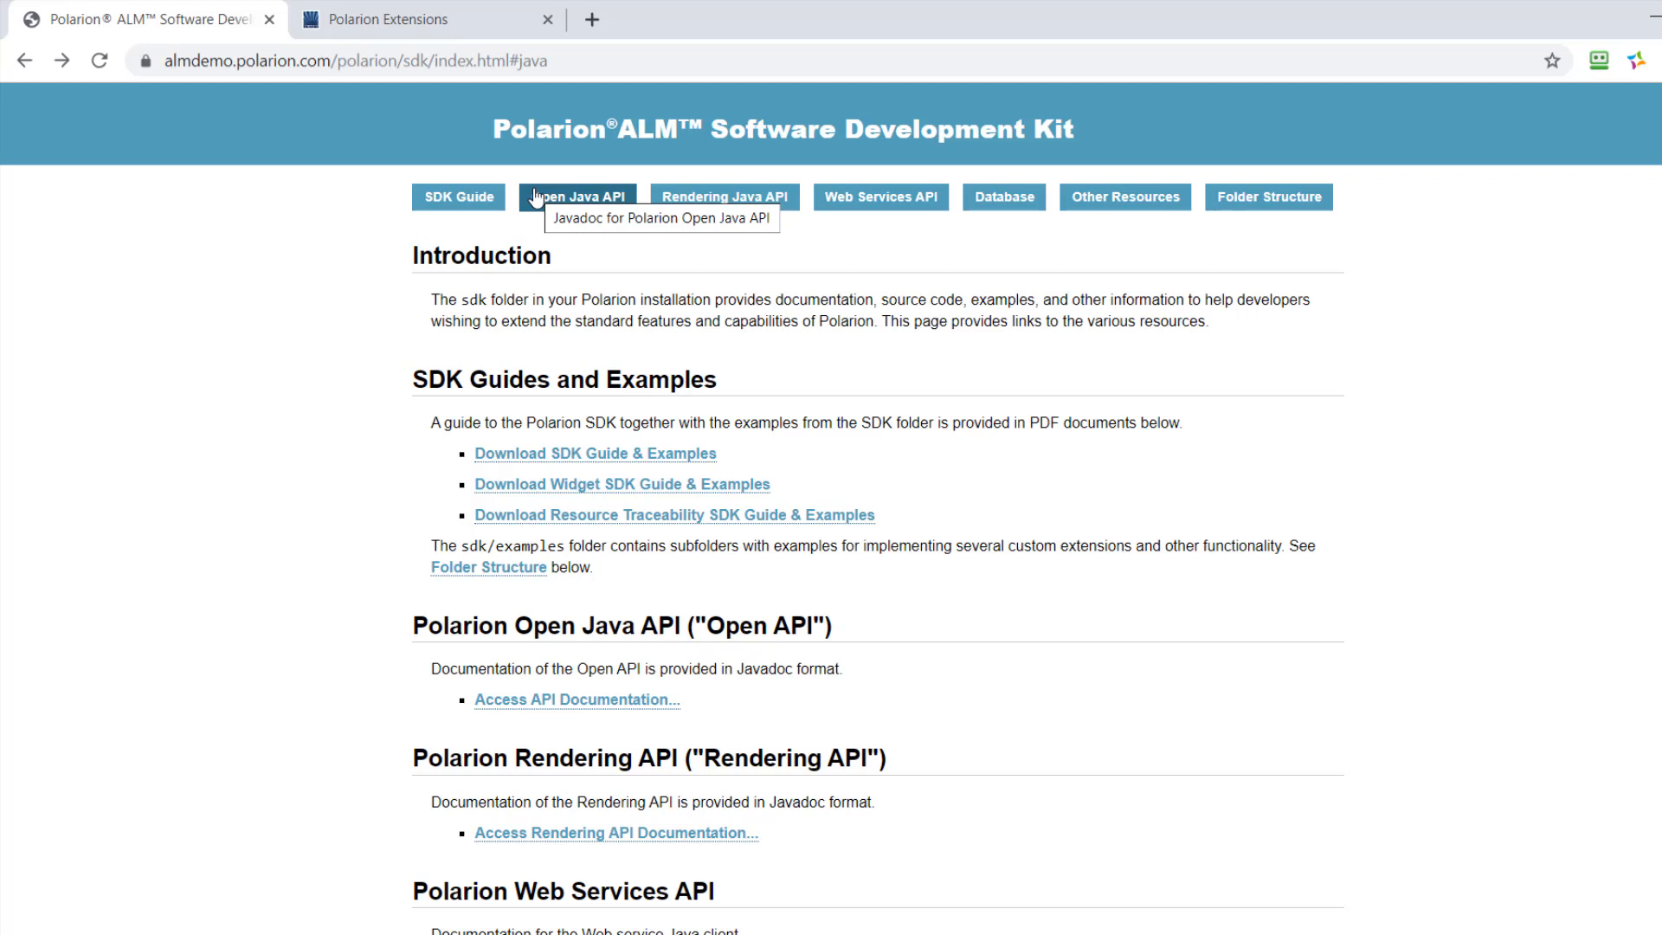
mouse_move(564, 242)
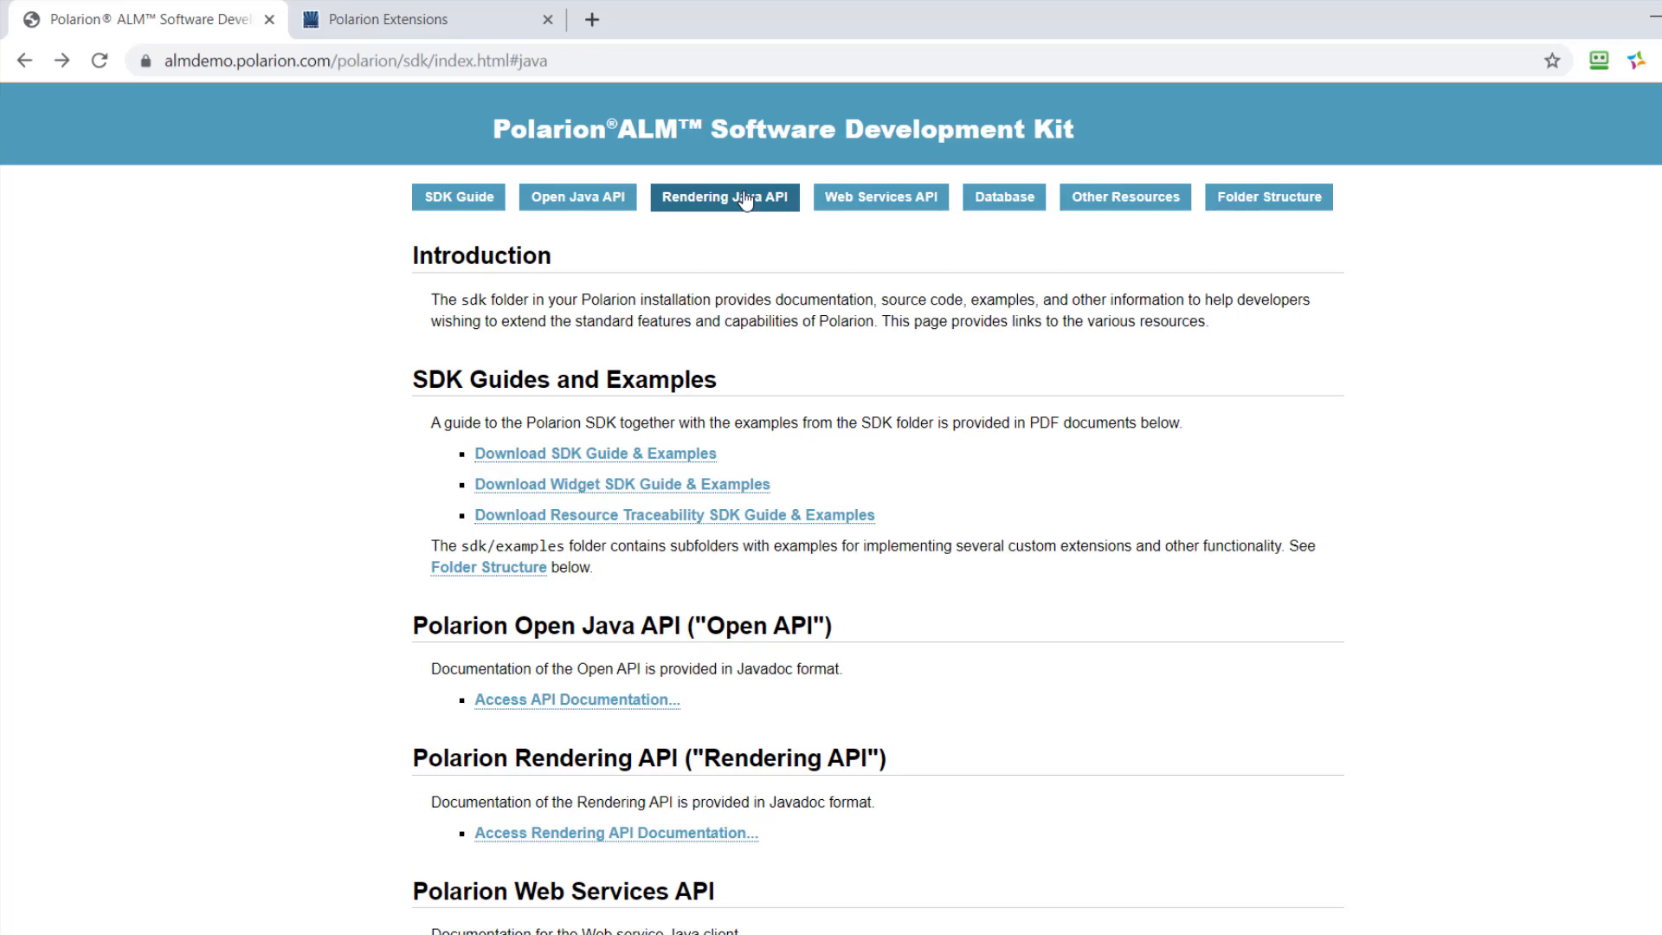
mouse_move(725, 198)
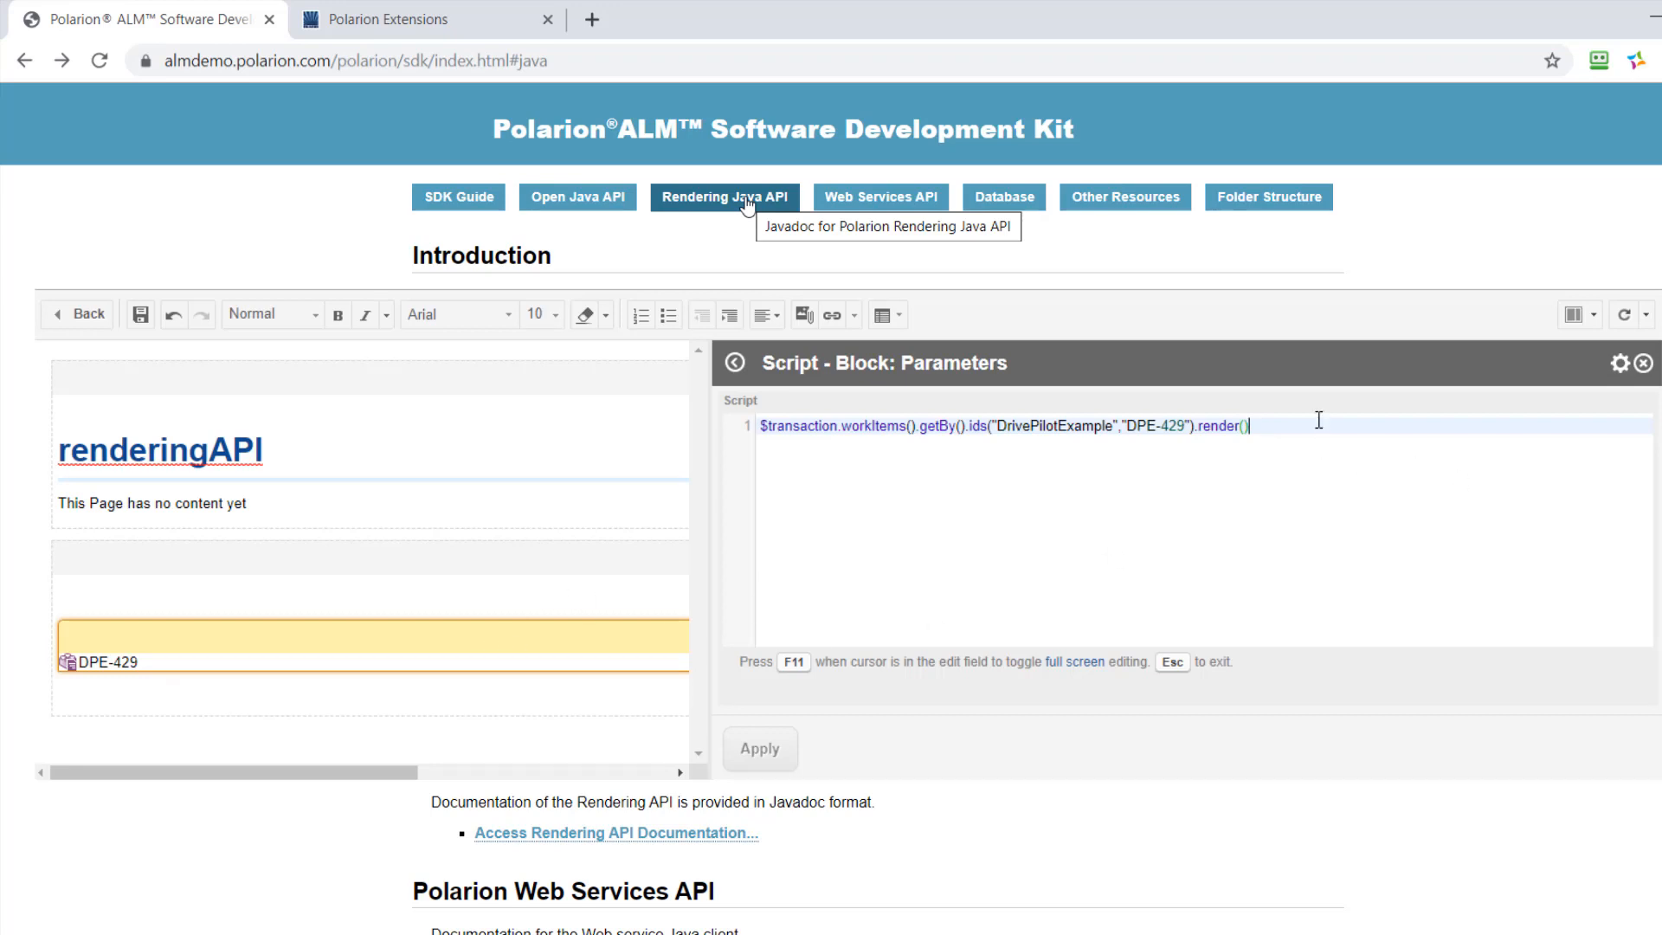
- Append .withTitle() and .withLinks() to the DPE-429 render script, applying after each
type(".withTitle(")
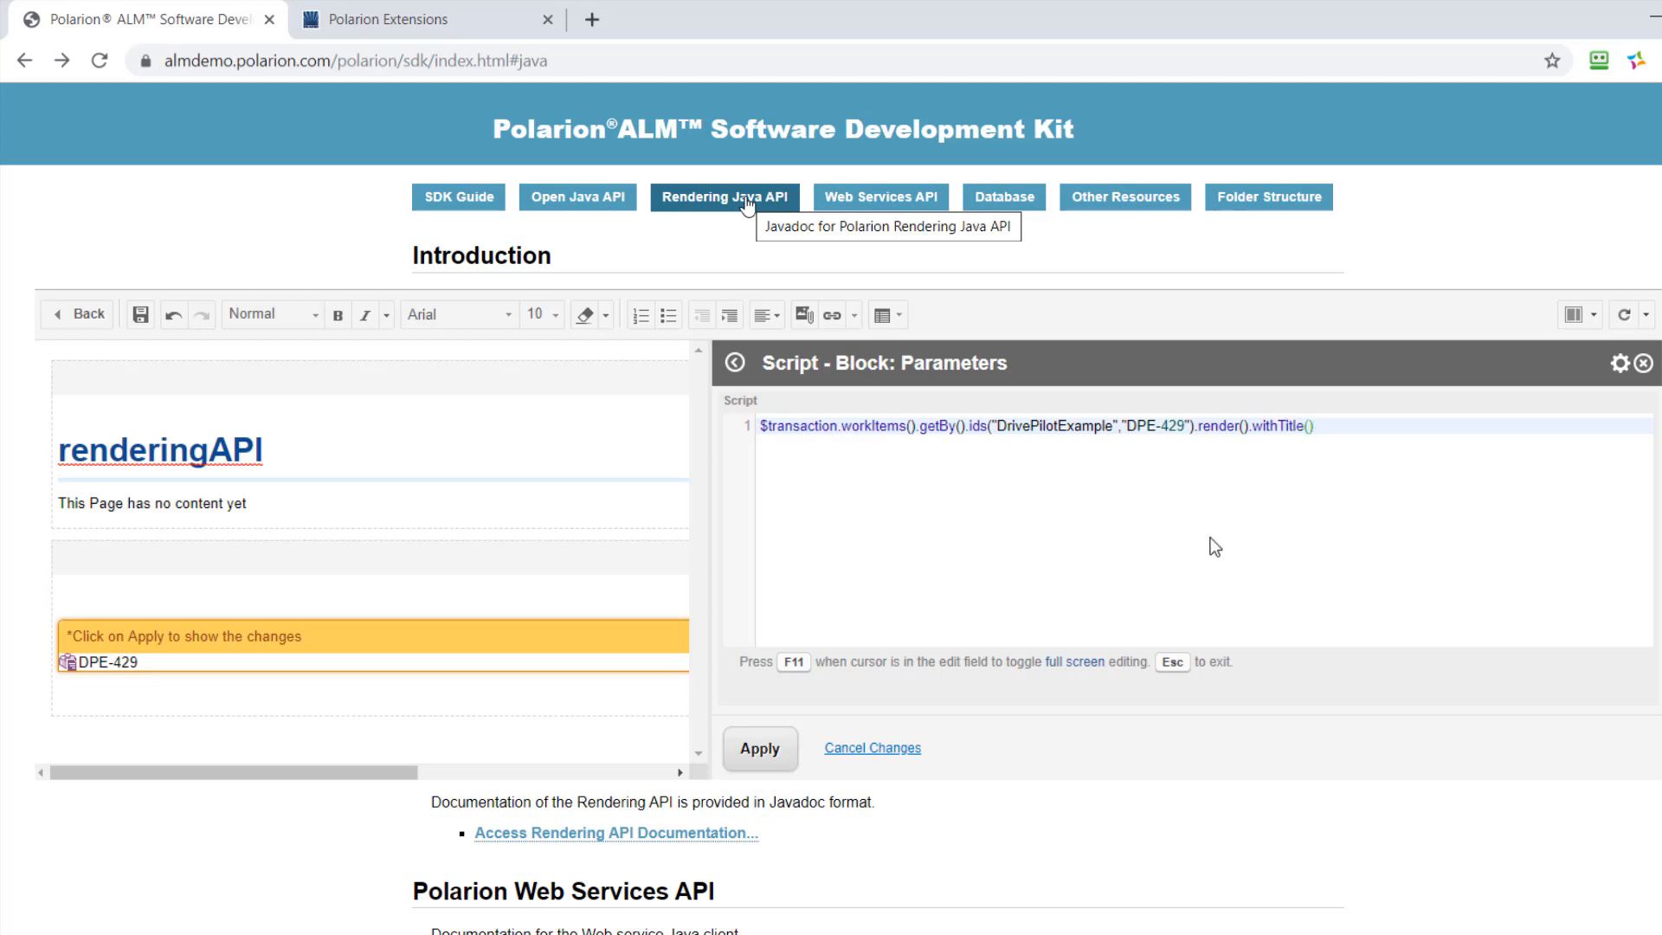
left_click(760, 747)
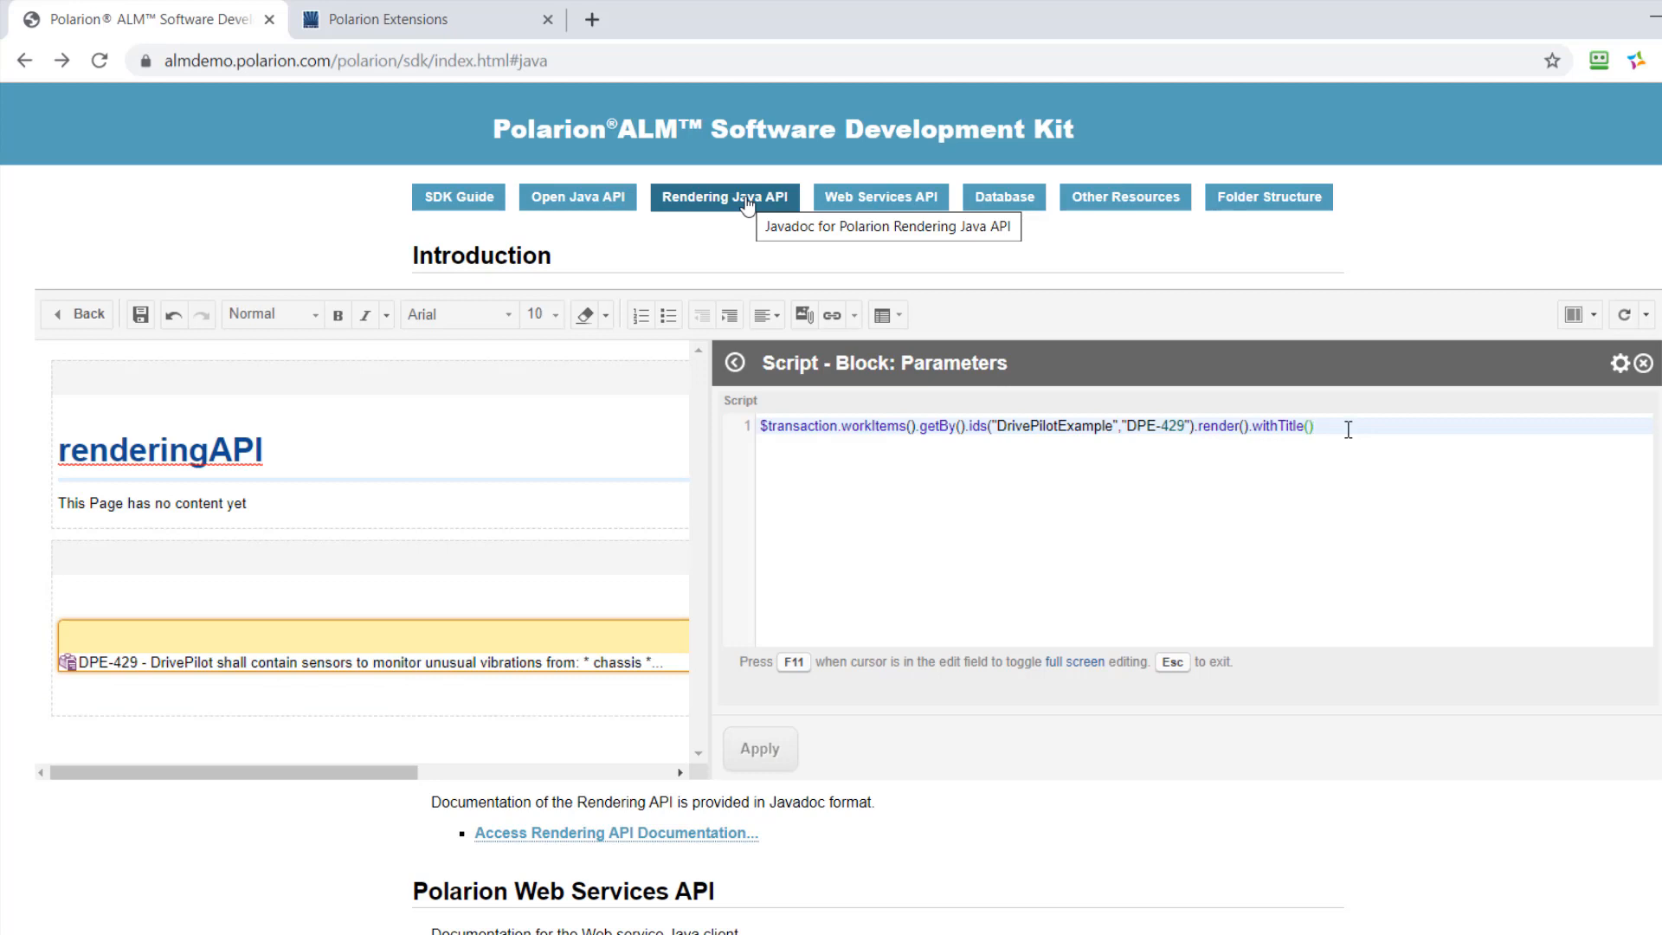
type(".withLinks()")
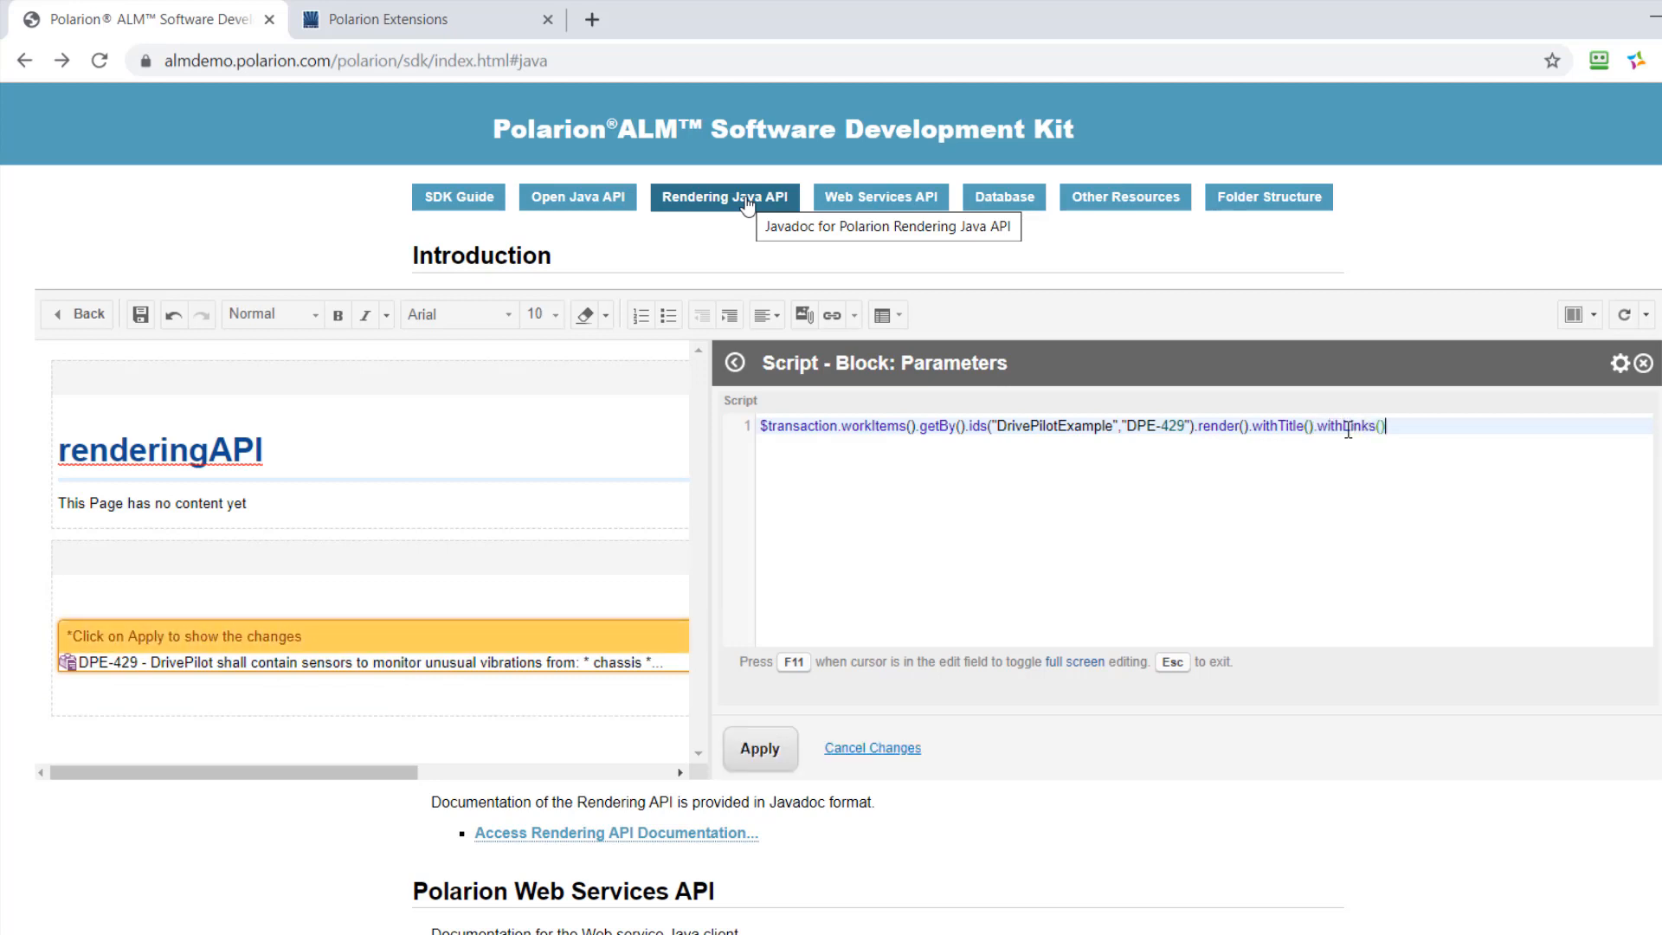
left_click(759, 748)
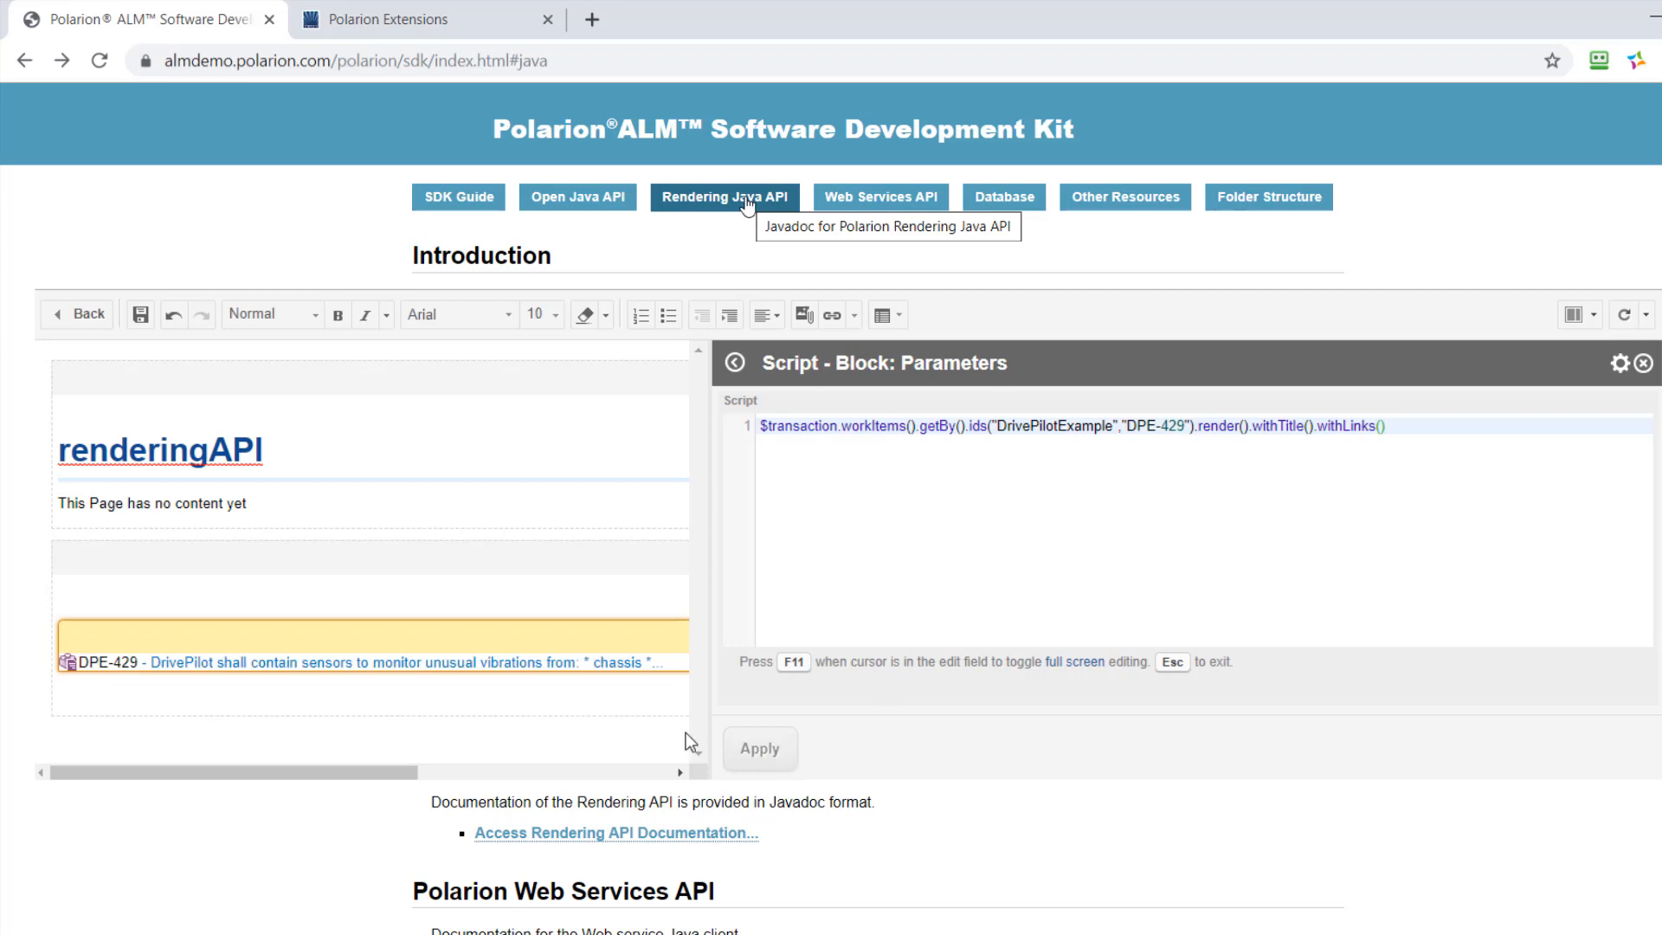
mouse_move(746, 728)
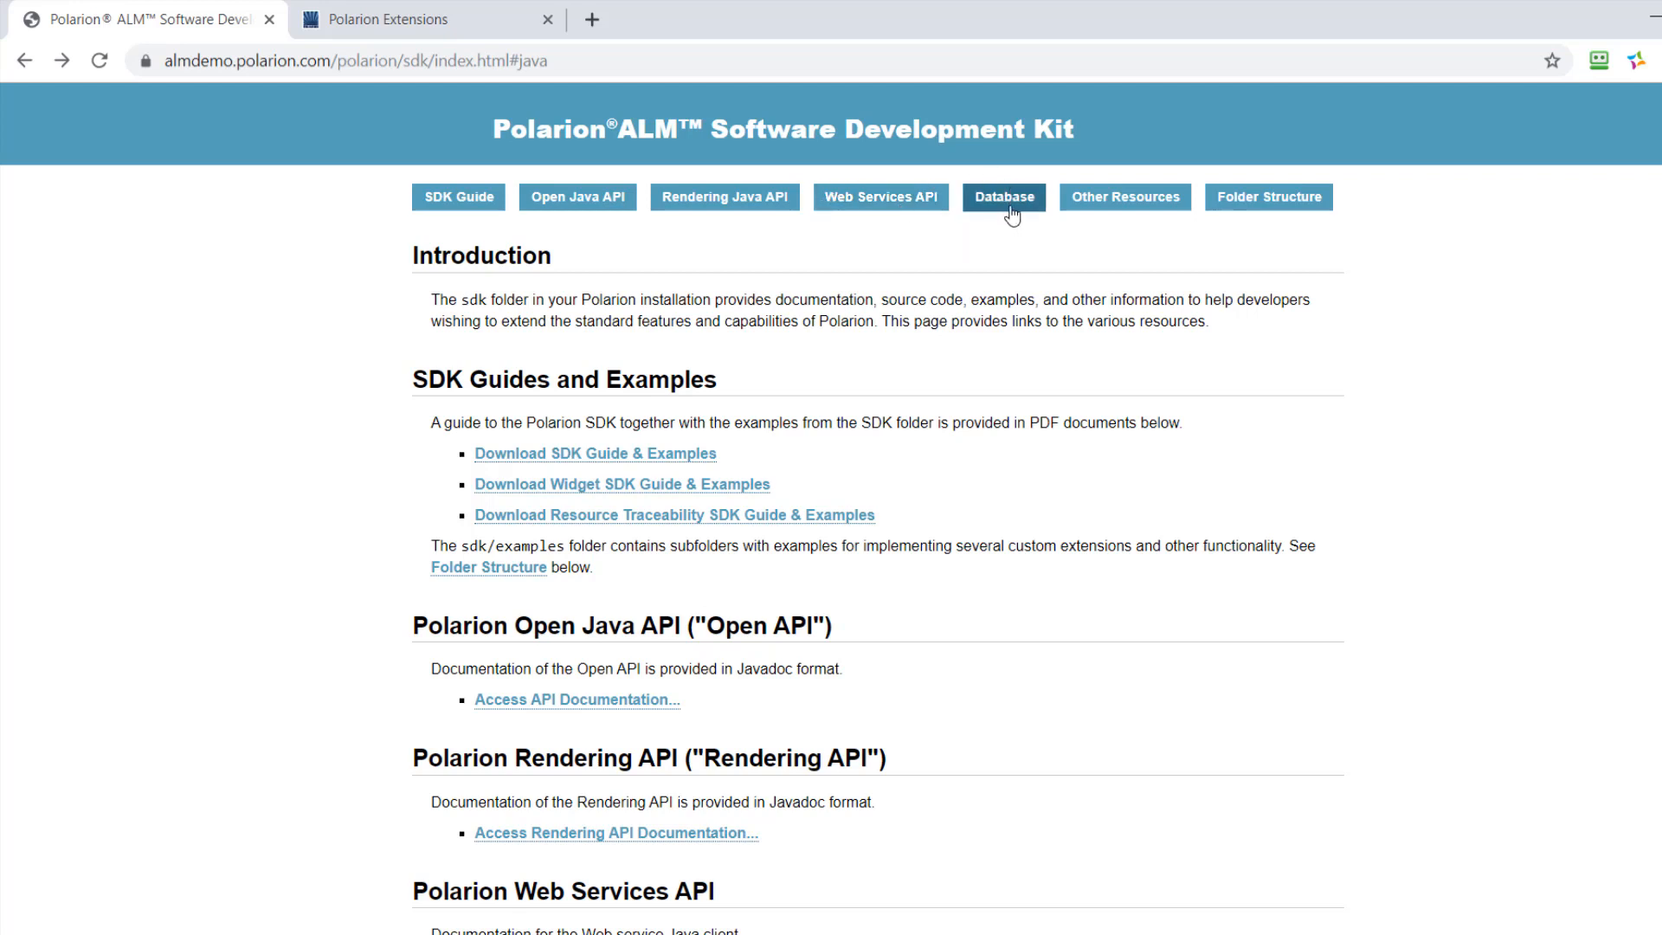
mouse_move(1003, 197)
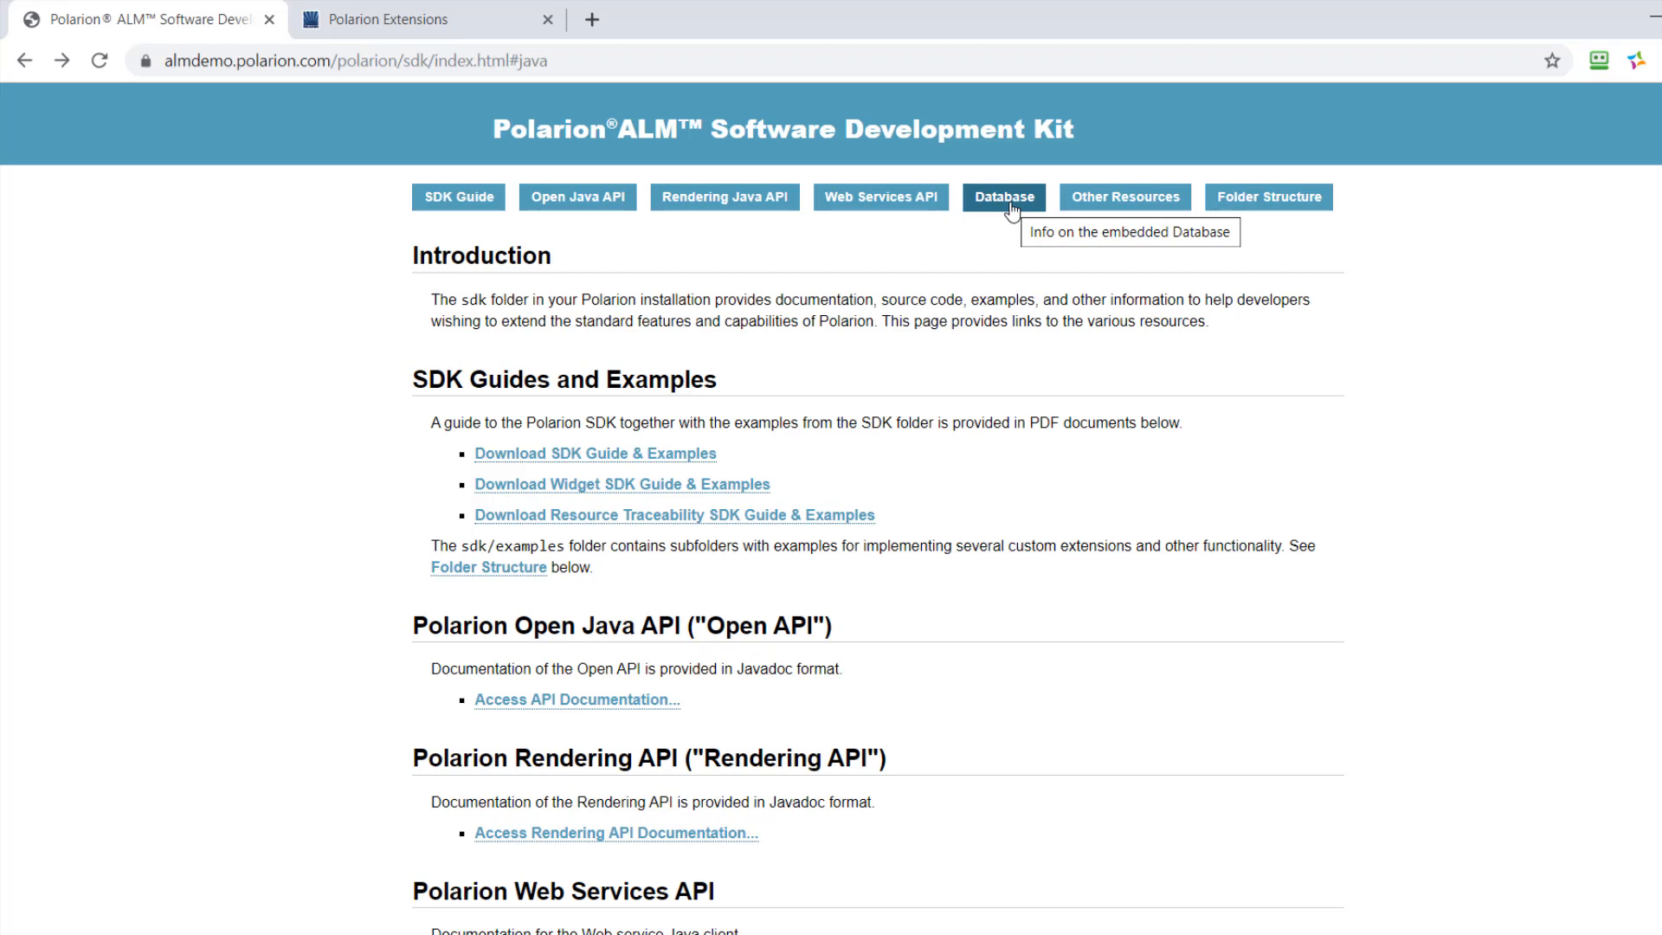
left_click(1002, 196)
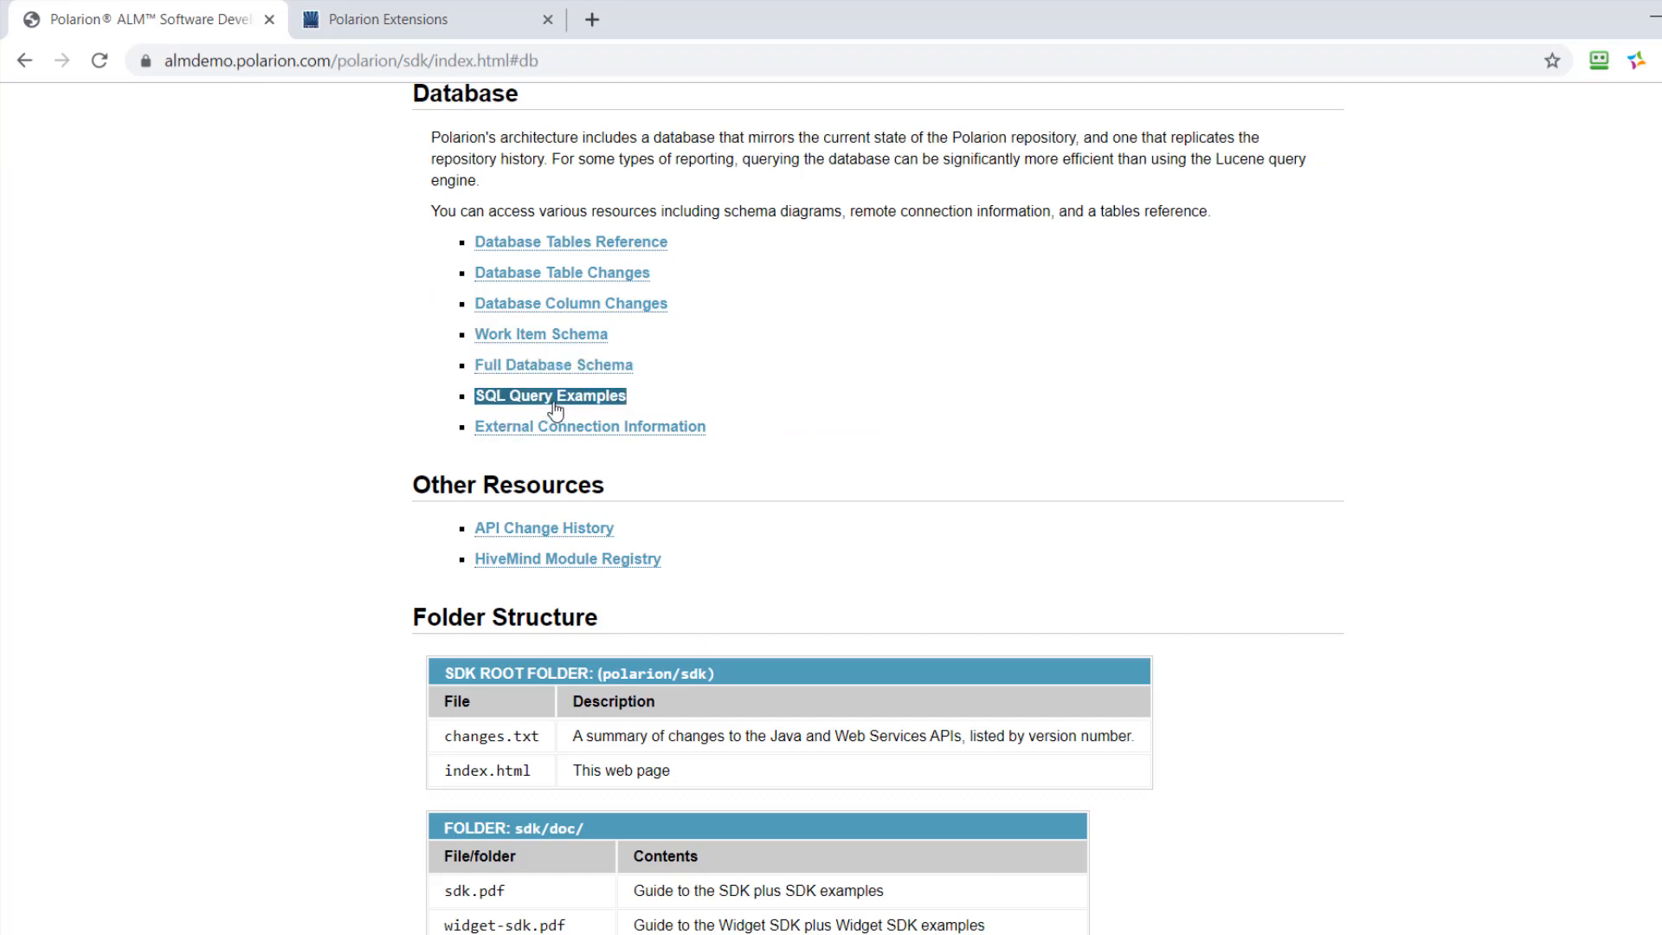
mouse_move(554, 365)
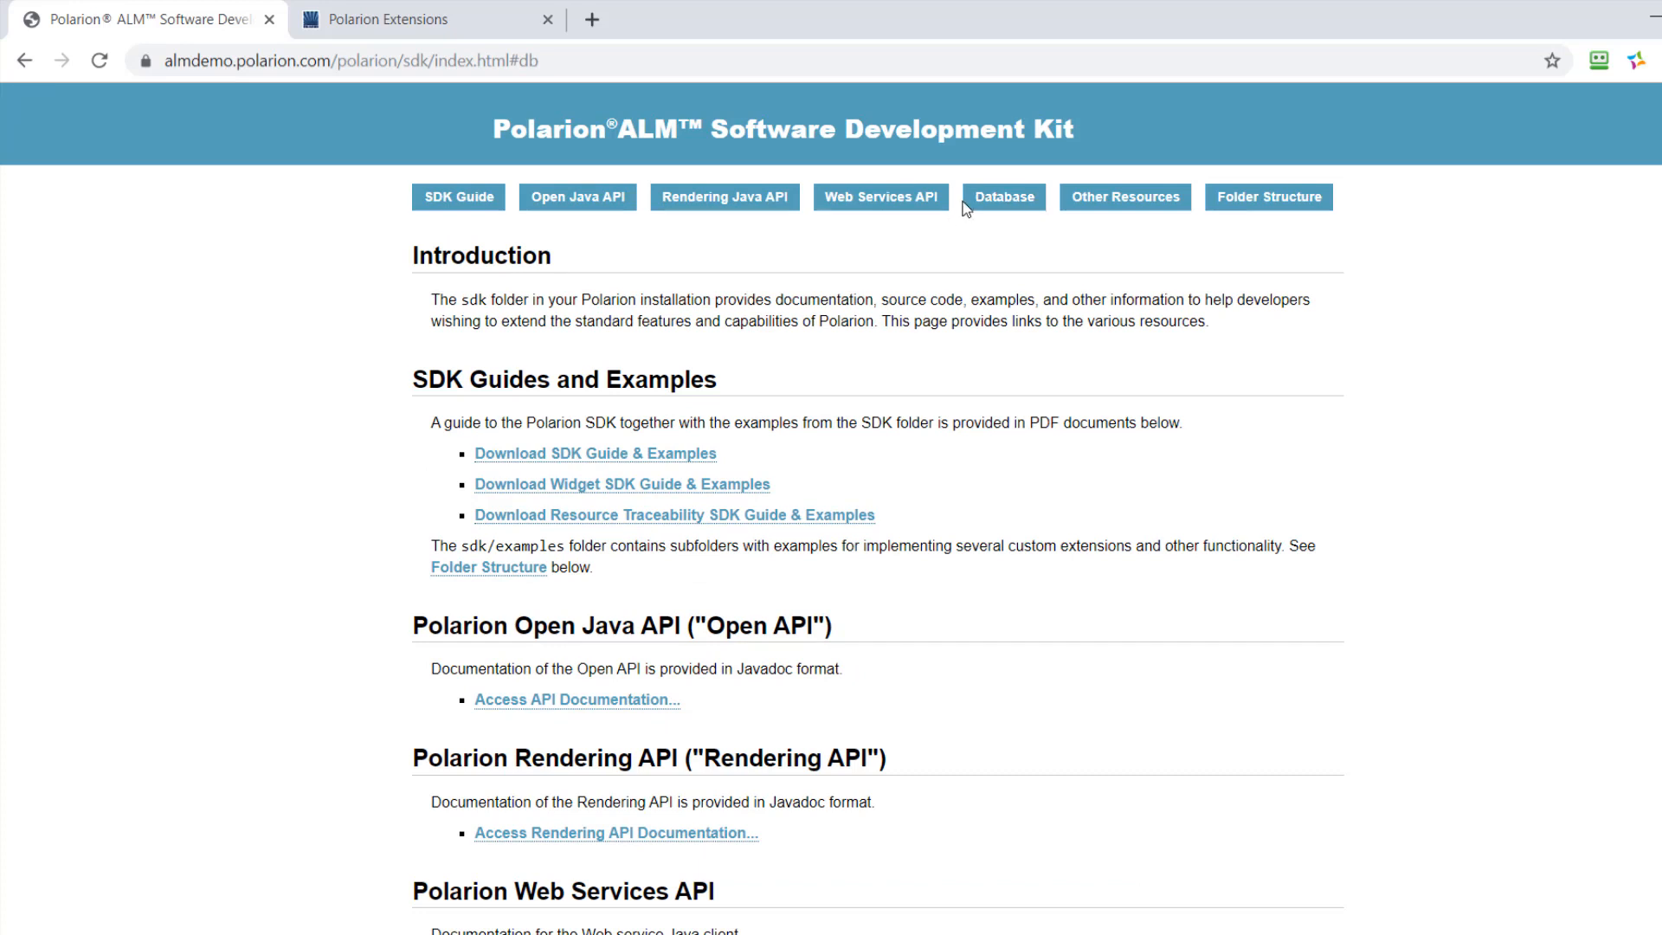
mouse_move(1001, 198)
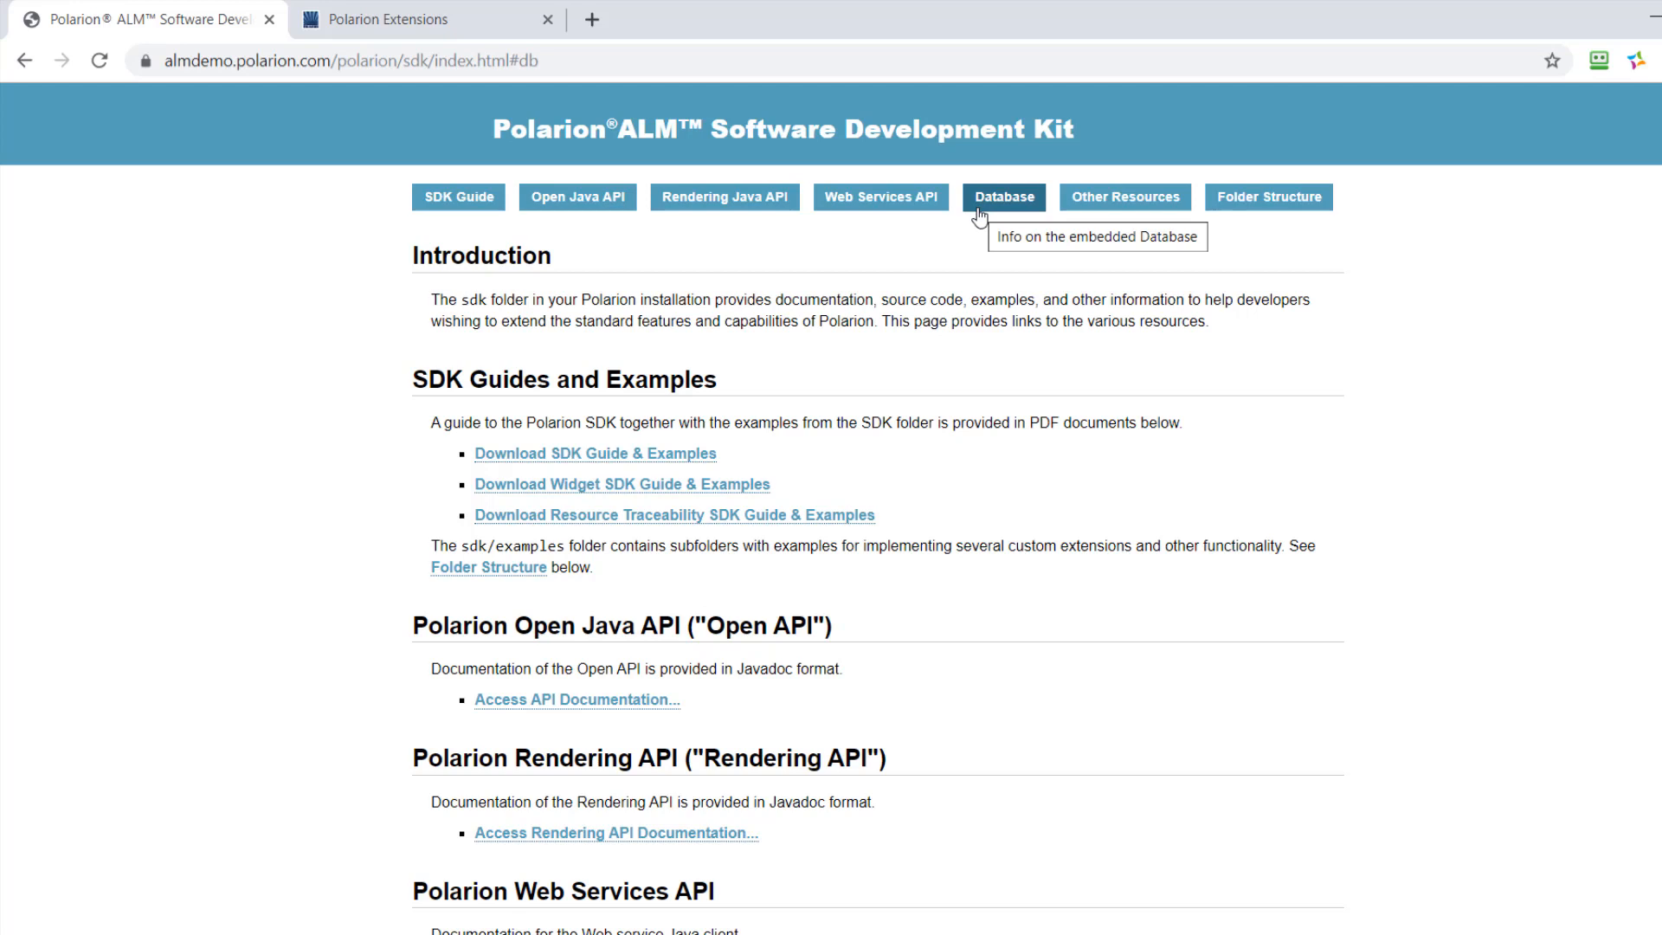
mouse_move(384, 60)
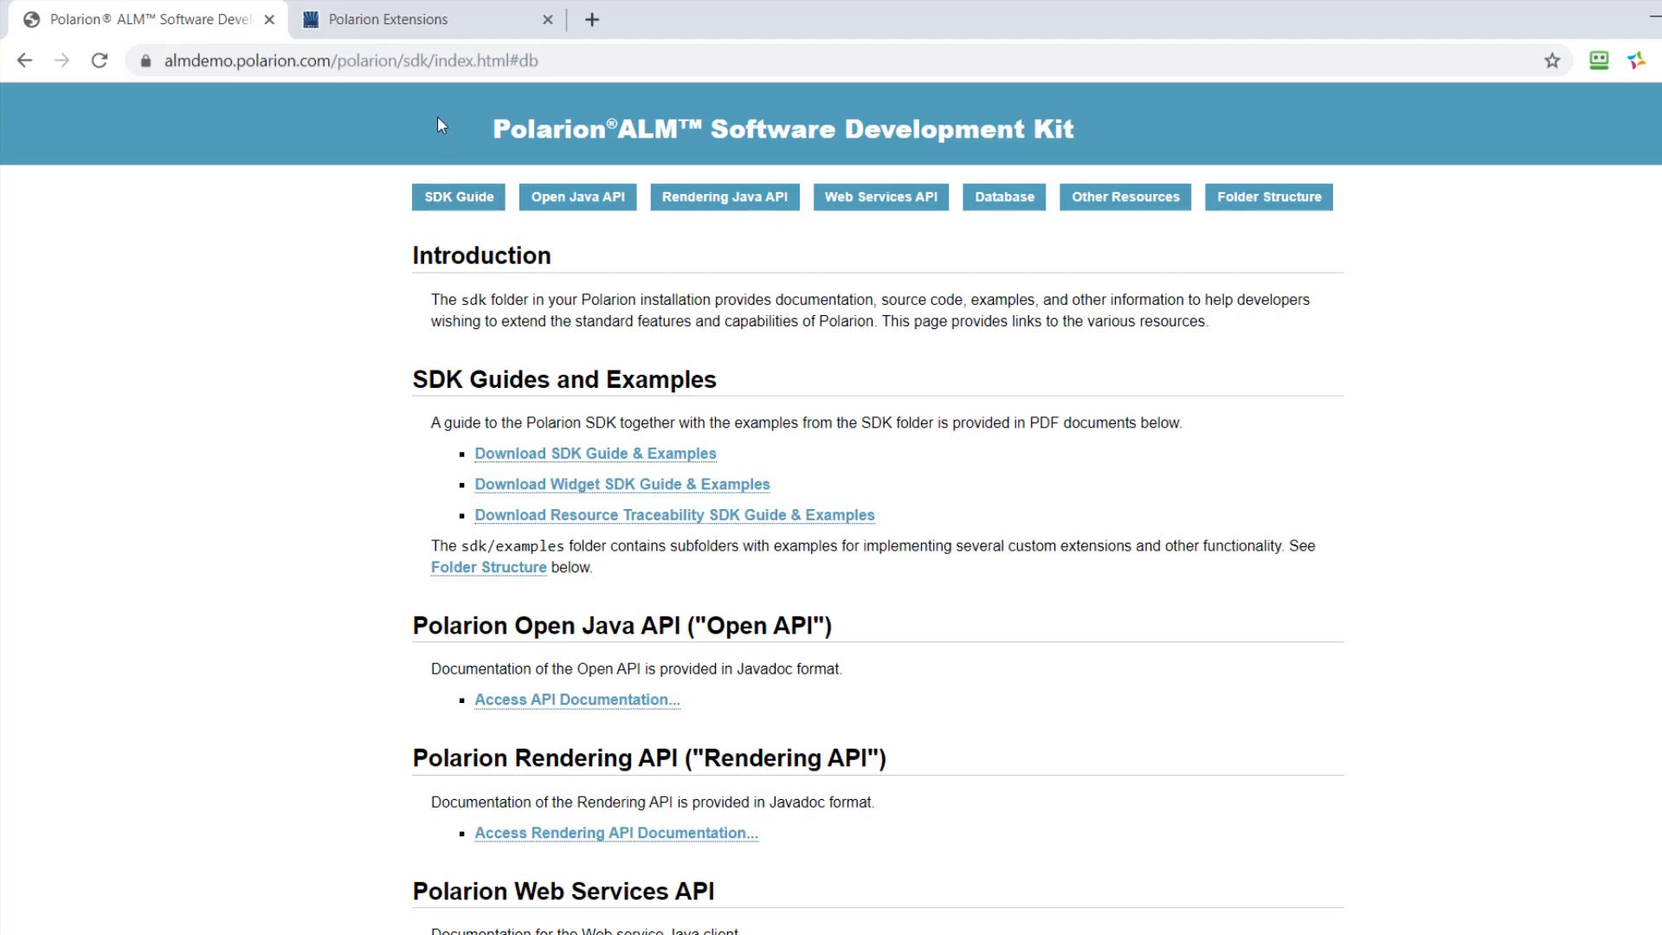
left_click(392, 19)
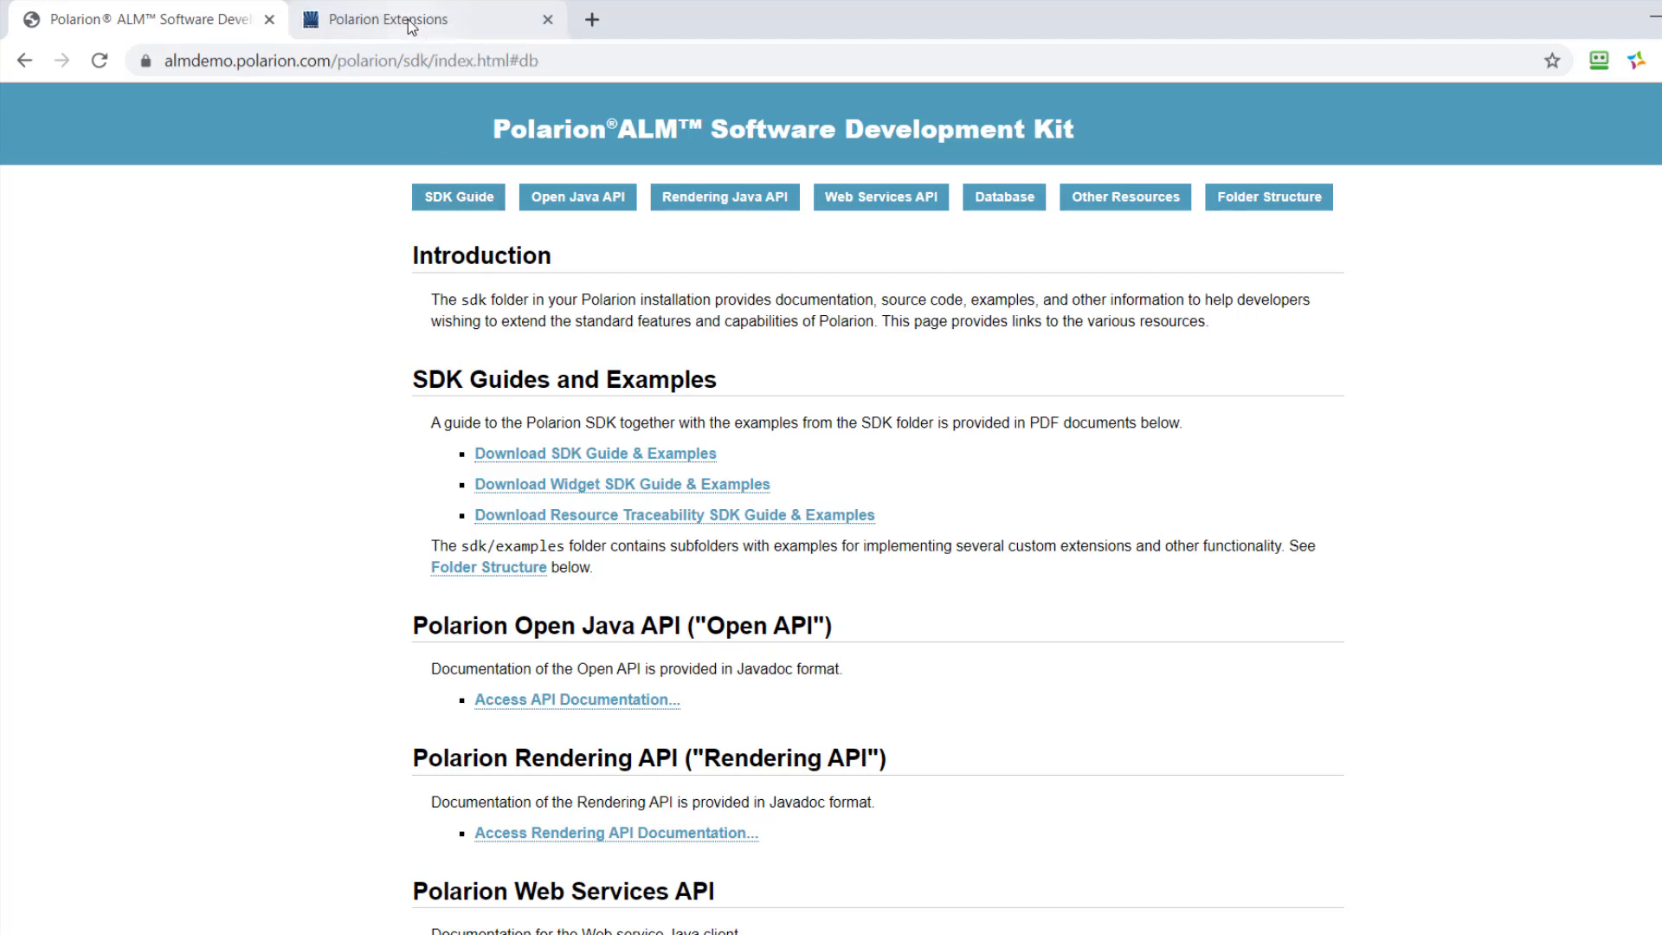
- Switch to the Polarion Extensions tab and scroll the Reports category list
left_click(392, 19)
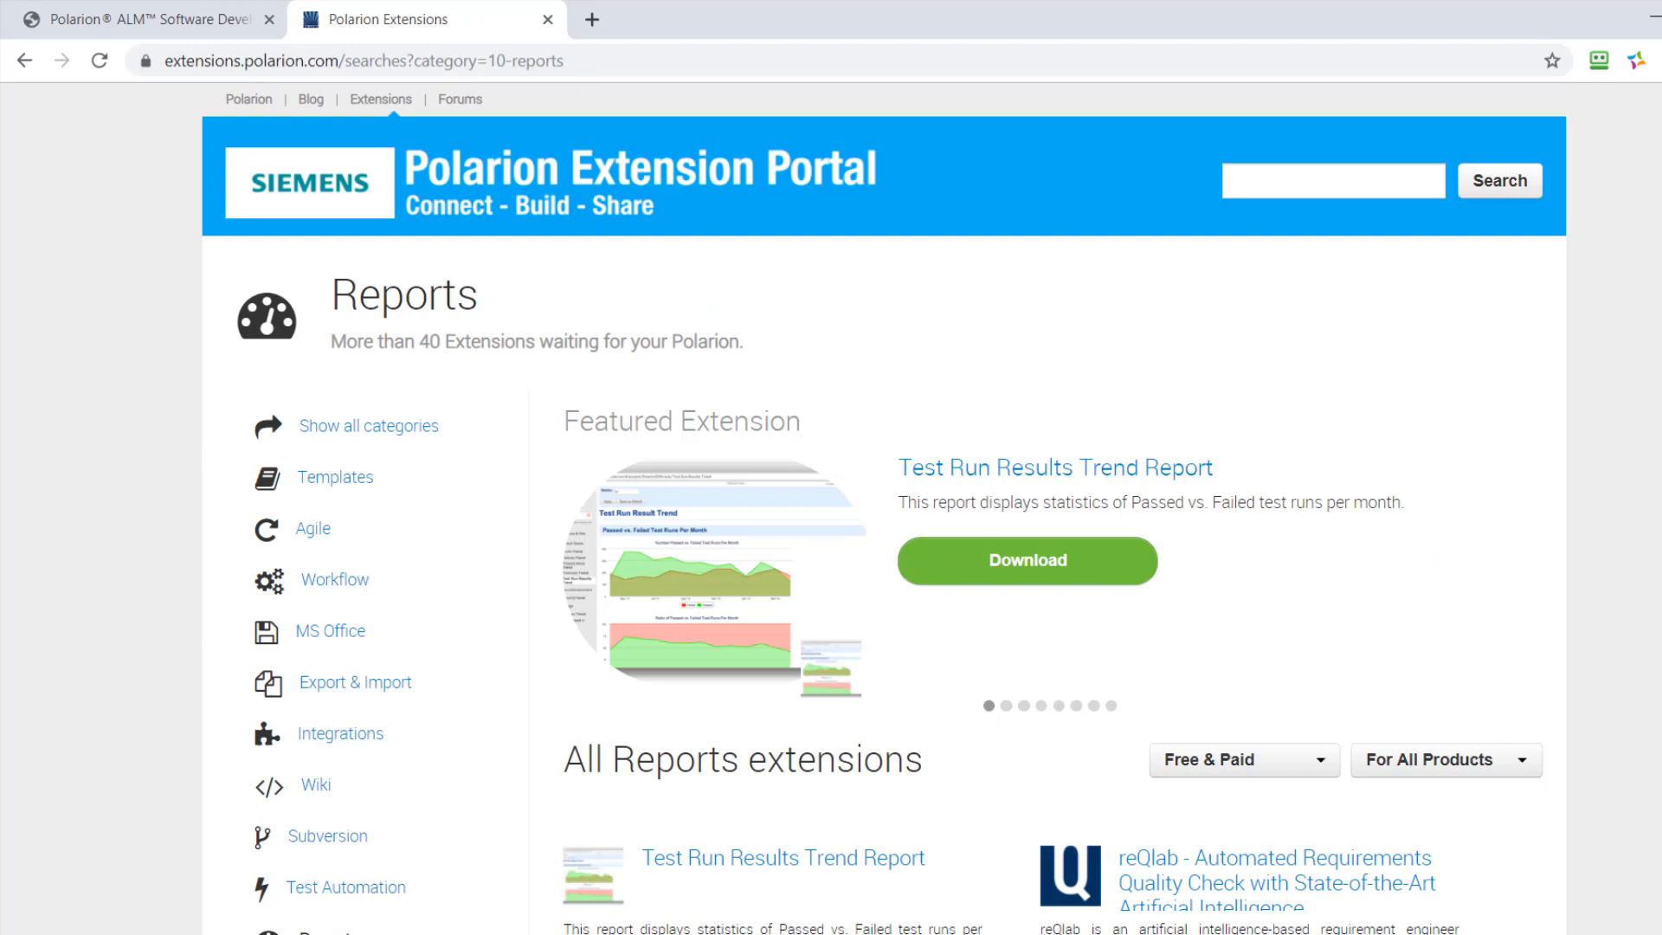
scroll("down", 3)
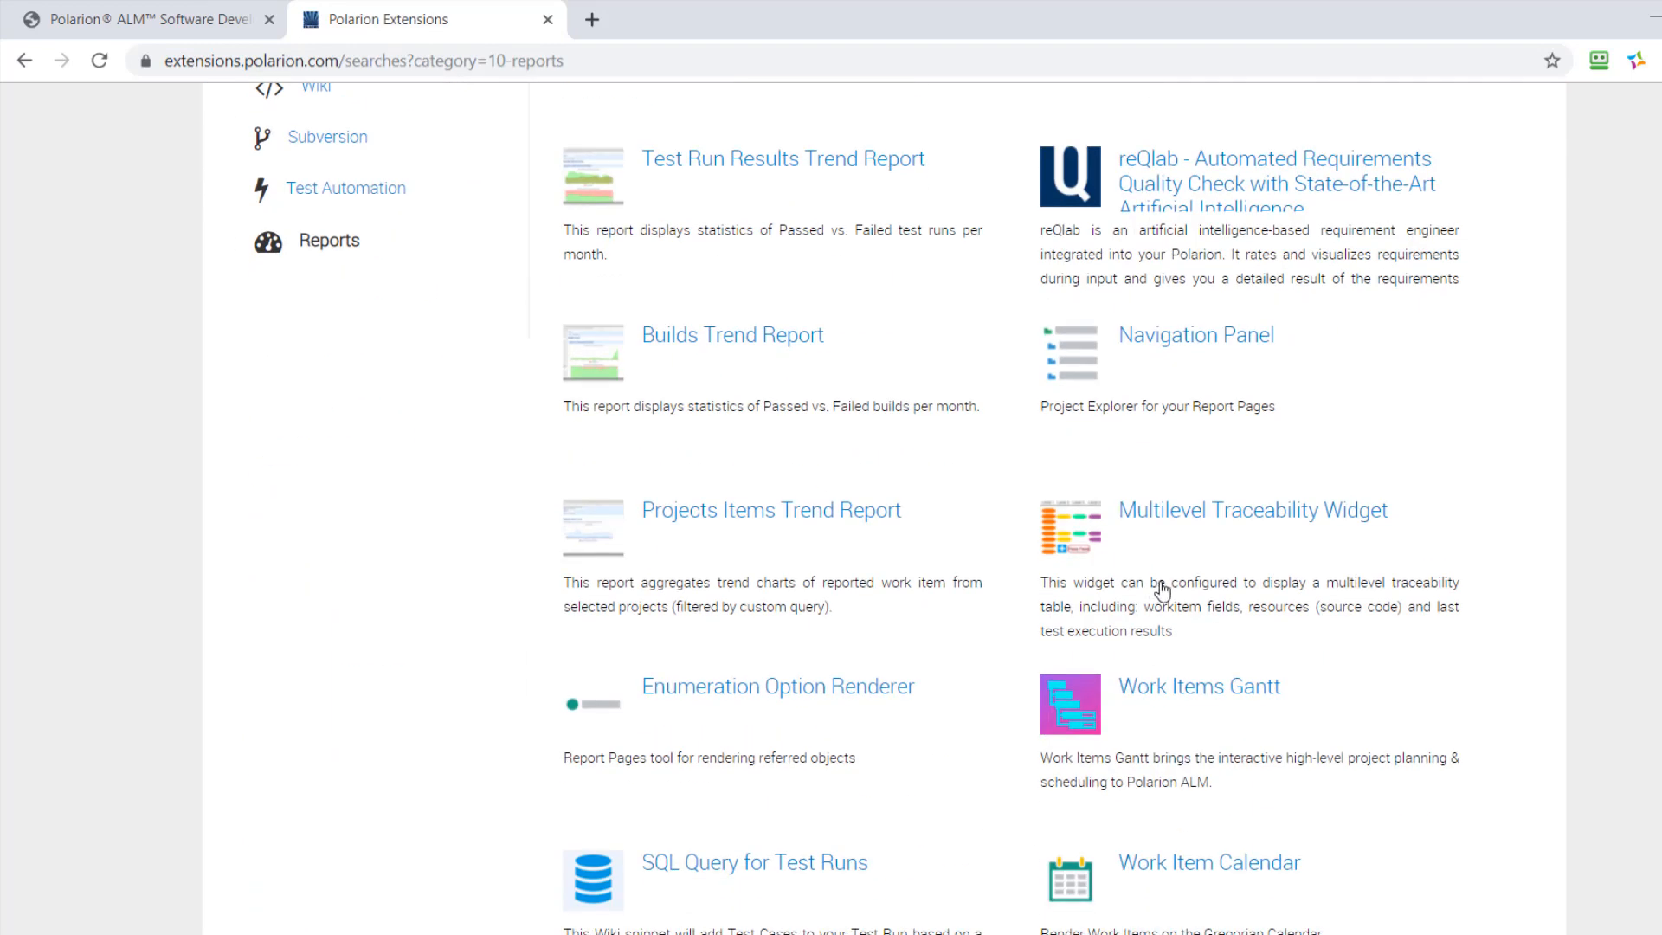
mouse_move(1059, 284)
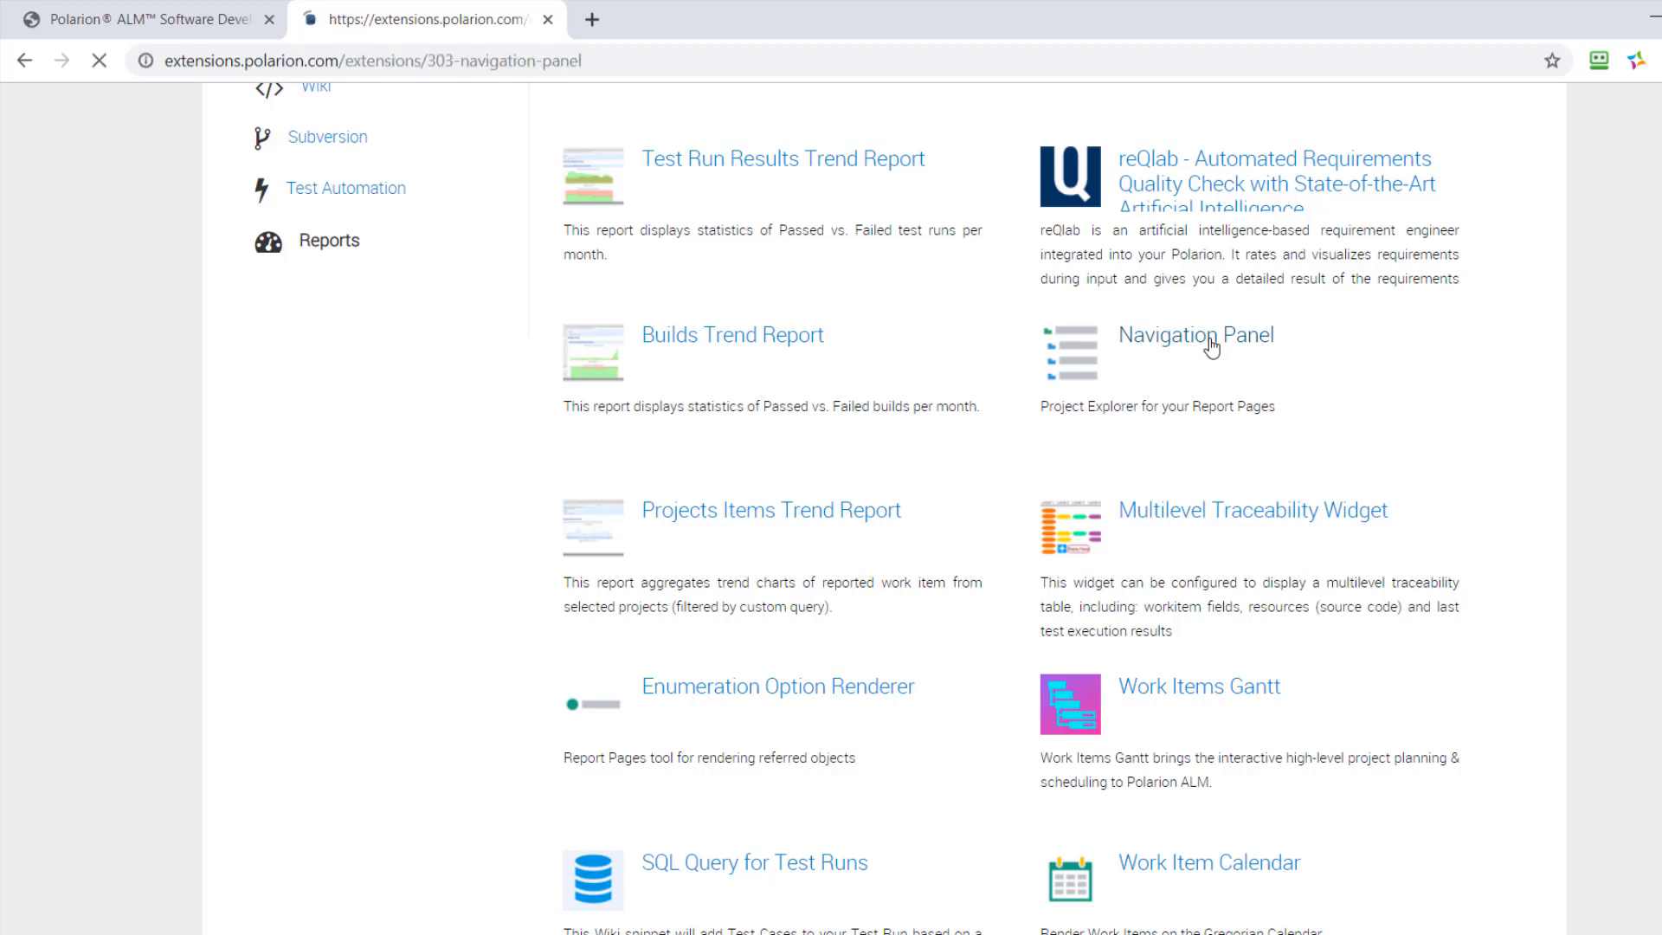
- Open the Navigation Panel page and scroll to its Description and Information sections
left_click(1194, 334)
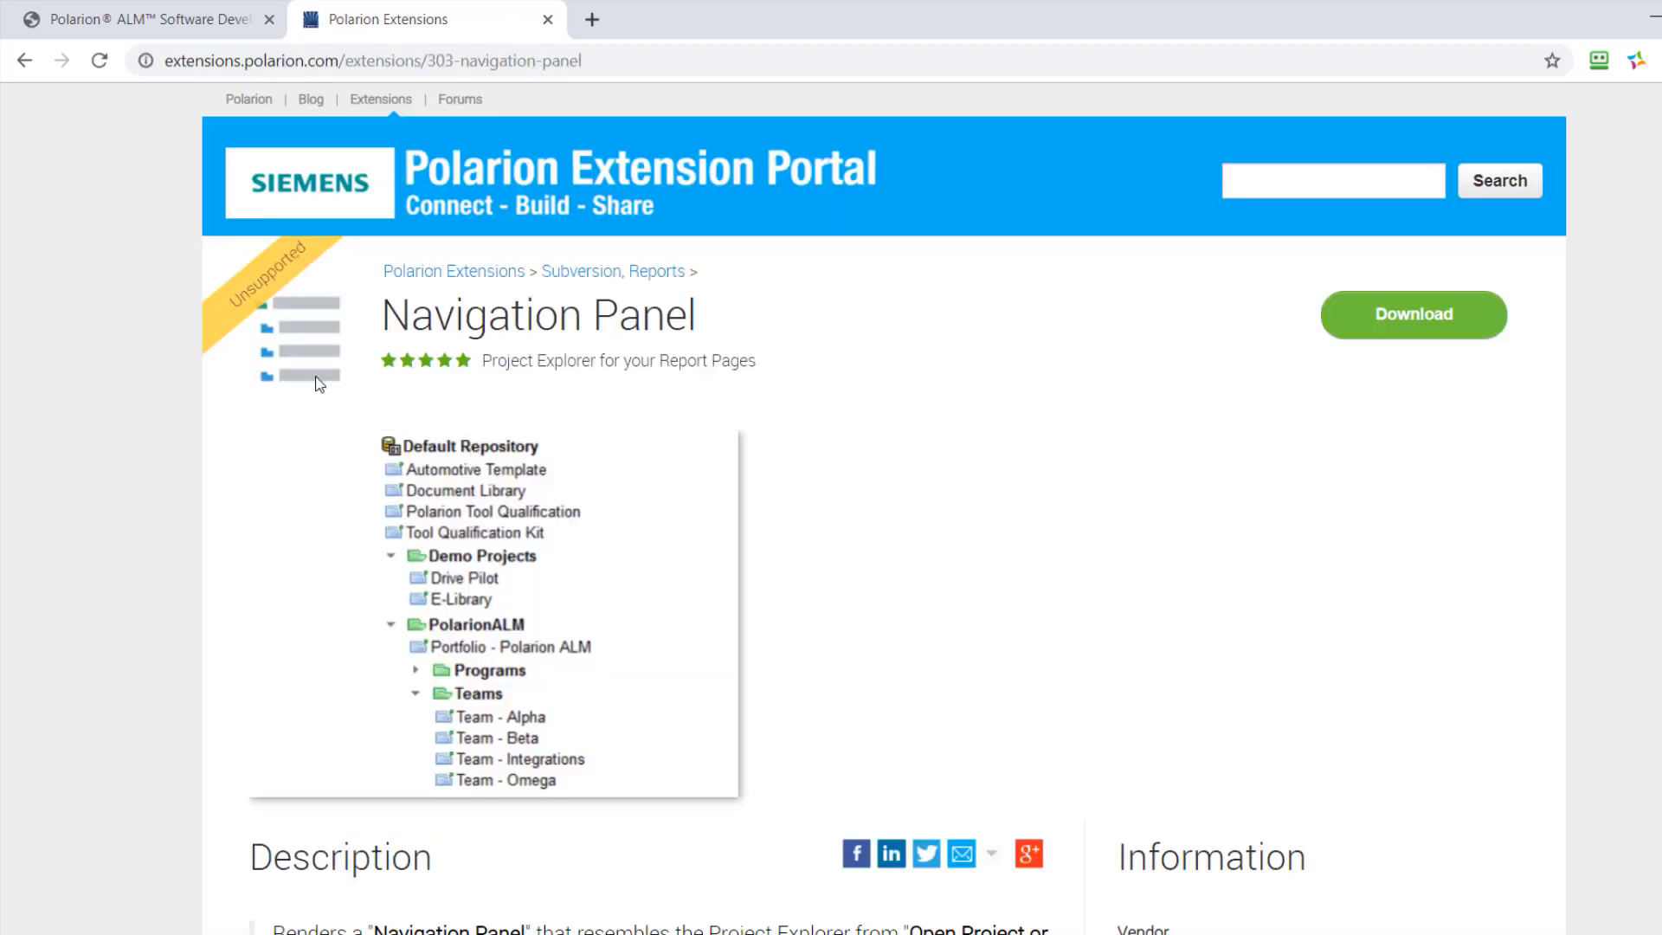
mouse_move(459, 520)
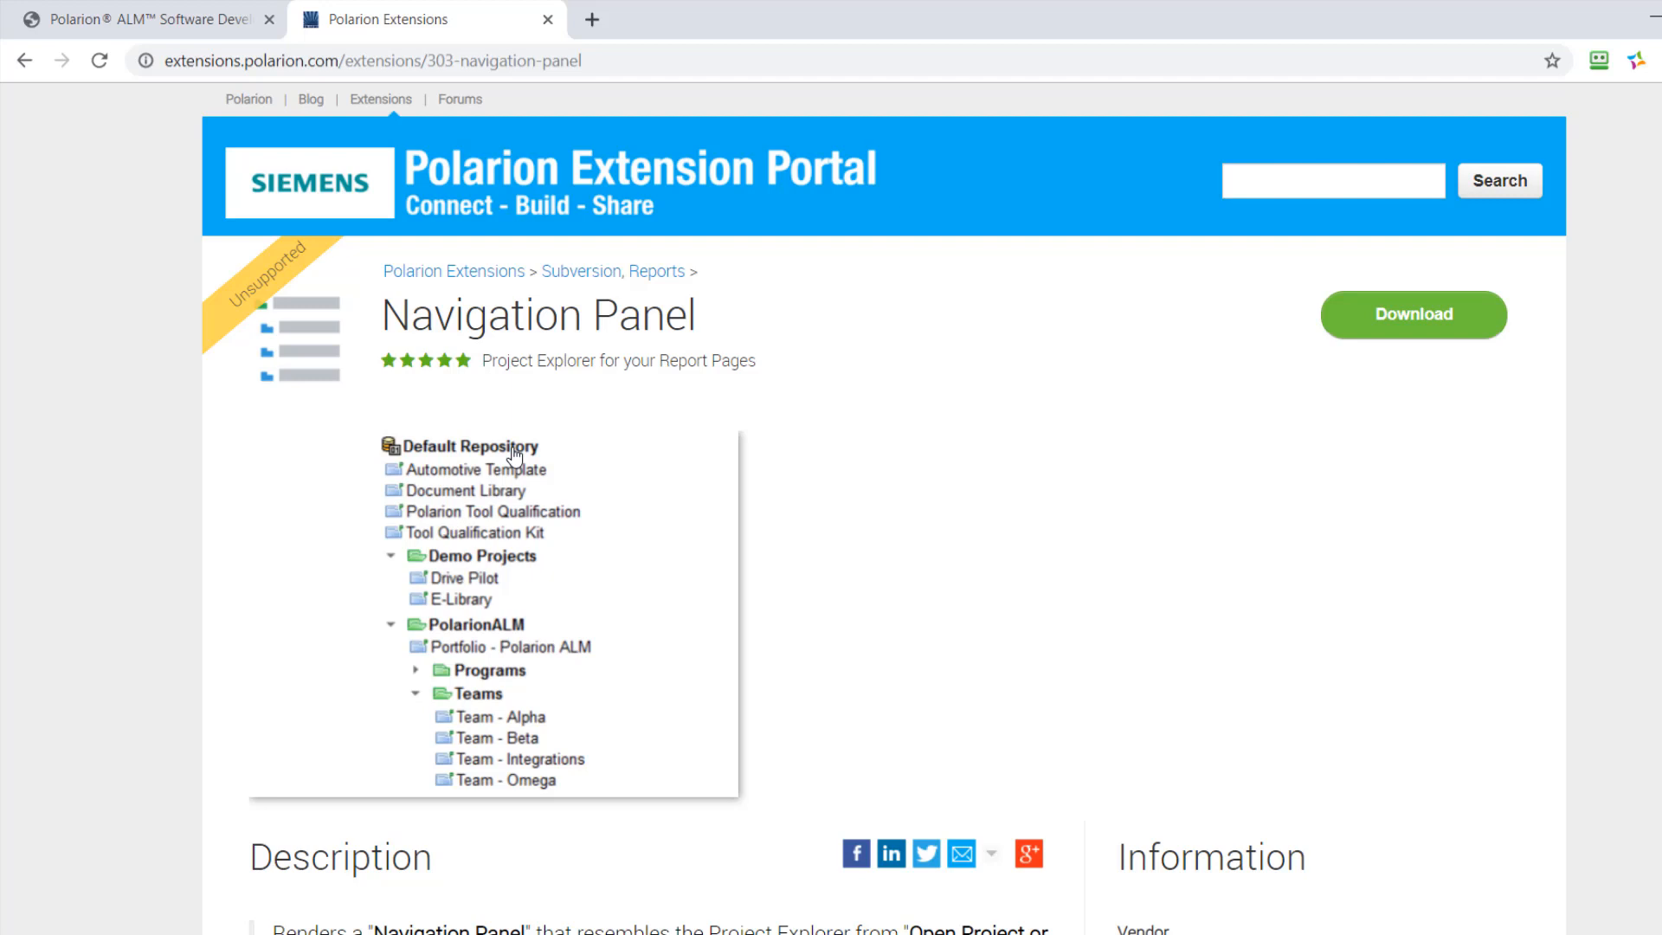
mouse_move(1412, 329)
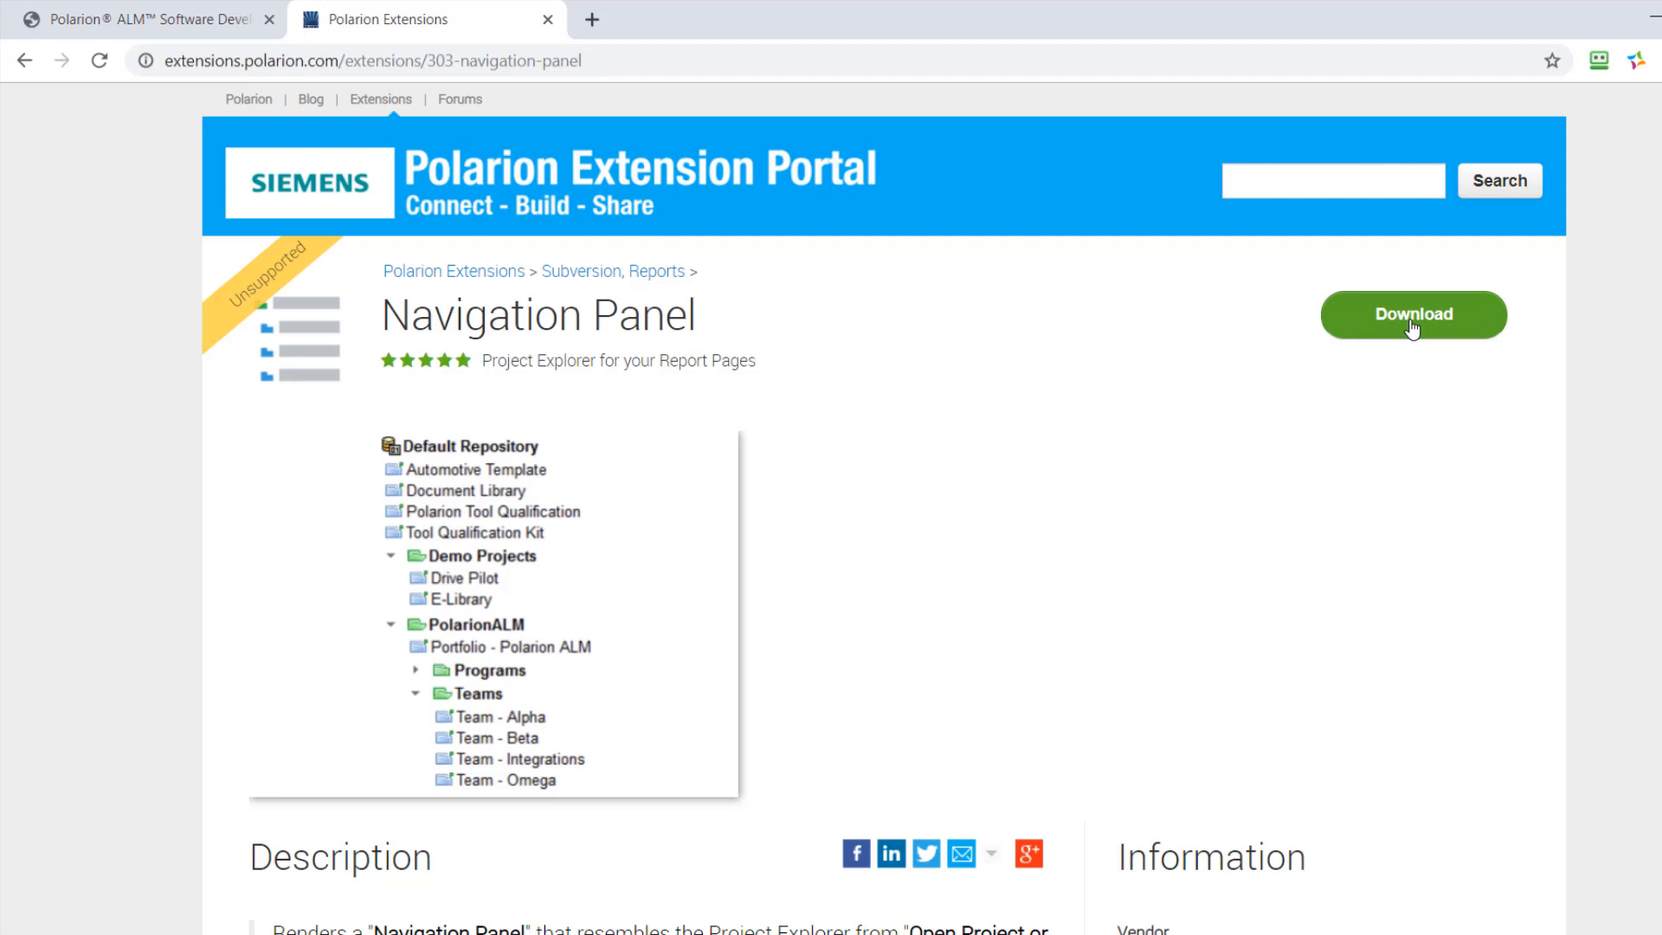
scroll("down", 3)
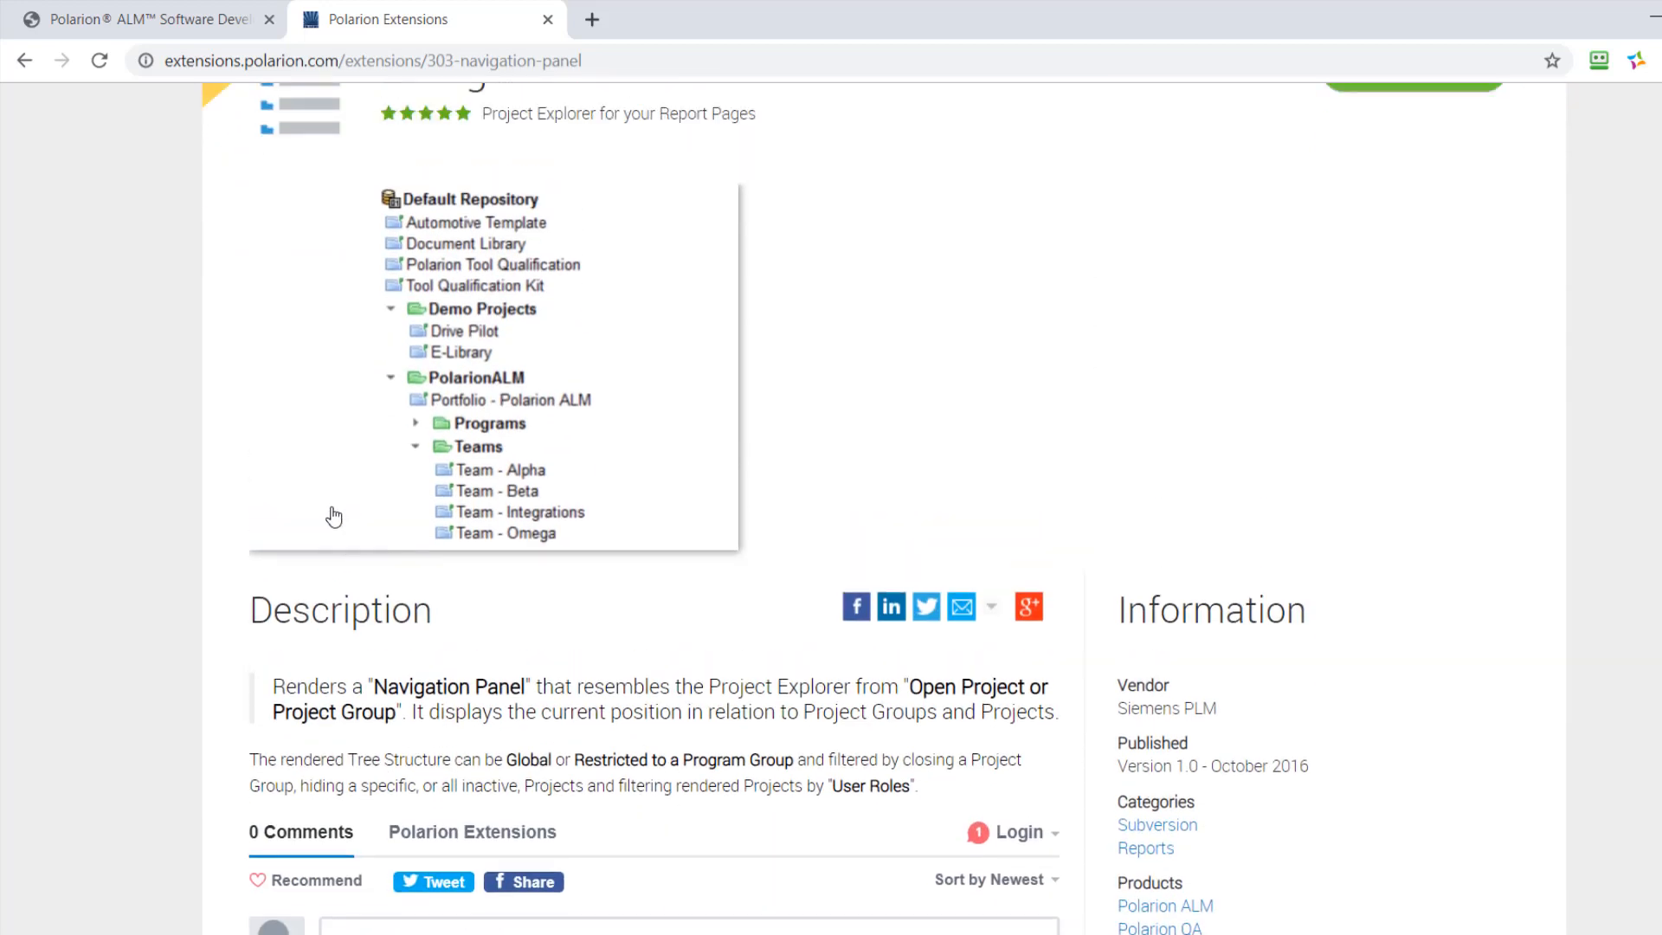